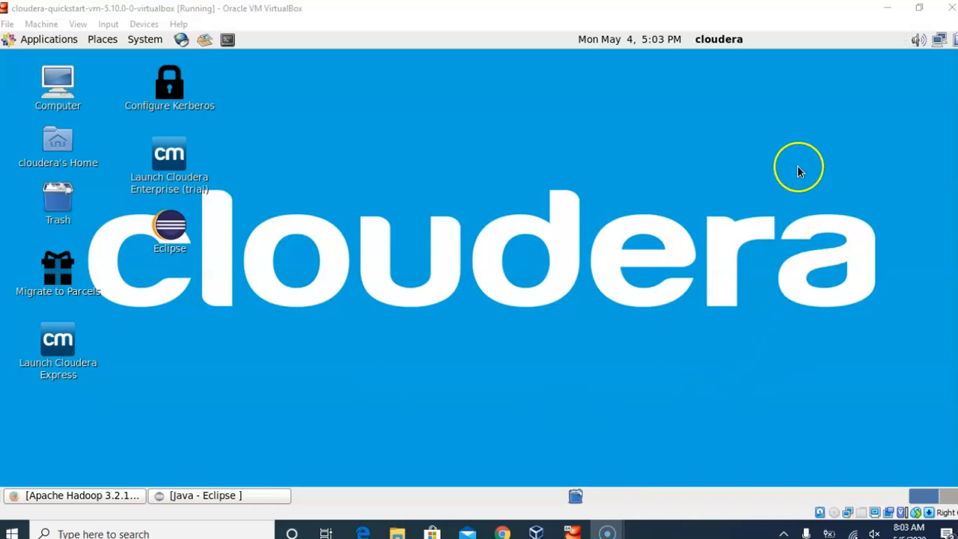
{"action": "mouse_move", "coordinate": [231, 252]}
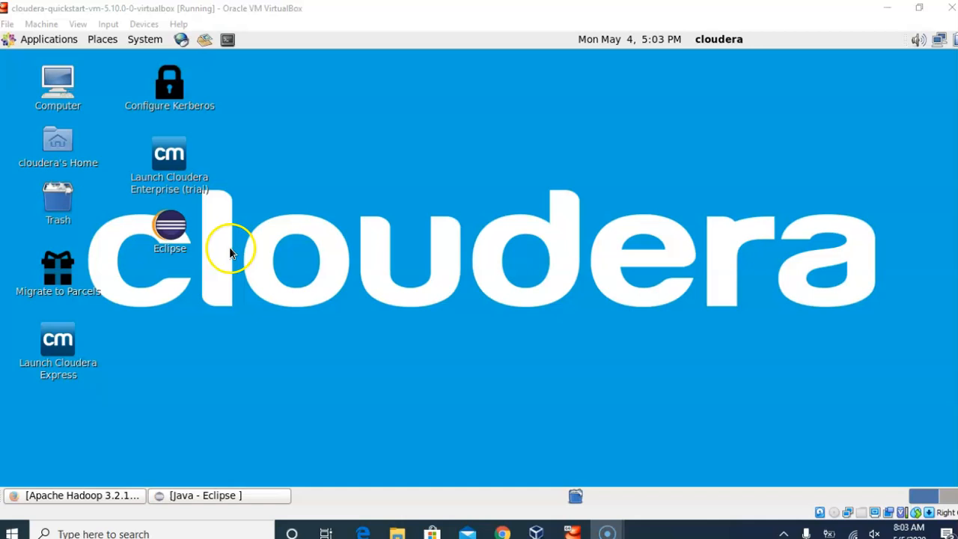
- Launch Eclipse Luna from its desktop icon in the Cloudera VM
{"action": "left_click", "coordinate": [169, 225]}
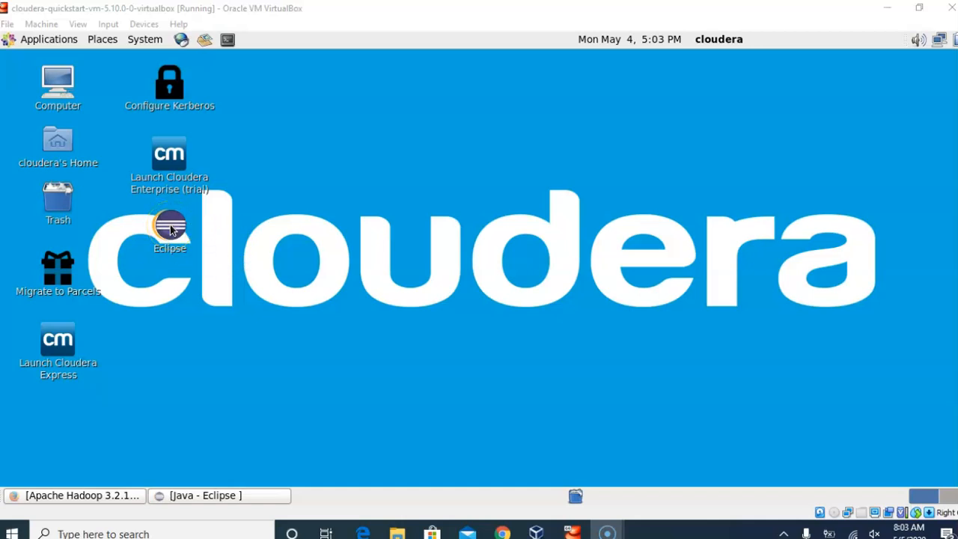
{"action": "left_click", "coordinate": [169, 225]}
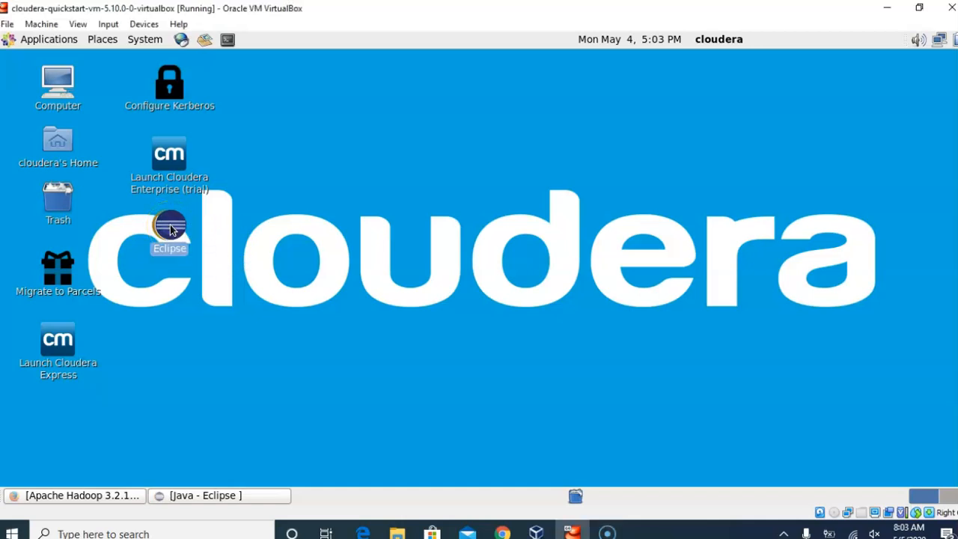
{"action": "double_click", "coordinate": [169, 227]}
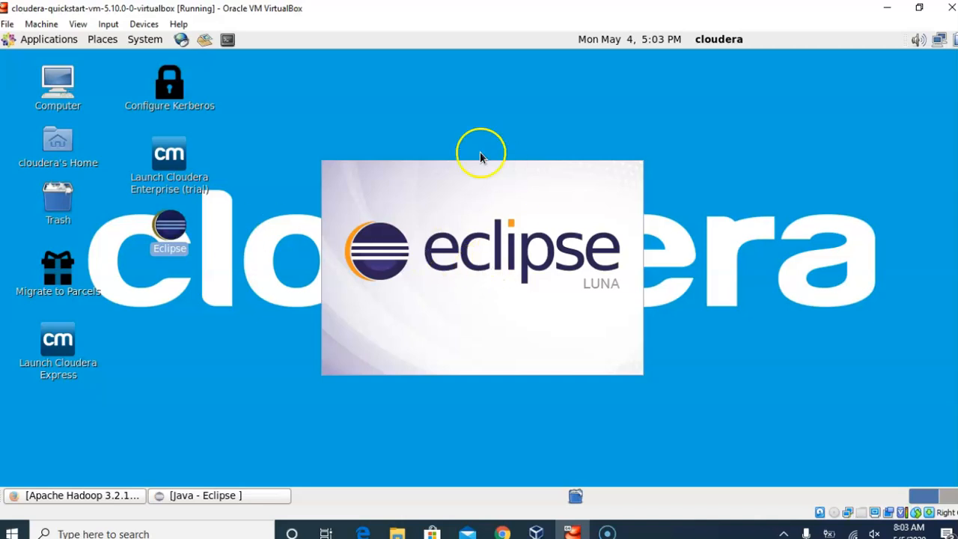
{"action": "mouse_move", "coordinate": [502, 162]}
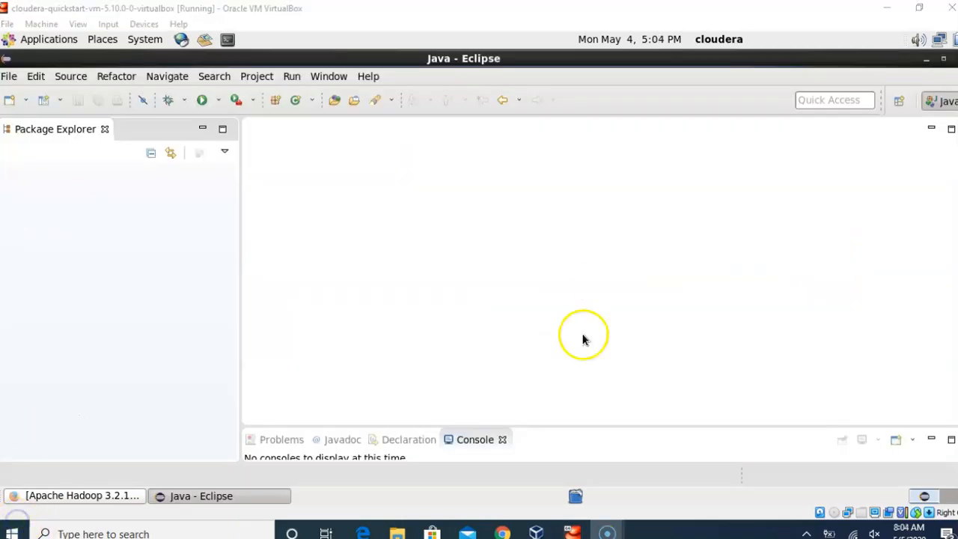
- Start a new Java project from the File menu and name it WordCount
{"action": "left_click", "coordinate": [9, 75]}
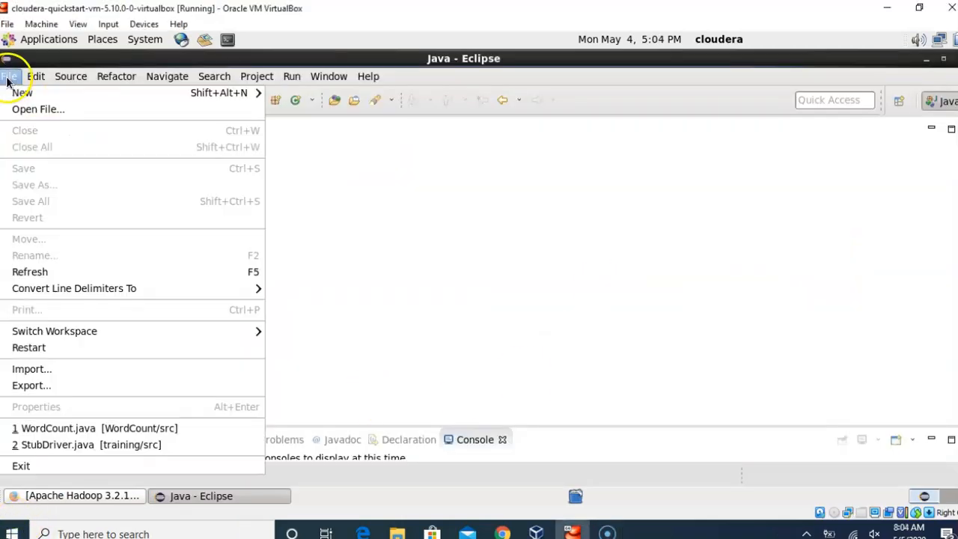
{"action": "mouse_move", "coordinate": [22, 92]}
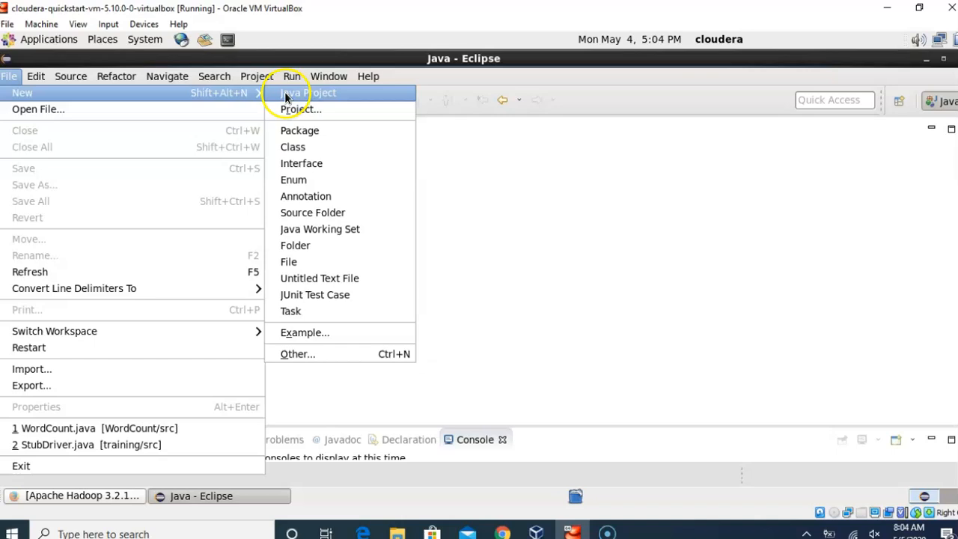
{"action": "left_click", "coordinate": [307, 93]}
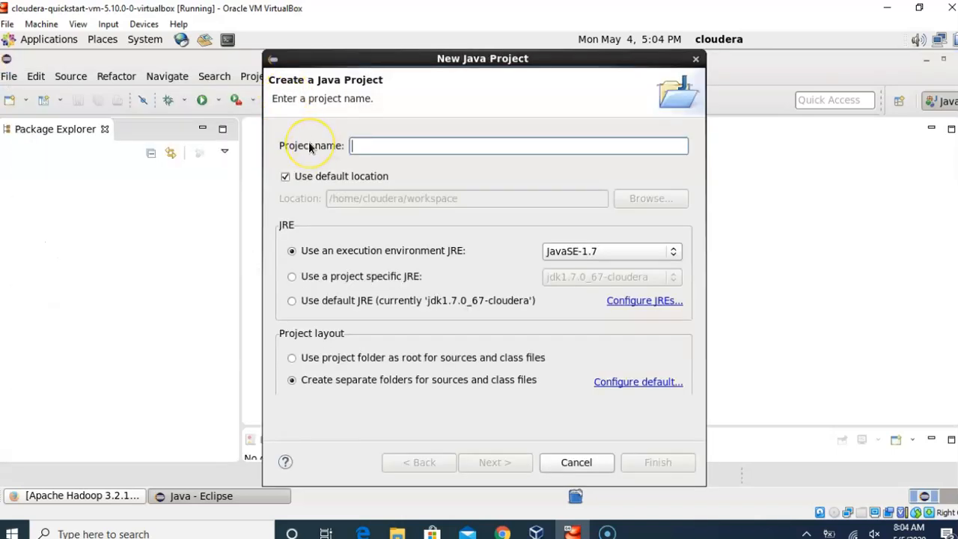
{"action": "type", "text": "WordCou"}
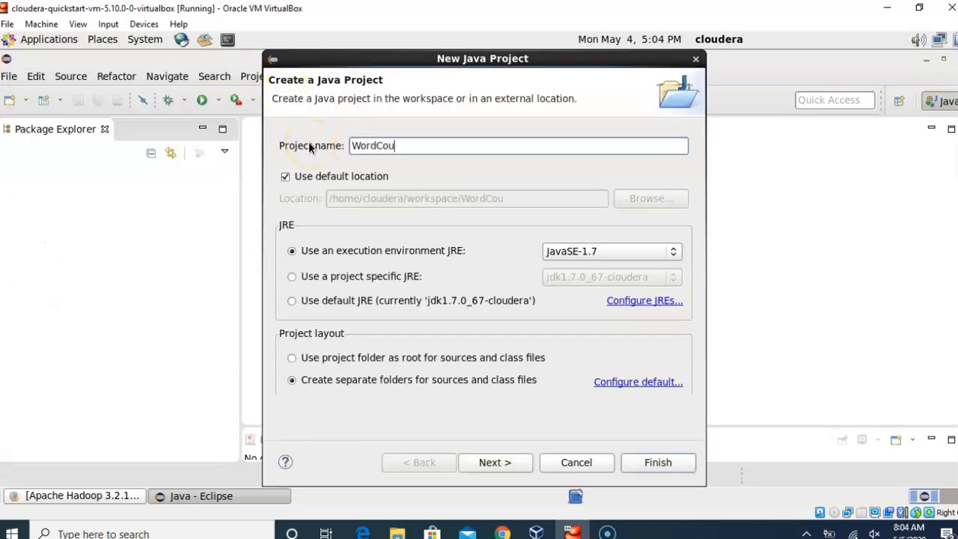
{"action": "type", "text": "nt"}
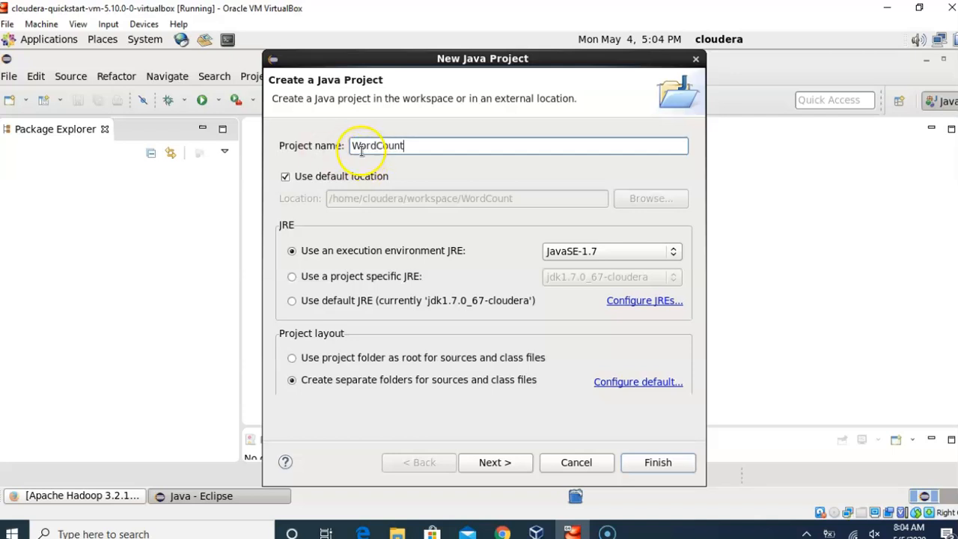
{"action": "mouse_move", "coordinate": [524, 247]}
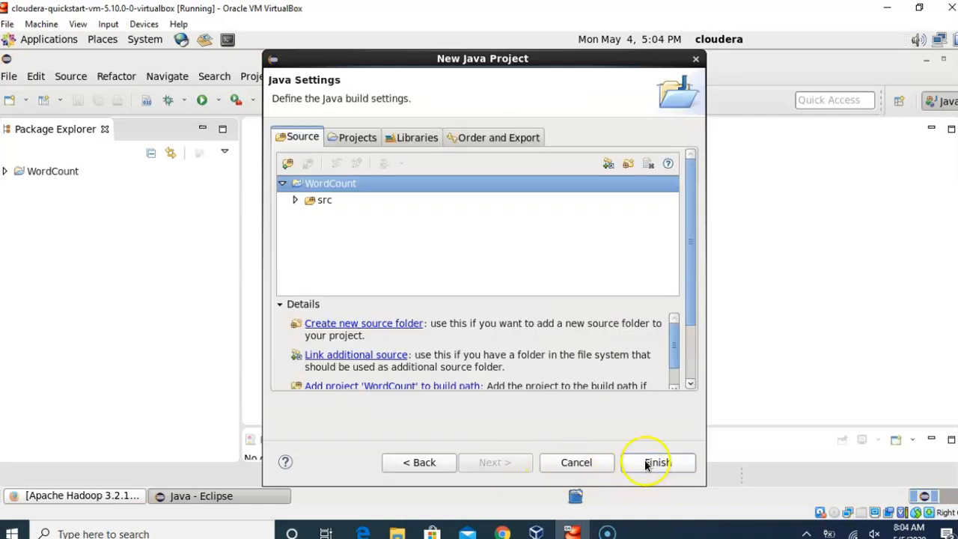
{"action": "mouse_move", "coordinate": [491, 462]}
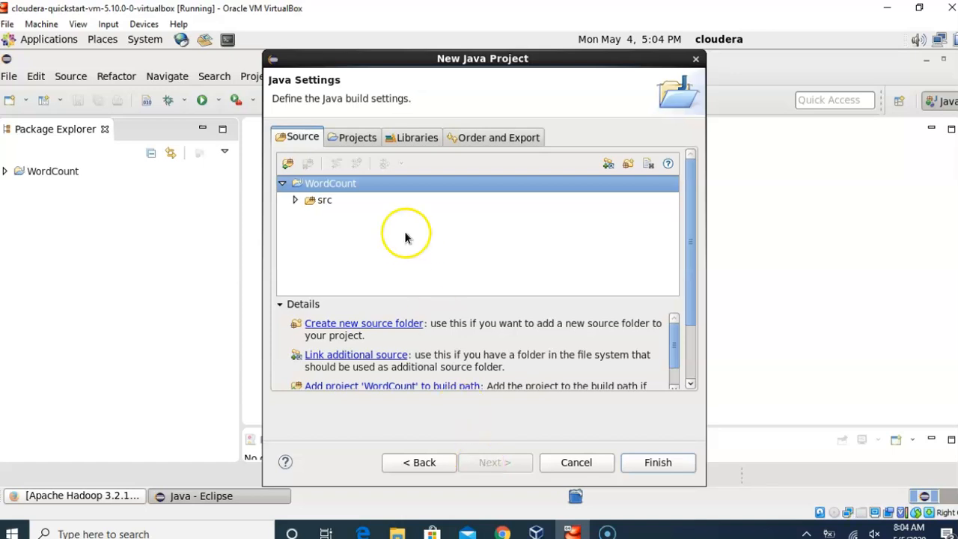
- Add all Hadoop JARs from /usr/lib/hadoop as external JARs on the Libraries build path
{"action": "left_click", "coordinate": [417, 138]}
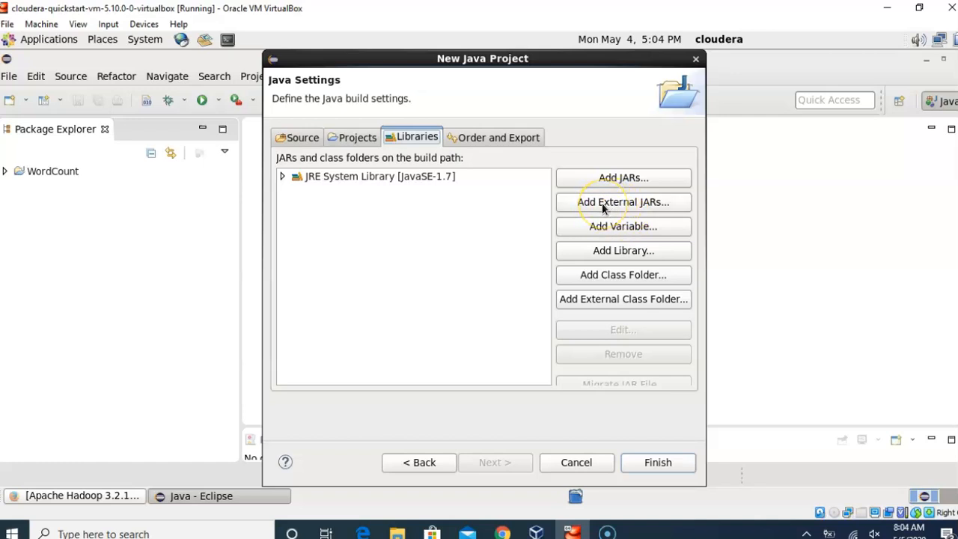
{"action": "left_click", "coordinate": [623, 200]}
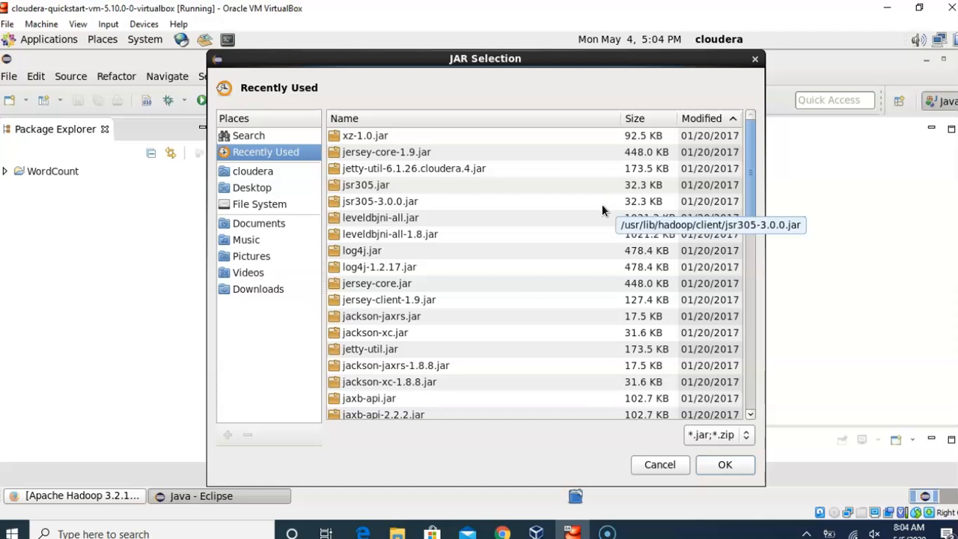
{"action": "left_click", "coordinate": [259, 204]}
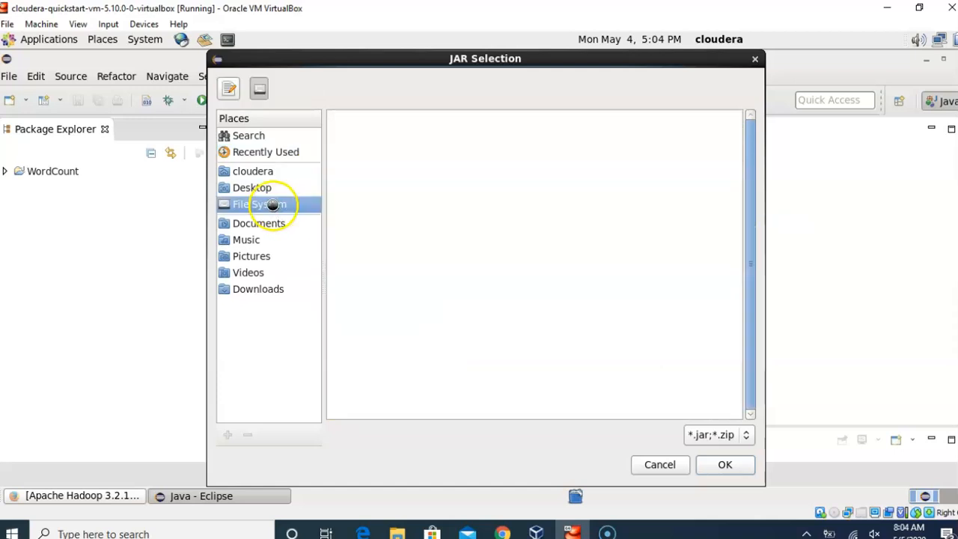
{"action": "left_click", "coordinate": [259, 204]}
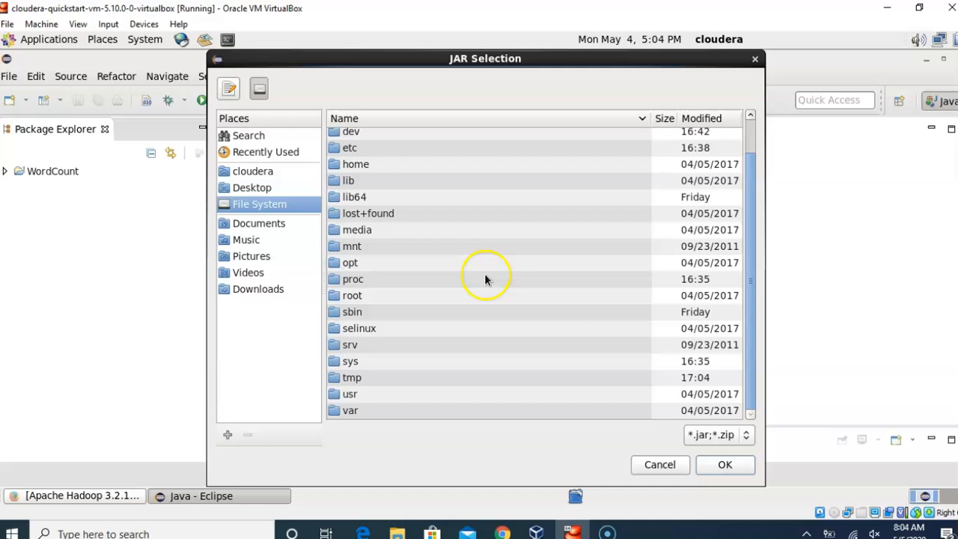
{"action": "double_click", "coordinate": [350, 393]}
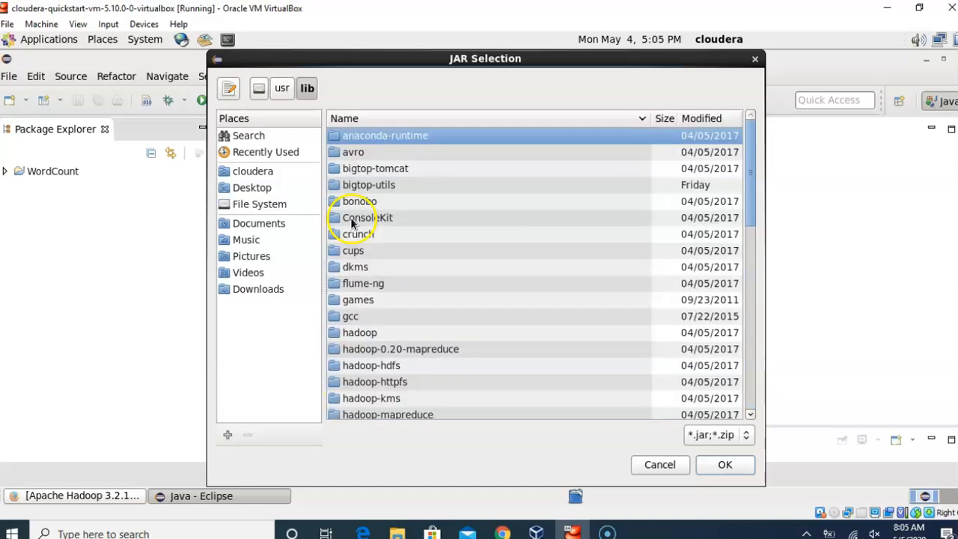
{"action": "mouse_move", "coordinate": [407, 262]}
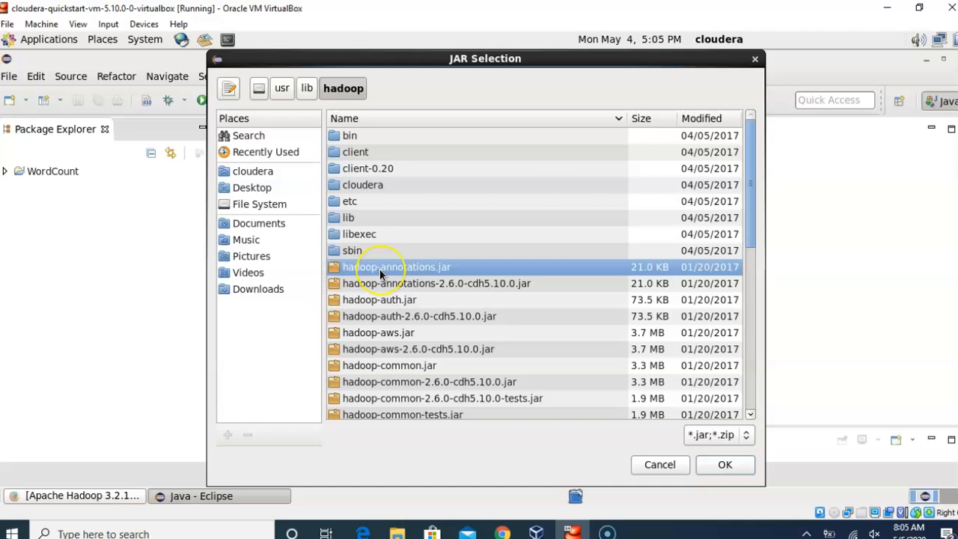
{"action": "scroll", "scroll_direction": "down", "scroll_amount": 3}
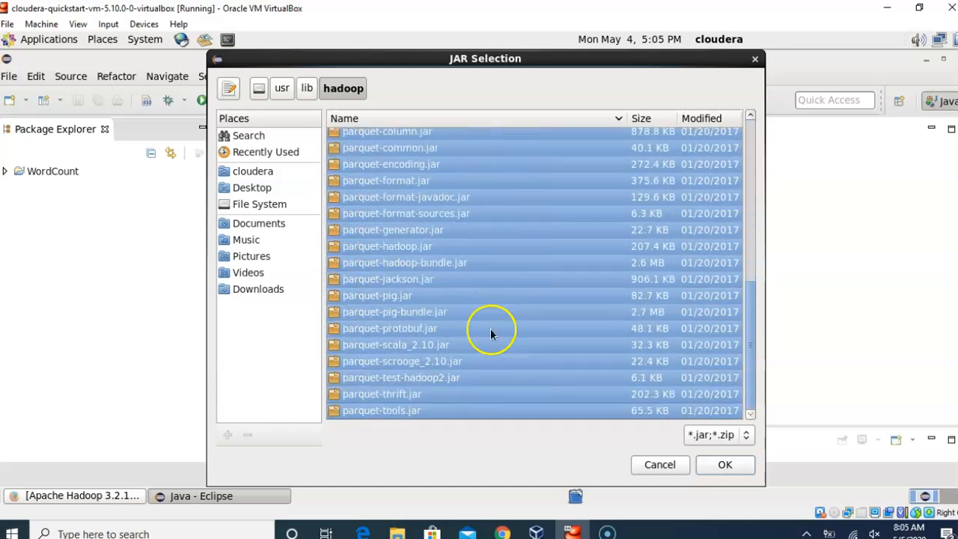
{"action": "left_click", "coordinate": [725, 464]}
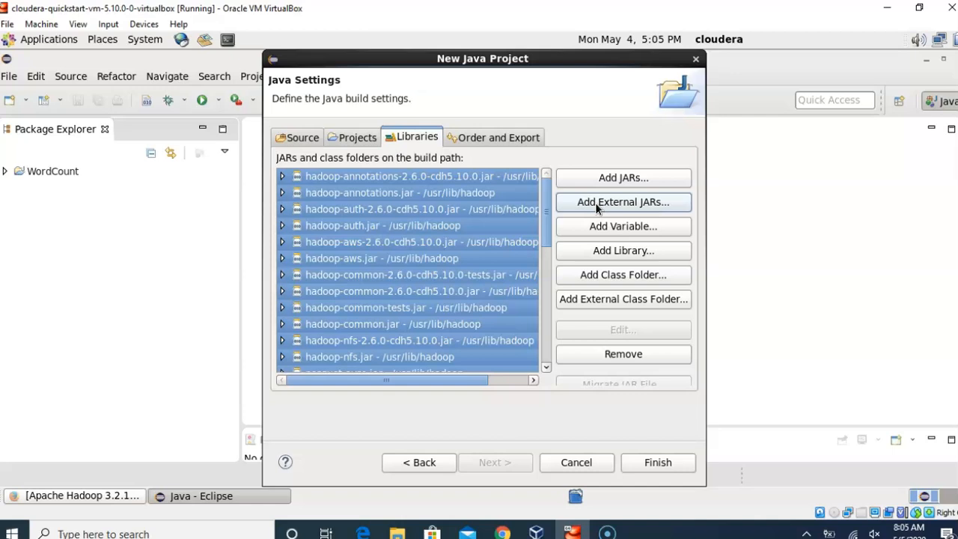
- Add the /usr/lib/hadoop/client JARs as well and finish creating the WordCount project
{"action": "left_click", "coordinate": [623, 200]}
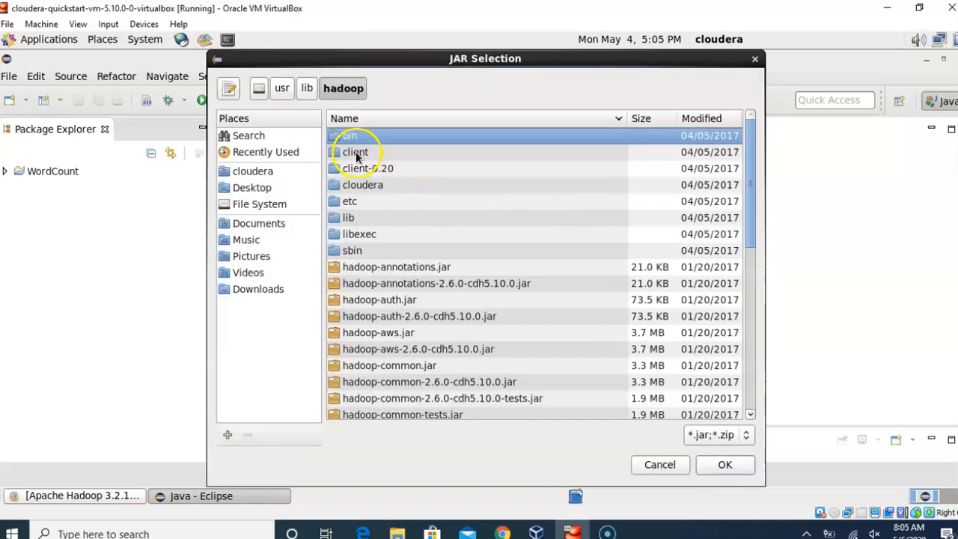
{"action": "double_click", "coordinate": [355, 153]}
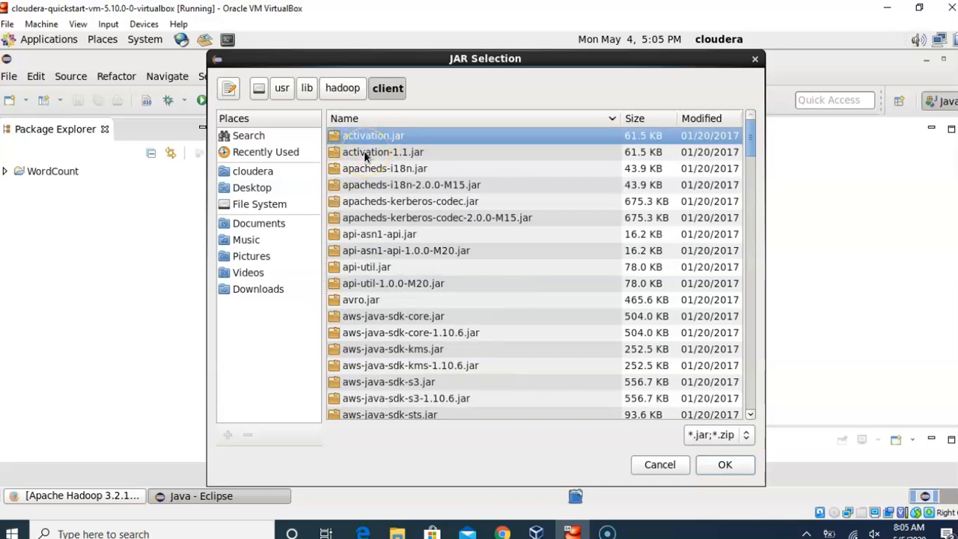
{"action": "left_click", "coordinate": [725, 464]}
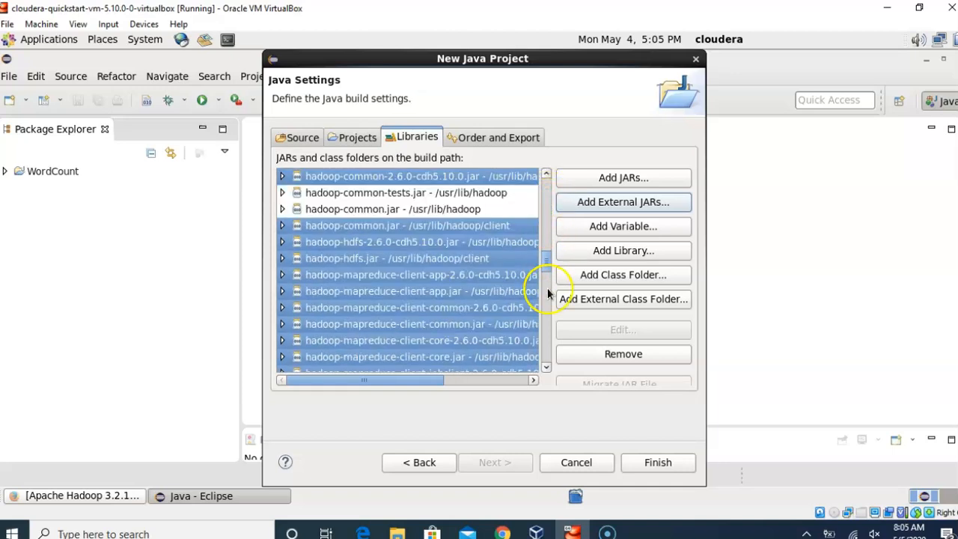
{"action": "left_click", "coordinate": [658, 462]}
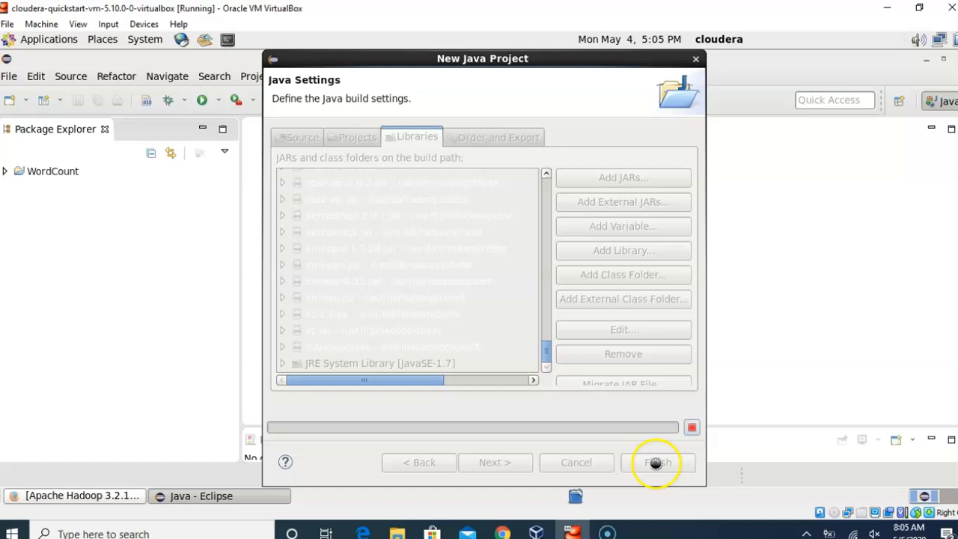
{"action": "left_click", "coordinate": [656, 462]}
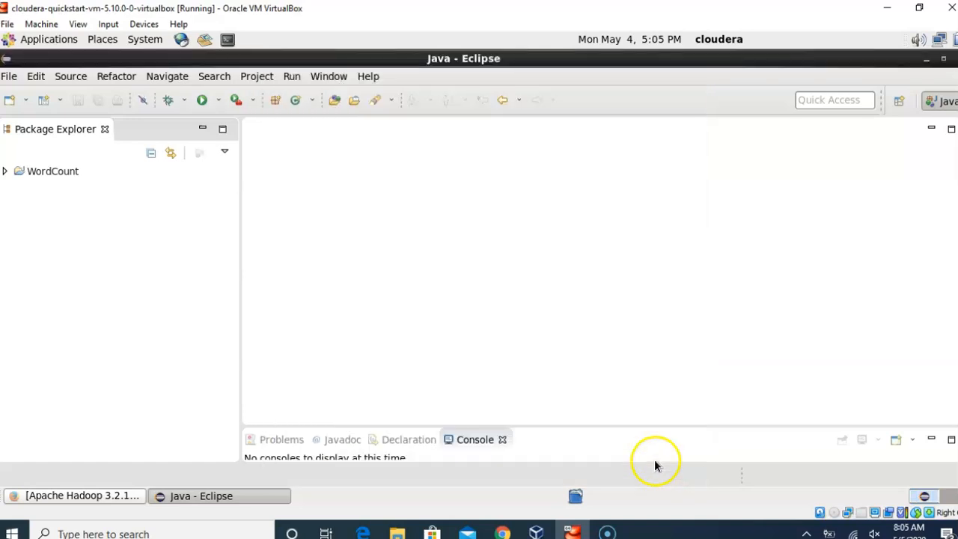
- Expand the WordCount project and start a new Java class in its src folder
{"action": "left_click", "coordinate": [53, 171]}
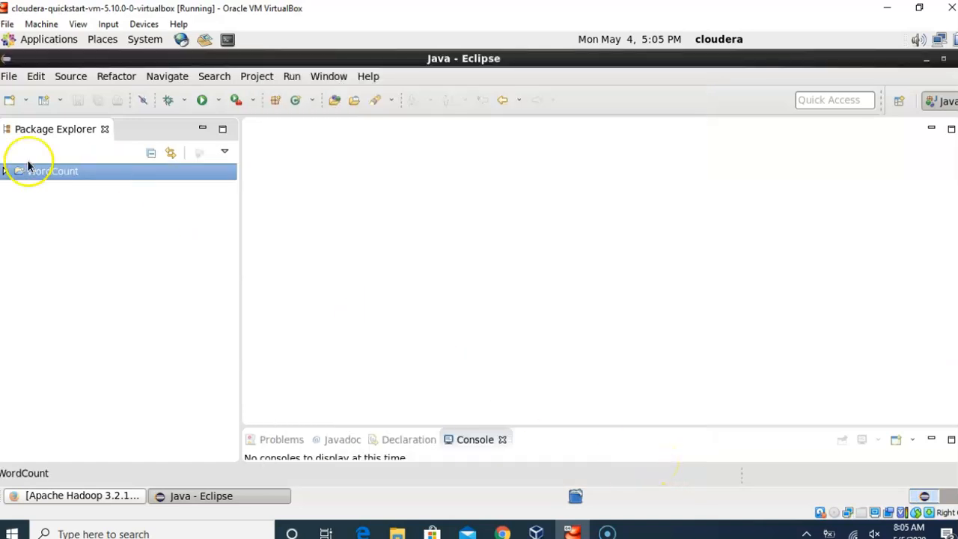
{"action": "mouse_move", "coordinate": [81, 215]}
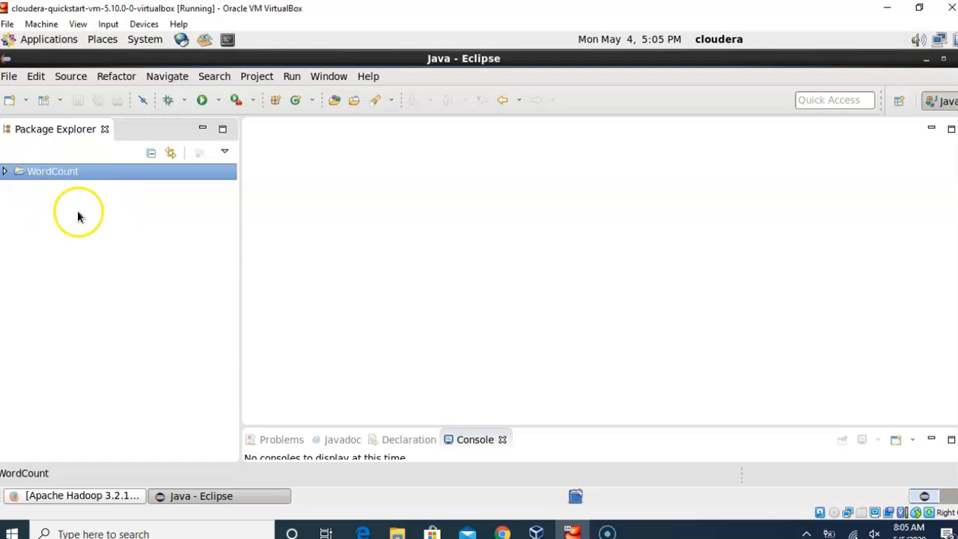
{"action": "left_click", "coordinate": [6, 170]}
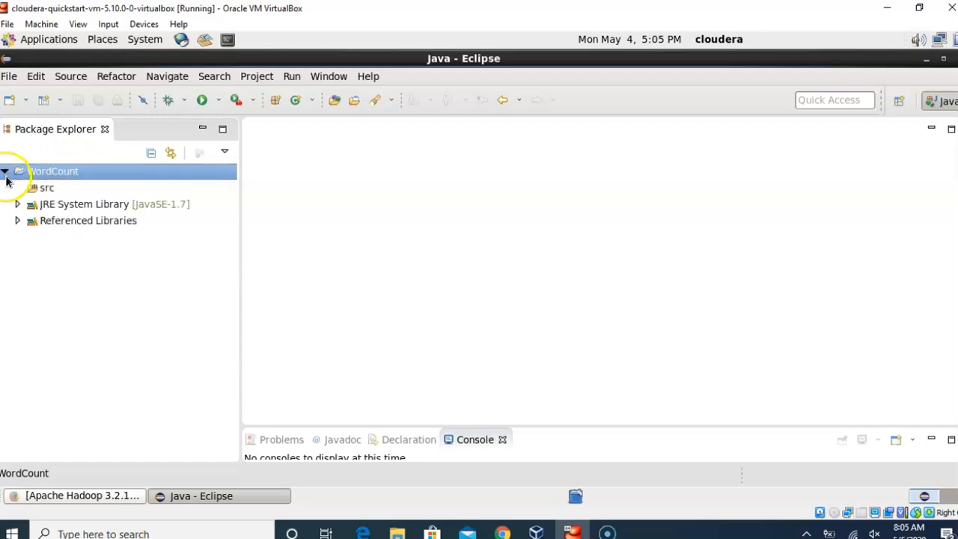
{"action": "left_click", "coordinate": [46, 189]}
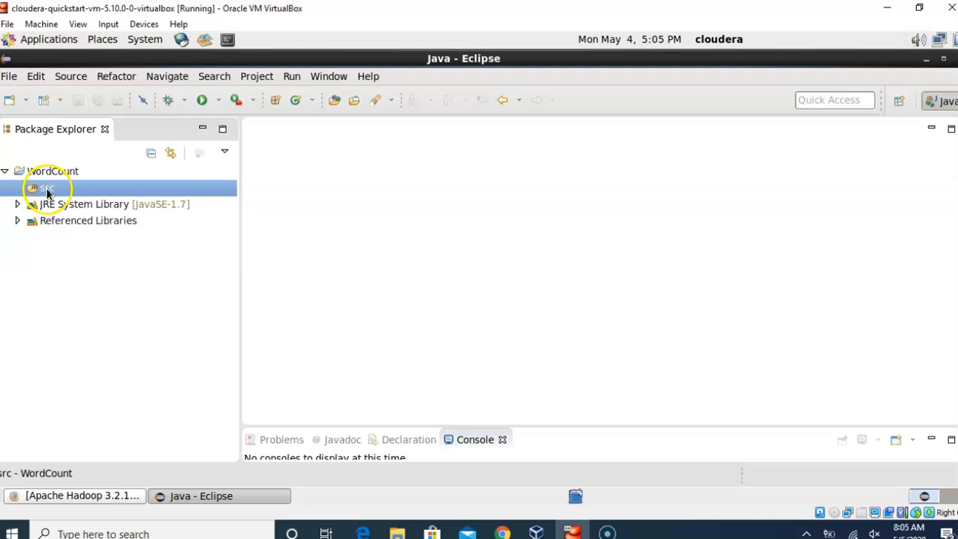
{"action": "right_click", "coordinate": [46, 189]}
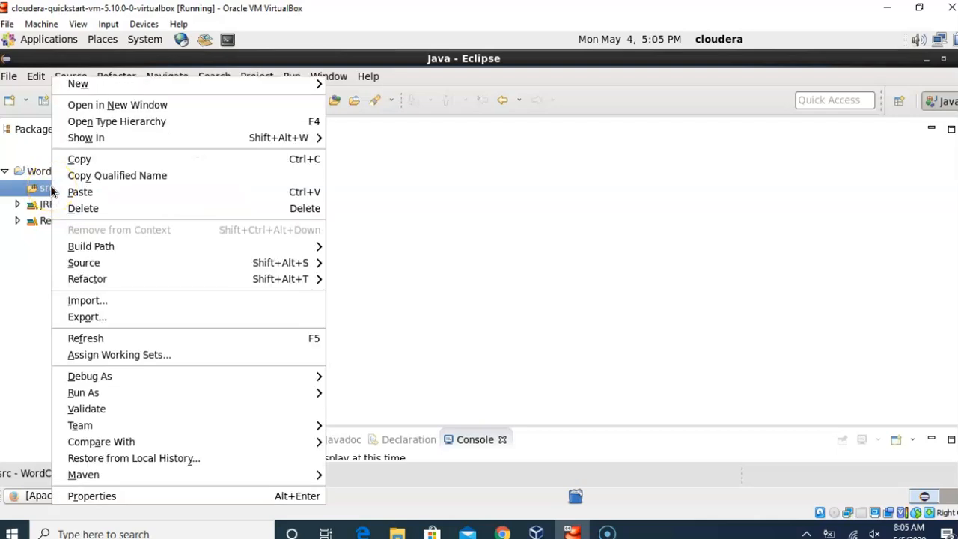
{"action": "mouse_move", "coordinate": [77, 84]}
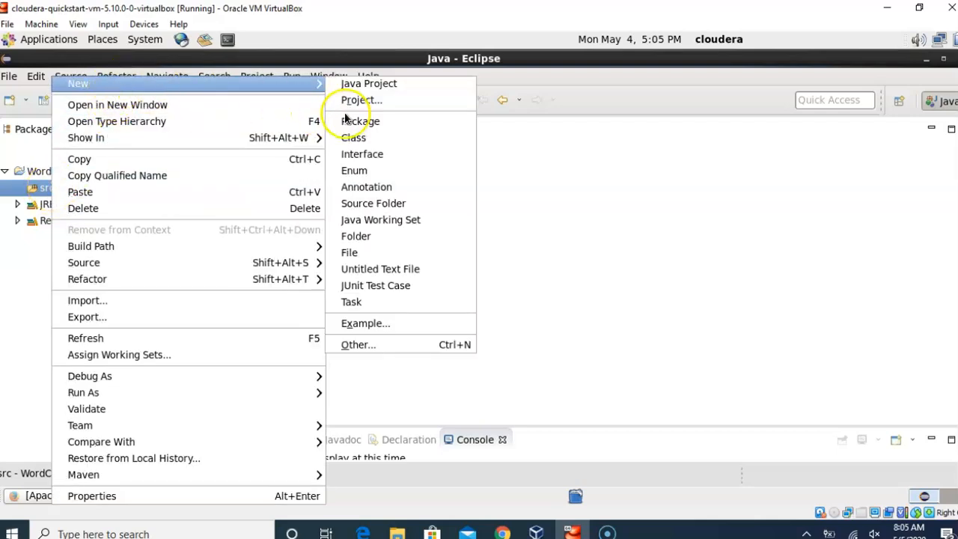
{"action": "mouse_move", "coordinate": [367, 138]}
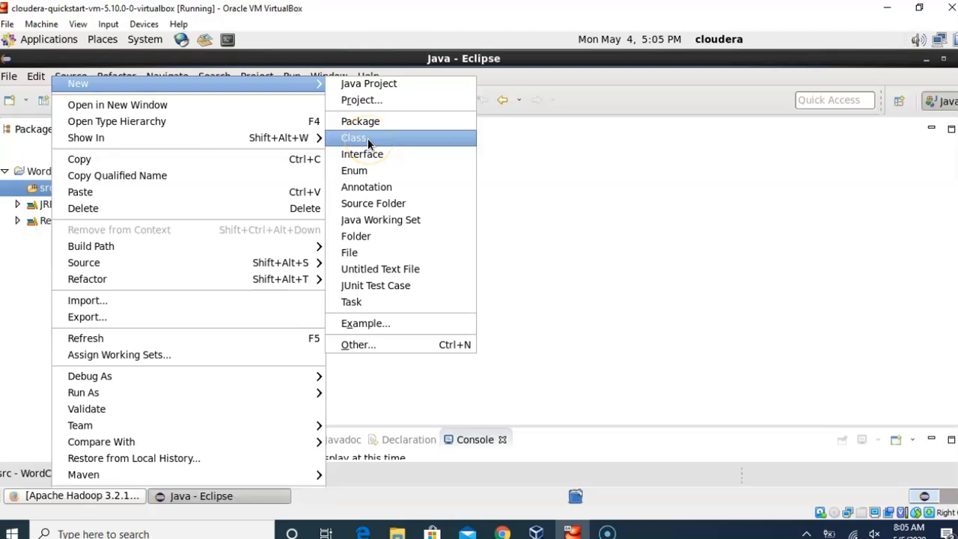
{"action": "left_click", "coordinate": [354, 138]}
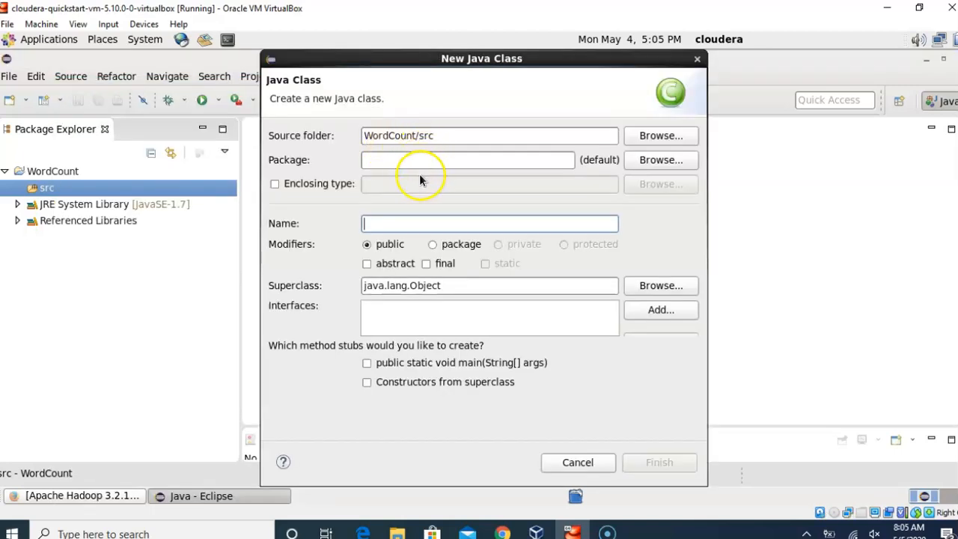
- Name the class WordCount and finish creating it in the default package
{"action": "type", "text": "Word"}
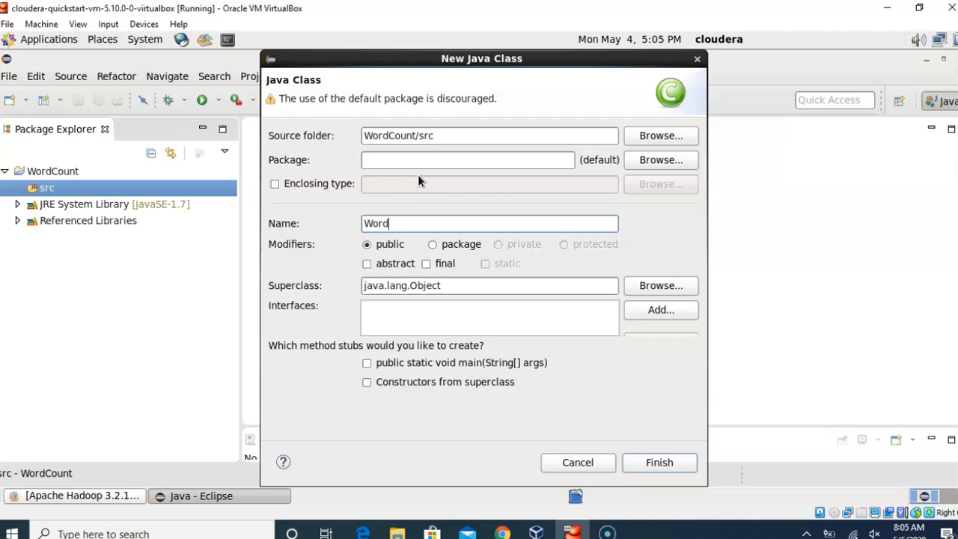
{"action": "type", "text": "Count"}
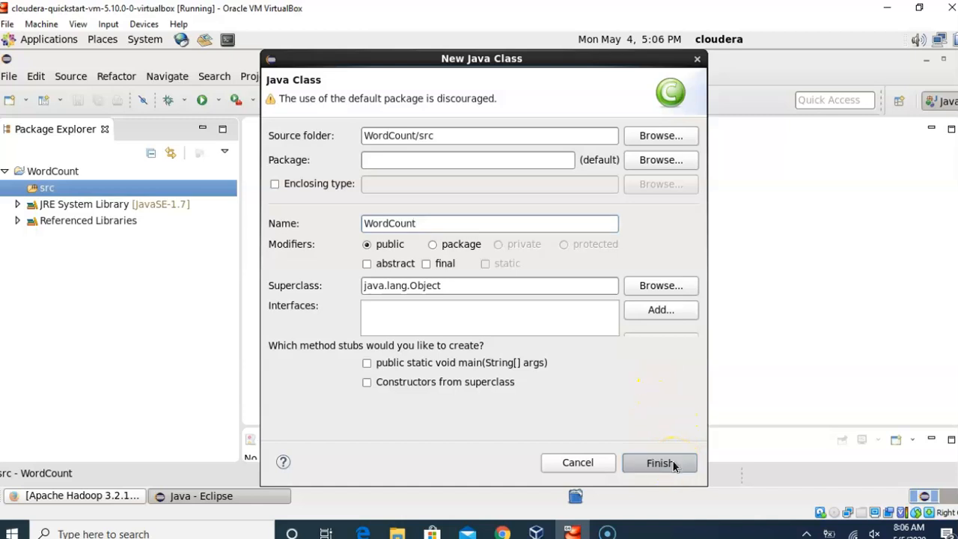
{"action": "left_click", "coordinate": [659, 463]}
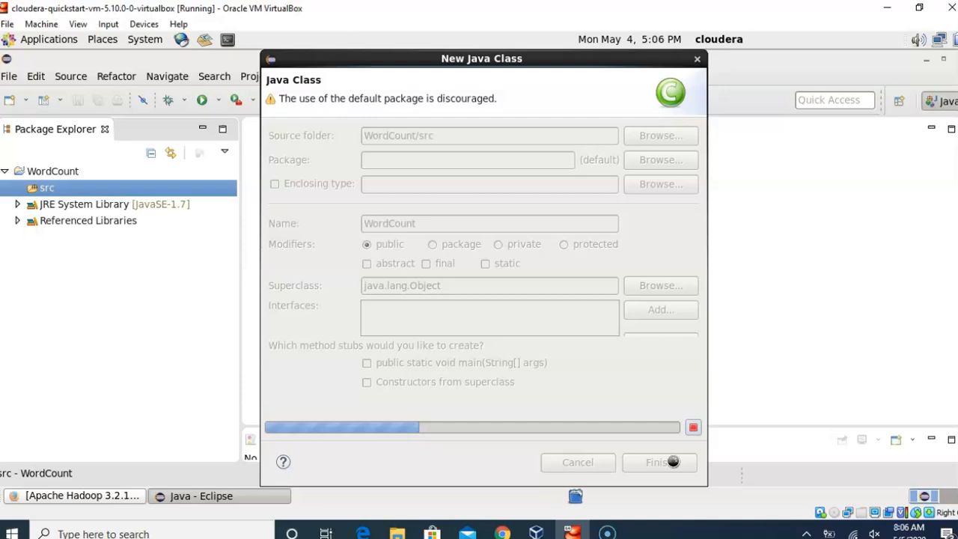
{"action": "left_click", "coordinate": [656, 461]}
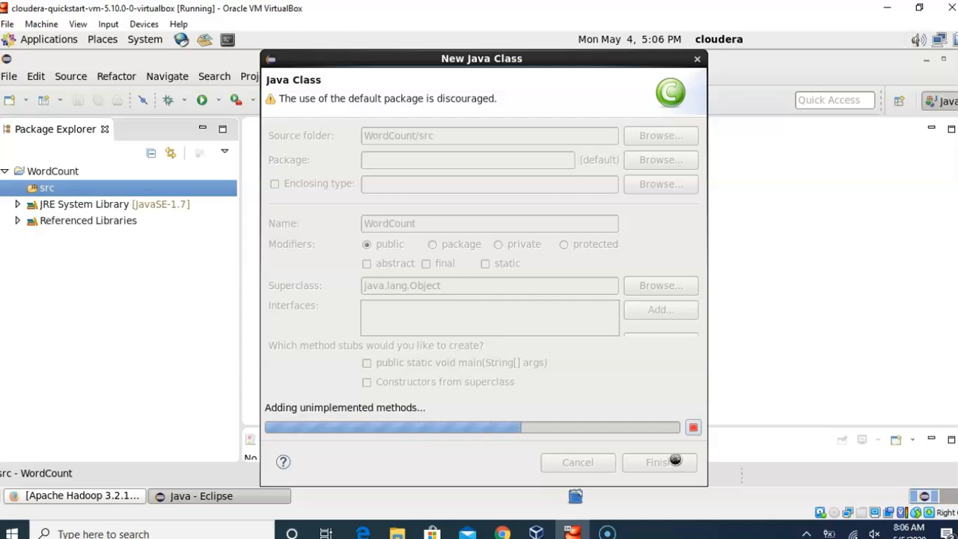
{"action": "left_click", "coordinate": [659, 461]}
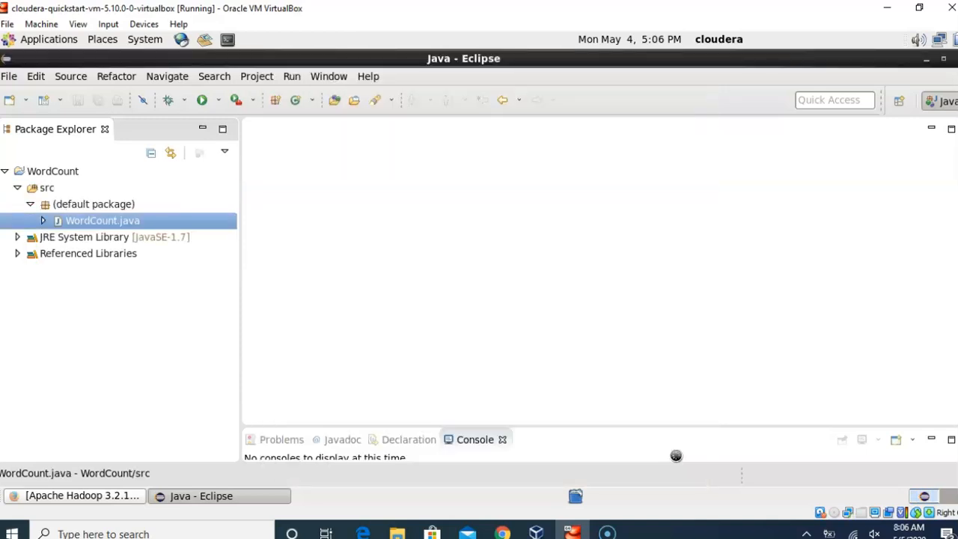
- Open WordCount.java in the editor from the Package Explorer
{"action": "double_click", "coordinate": [102, 220]}
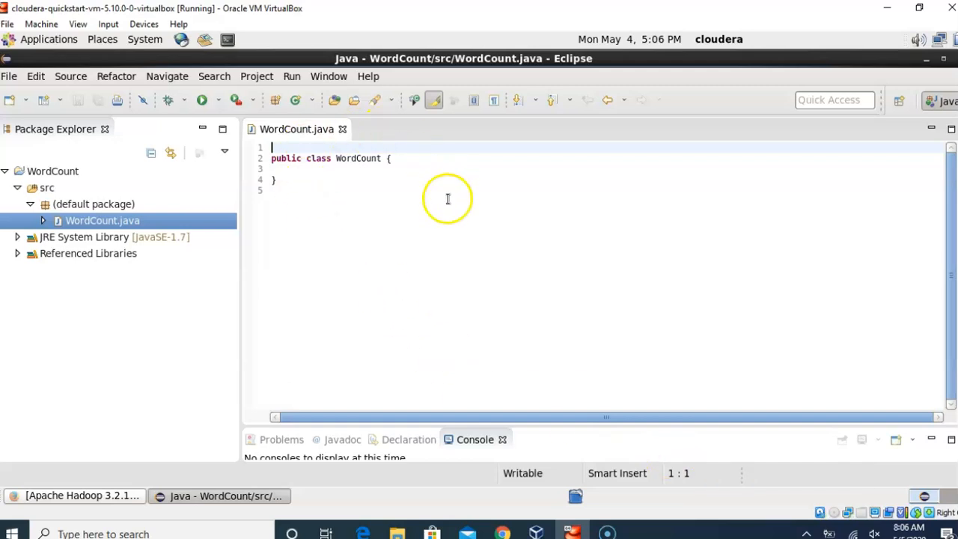
{"action": "mouse_move", "coordinate": [443, 218]}
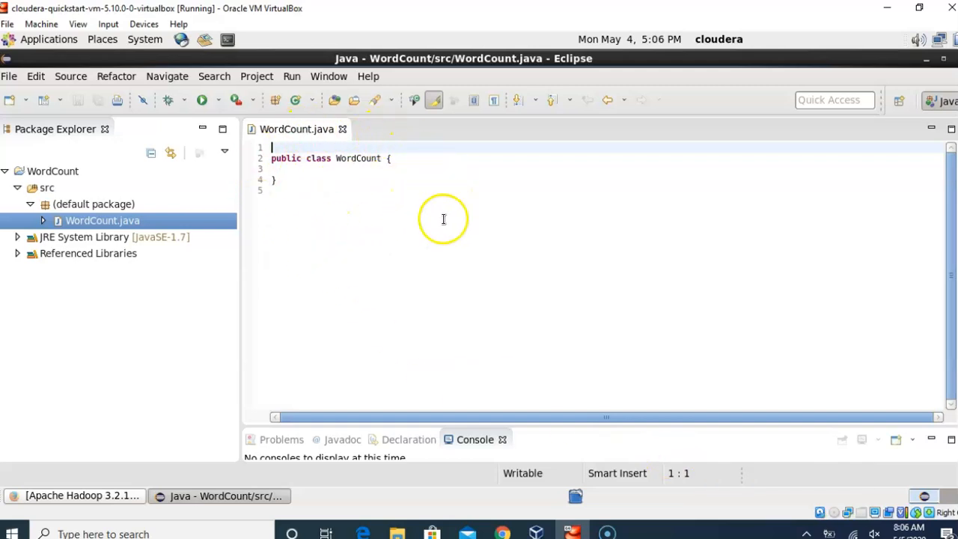
{"action": "mouse_move", "coordinate": [286, 189]}
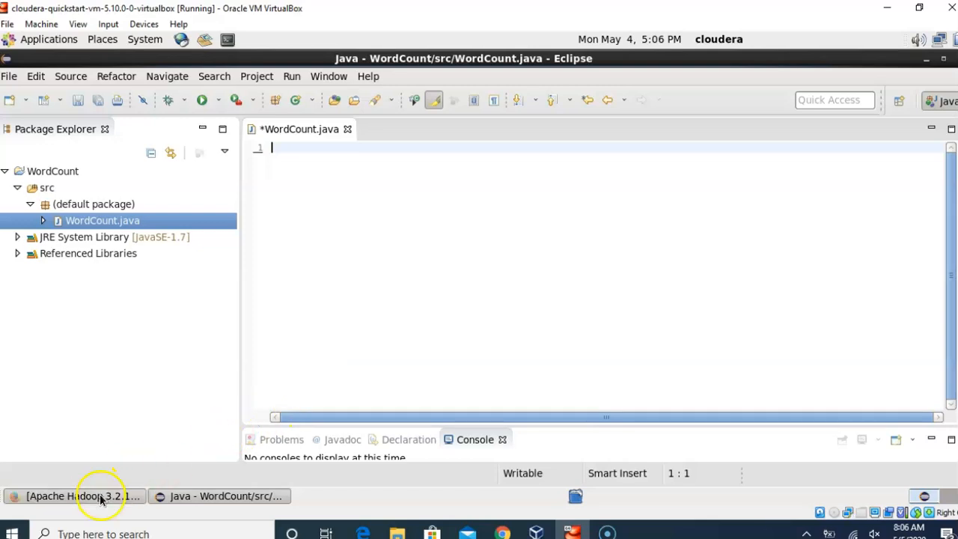
- Switch to the Hadoop MapReduce tutorial in Firefox and select the WordCount v1.0 source
{"action": "left_click", "coordinate": [80, 495]}
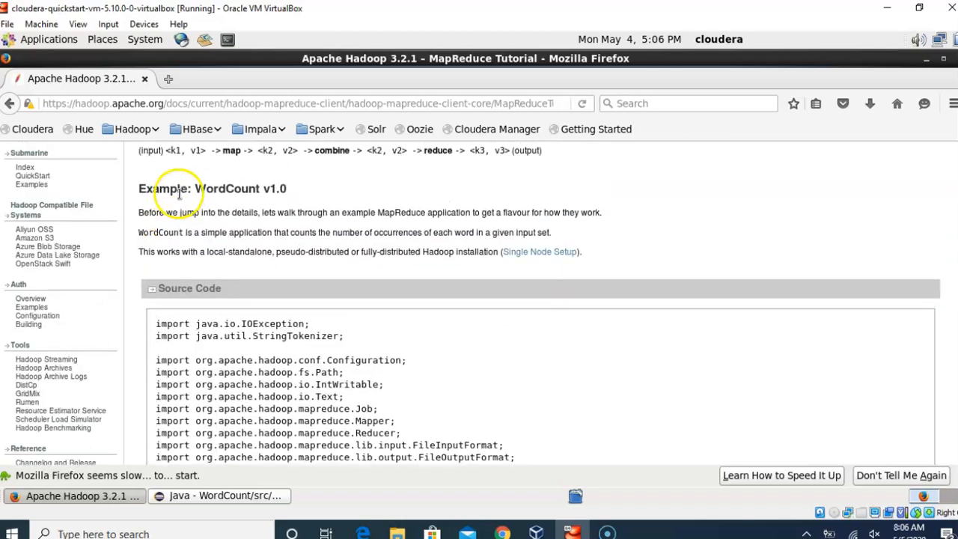
{"action": "left_click", "coordinate": [312, 103]}
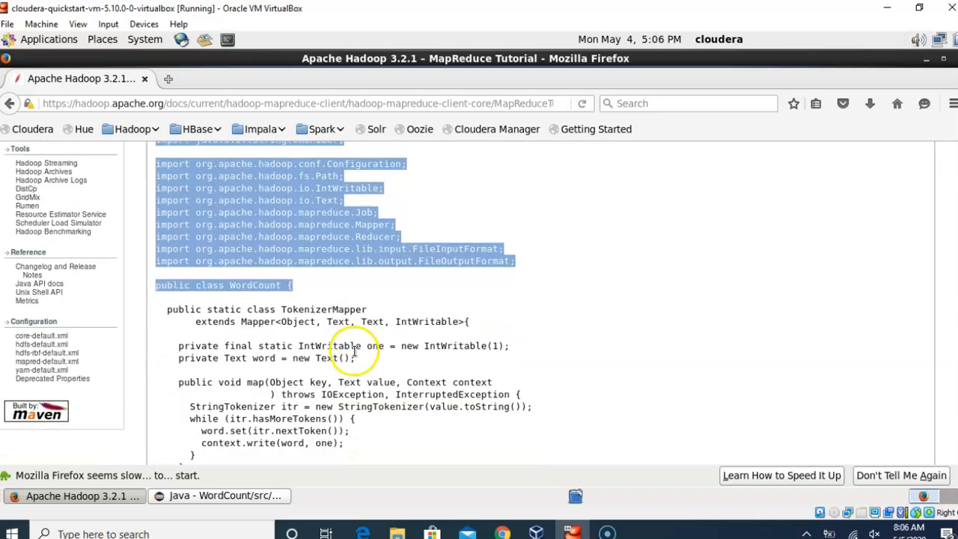
{"action": "scroll", "scroll_direction": "down", "scroll_amount": 3}
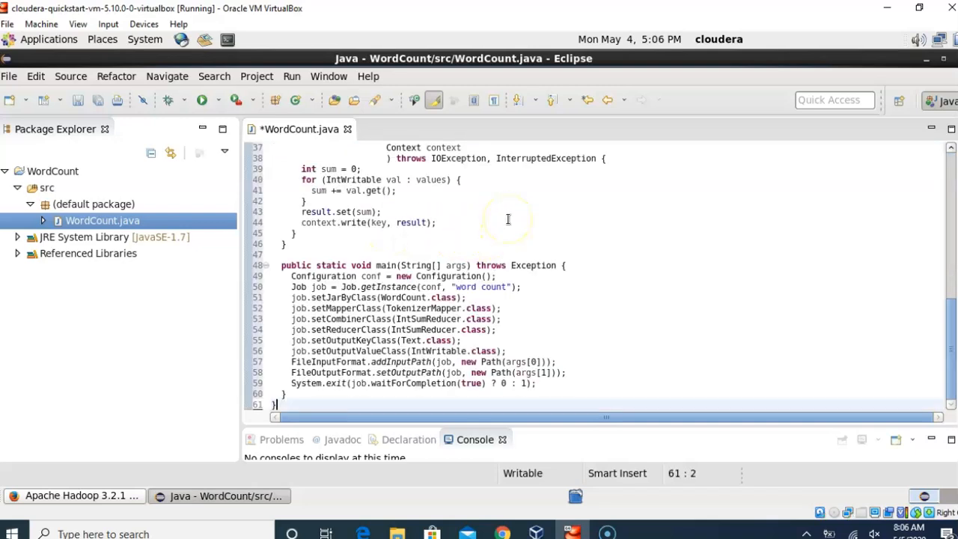
- Save the pasted WordCount code in WordCount.java and scroll through mapper, reducer and main
{"action": "key", "text": "ctrl+s"}
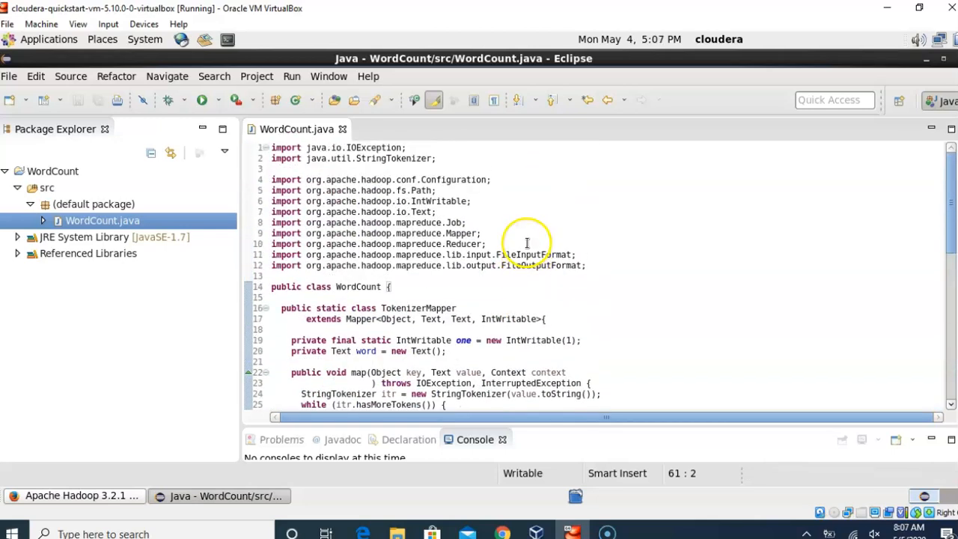
{"action": "scroll", "scroll_direction": "down", "scroll_amount": 3}
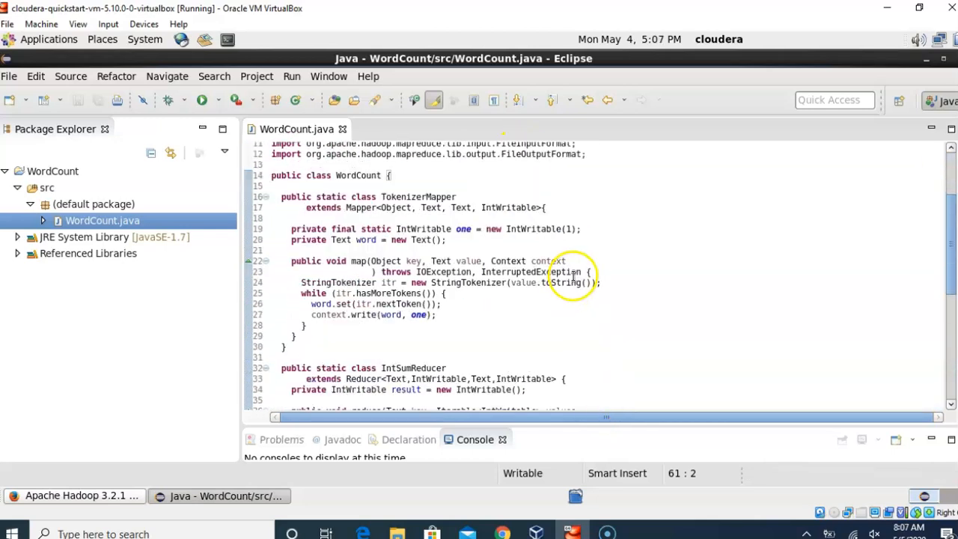
{"action": "scroll", "scroll_direction": "down", "scroll_amount": 3}
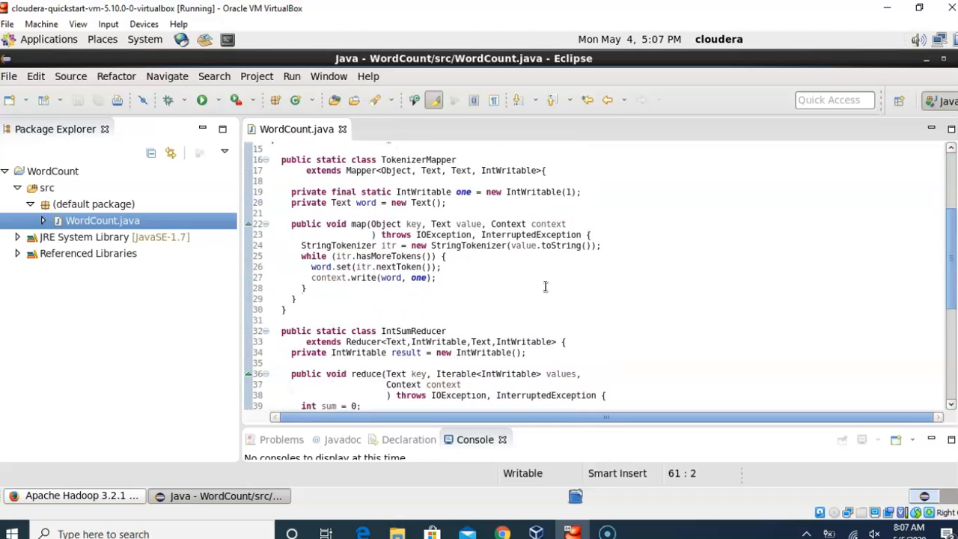
{"action": "scroll", "scroll_direction": "down", "scroll_amount": 3}
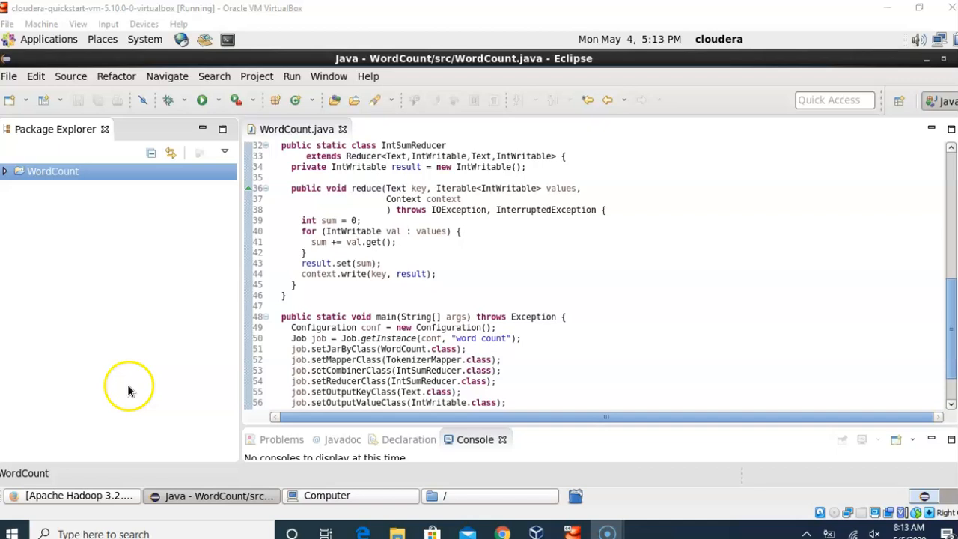
- Export the WordCount project using the Java JAR file export wizard
{"action": "left_click", "coordinate": [52, 171]}
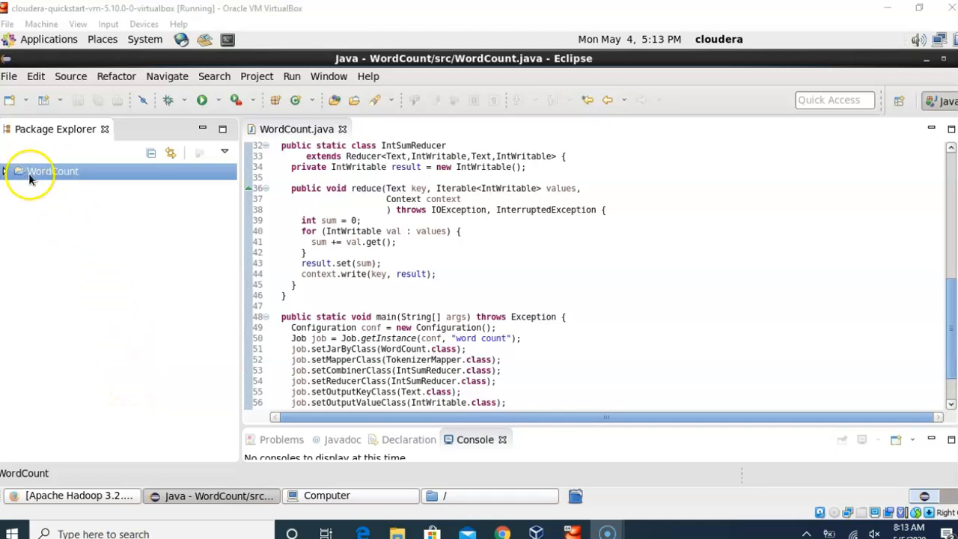
{"action": "right_click", "coordinate": [52, 171]}
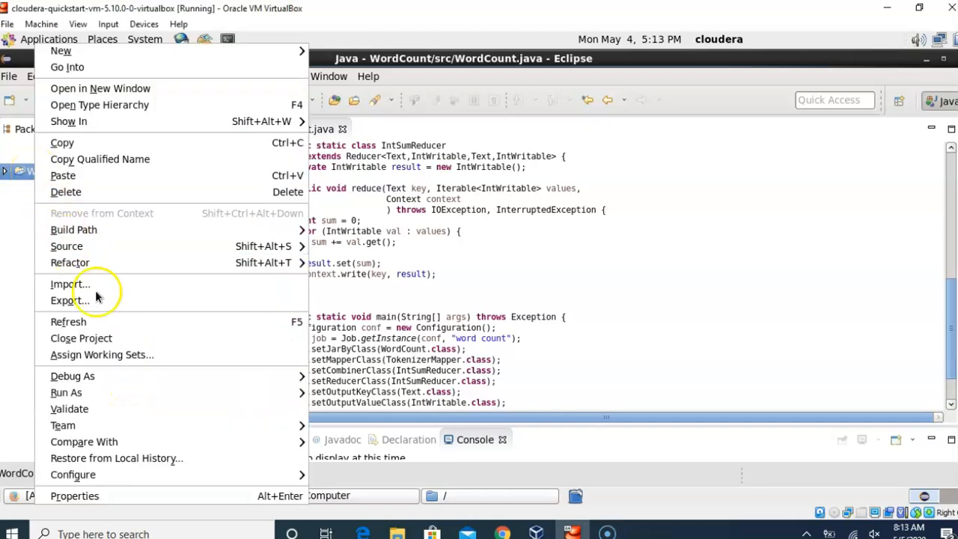
{"action": "left_click", "coordinate": [69, 300]}
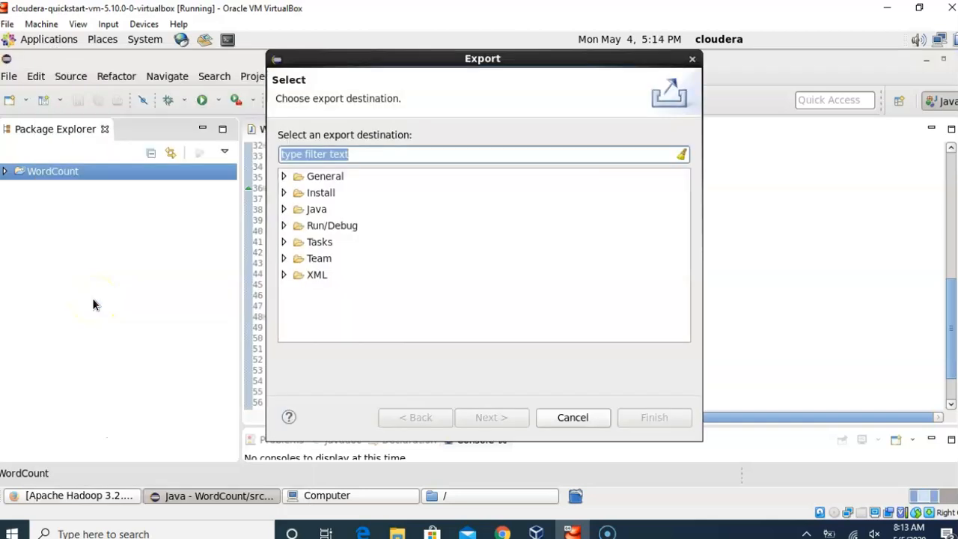
{"action": "left_click", "coordinate": [284, 210]}
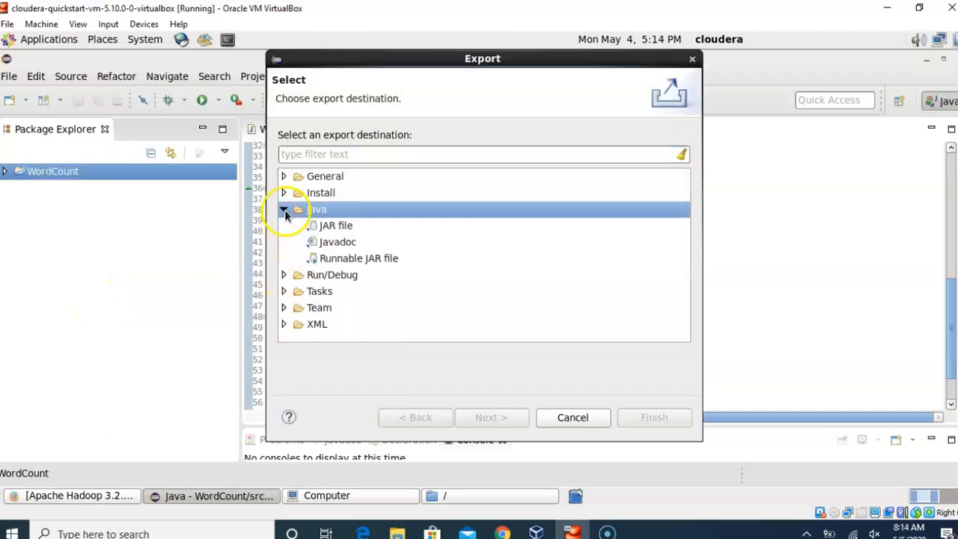
{"action": "left_click", "coordinate": [335, 225]}
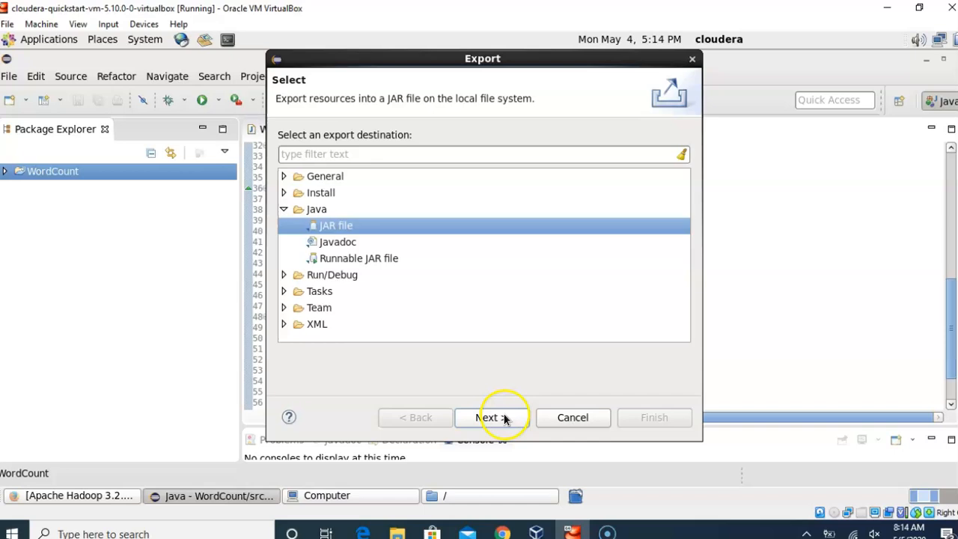
{"action": "left_click", "coordinate": [491, 416]}
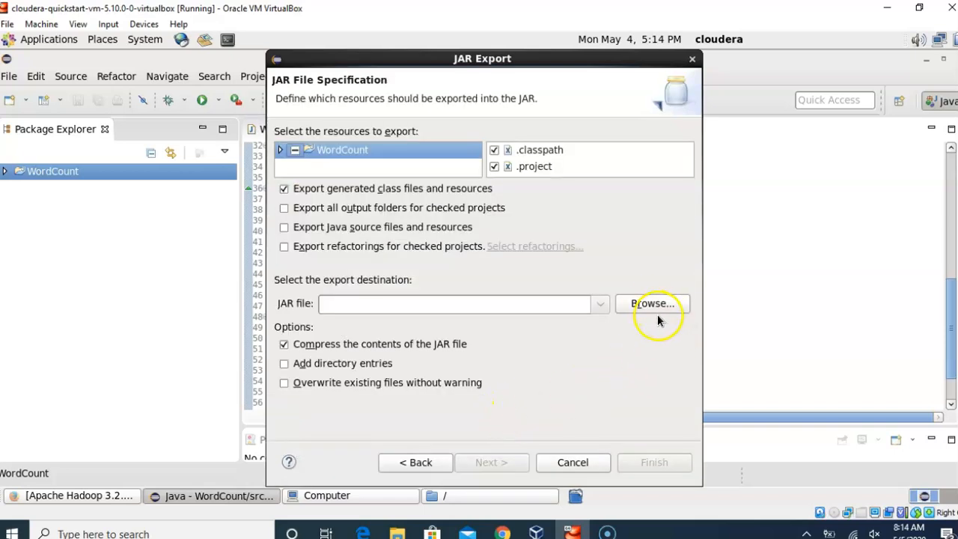
- Set the JAR destination to /home/cloudera/WordCount.jar and finish the export
{"action": "left_click", "coordinate": [653, 303]}
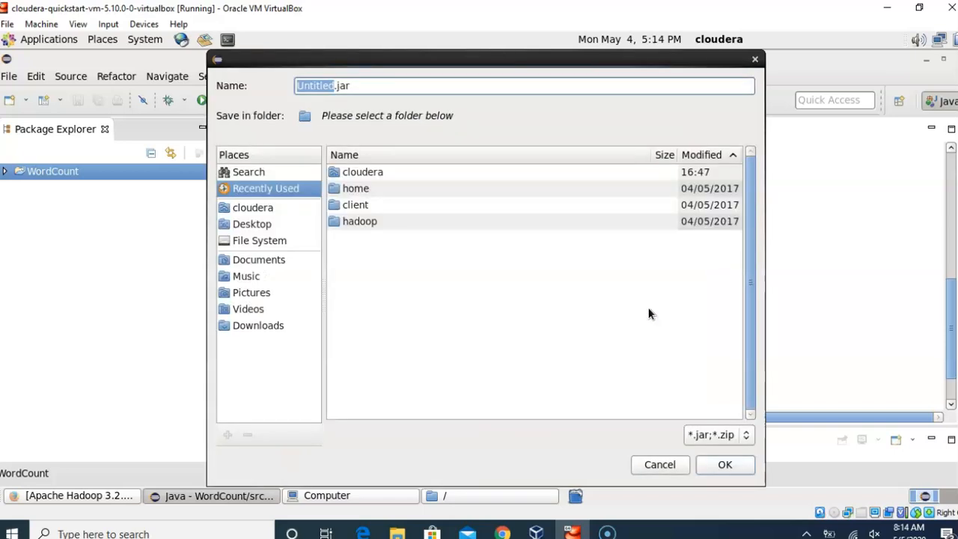
{"action": "mouse_move", "coordinate": [363, 172]}
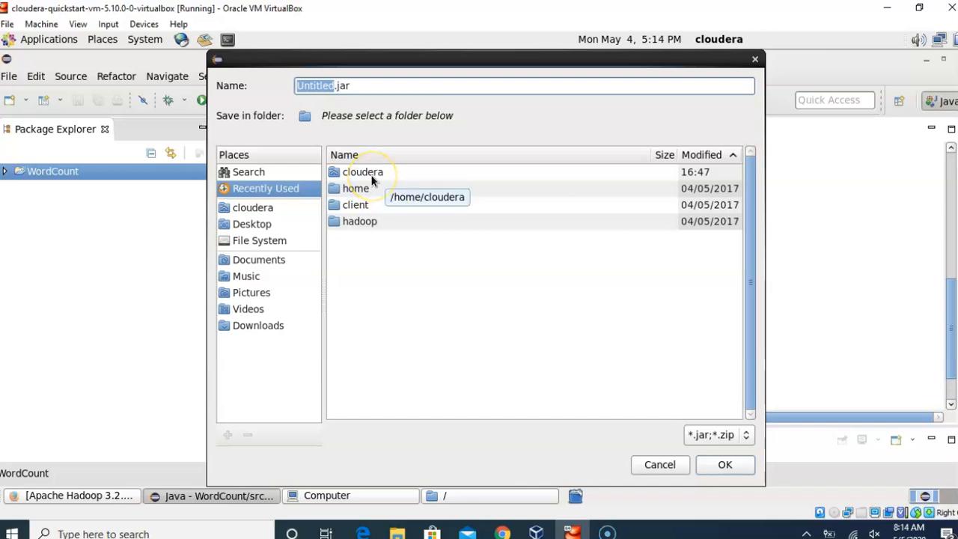
{"action": "double_click", "coordinate": [362, 170]}
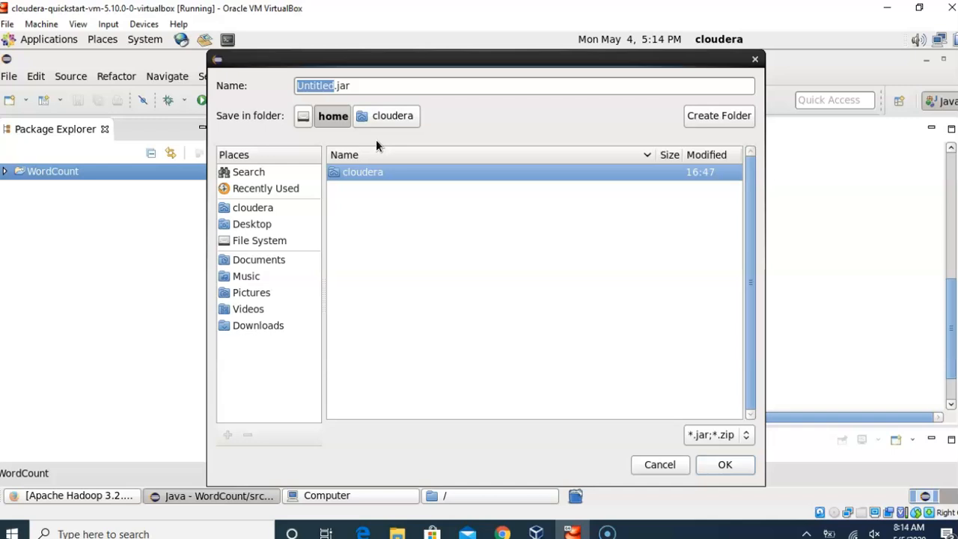
{"action": "left_click", "coordinate": [333, 115]}
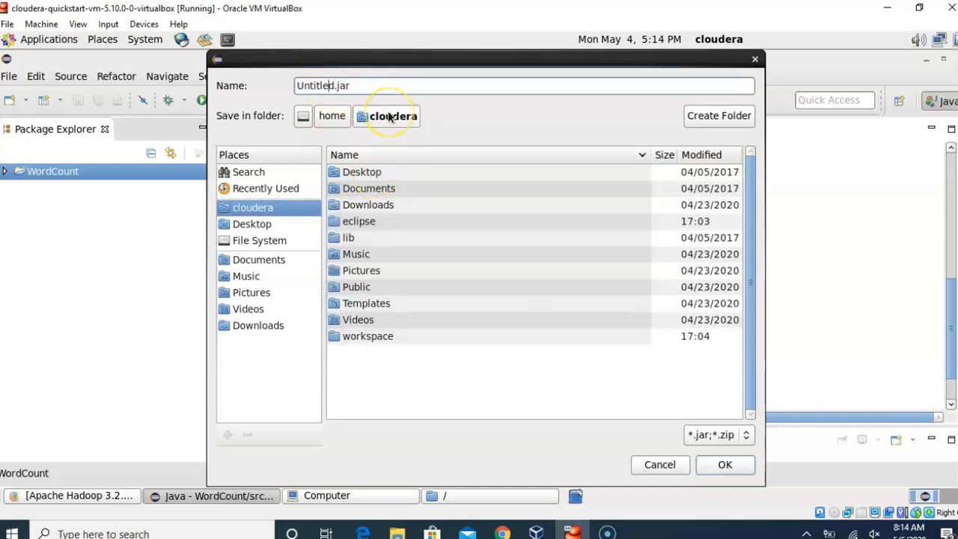
{"action": "key", "text": "BackSpace"}
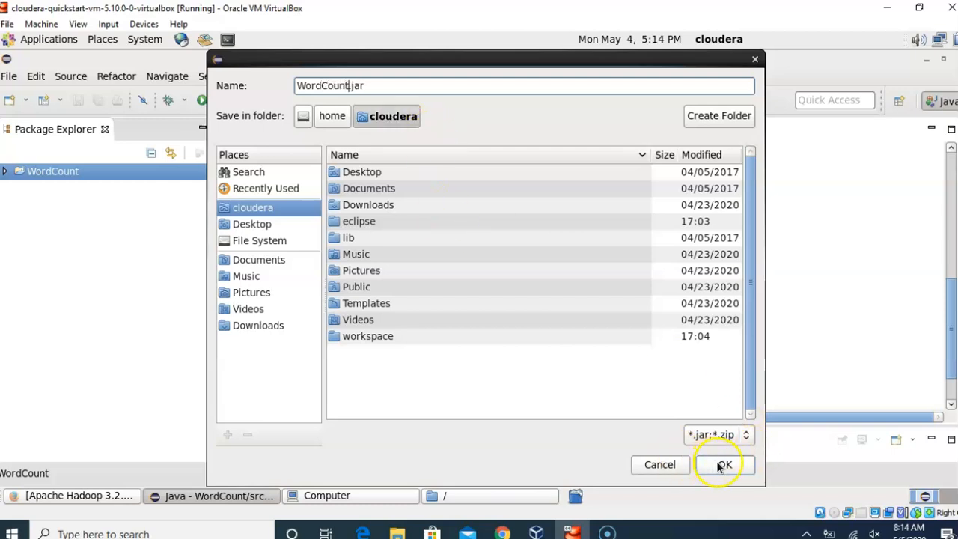
{"action": "left_click", "coordinate": [724, 465]}
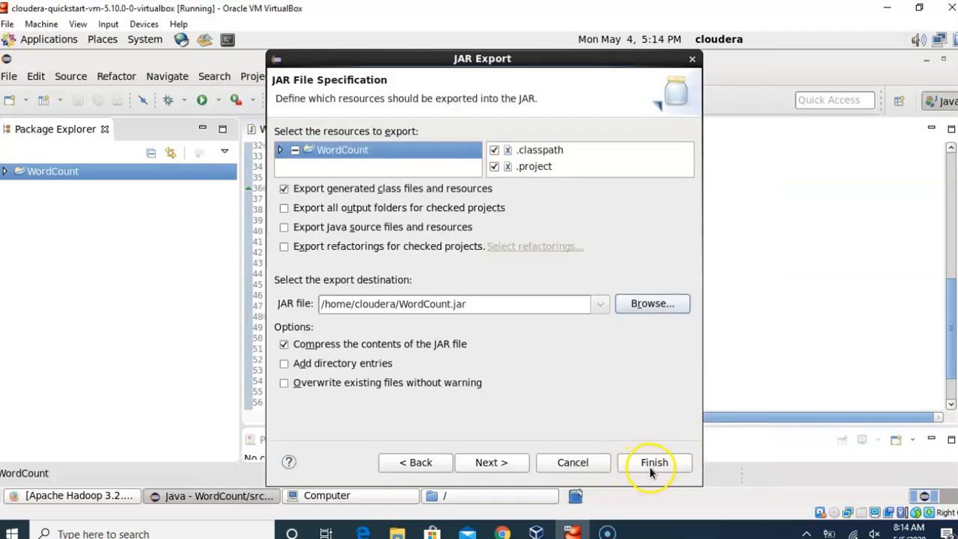
{"action": "left_click", "coordinate": [653, 461]}
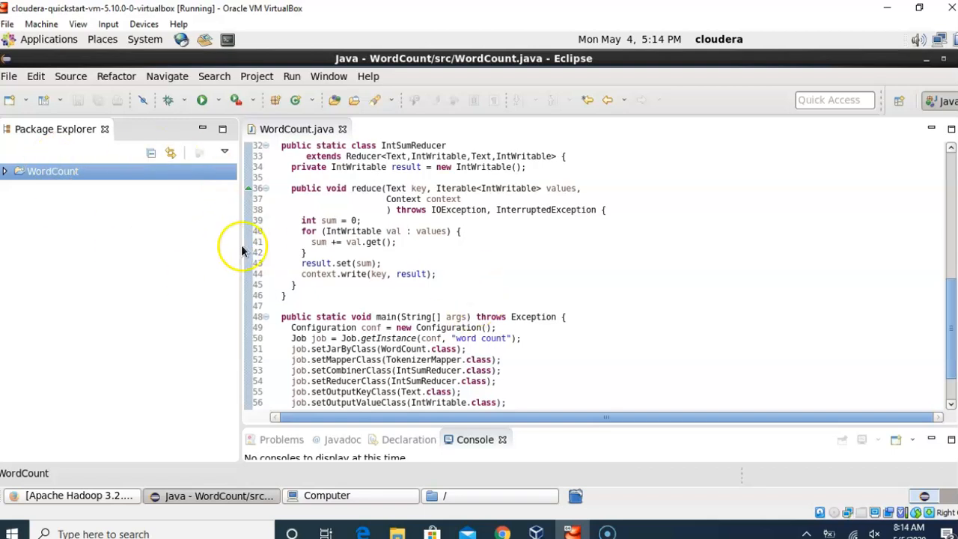
{"action": "mouse_move", "coordinate": [489, 221]}
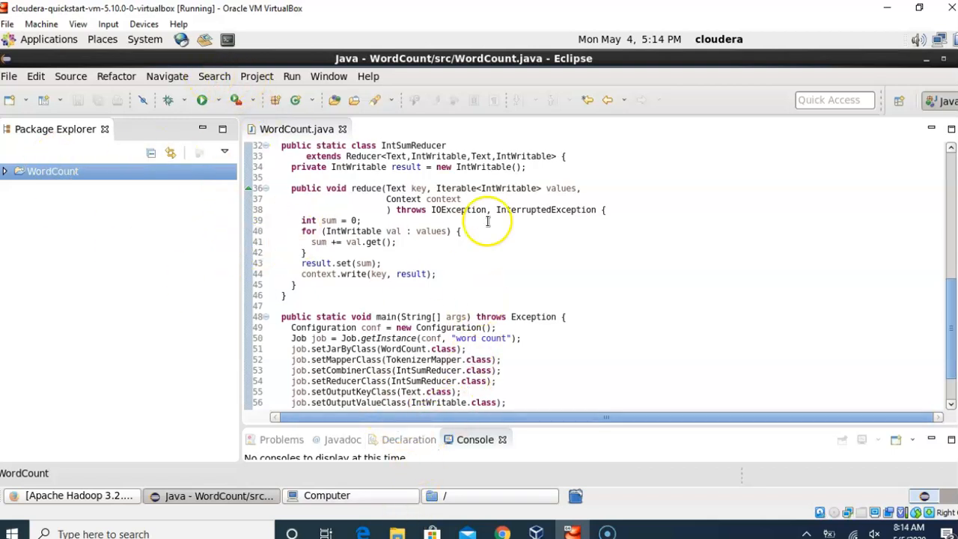
{"action": "mouse_move", "coordinate": [928, 60]}
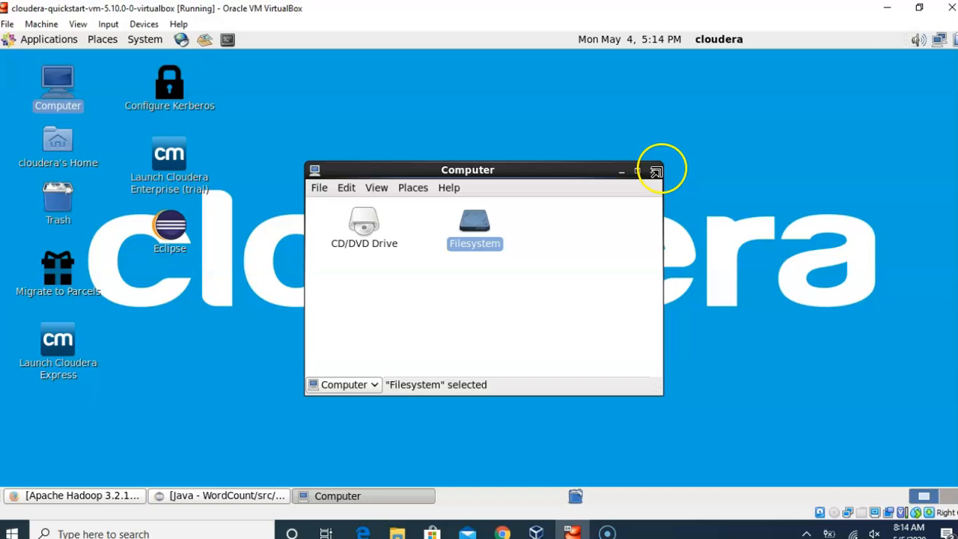
- Browse Computer > Filesystem > home > cloudera in File Browser
{"action": "left_click", "coordinate": [656, 171]}
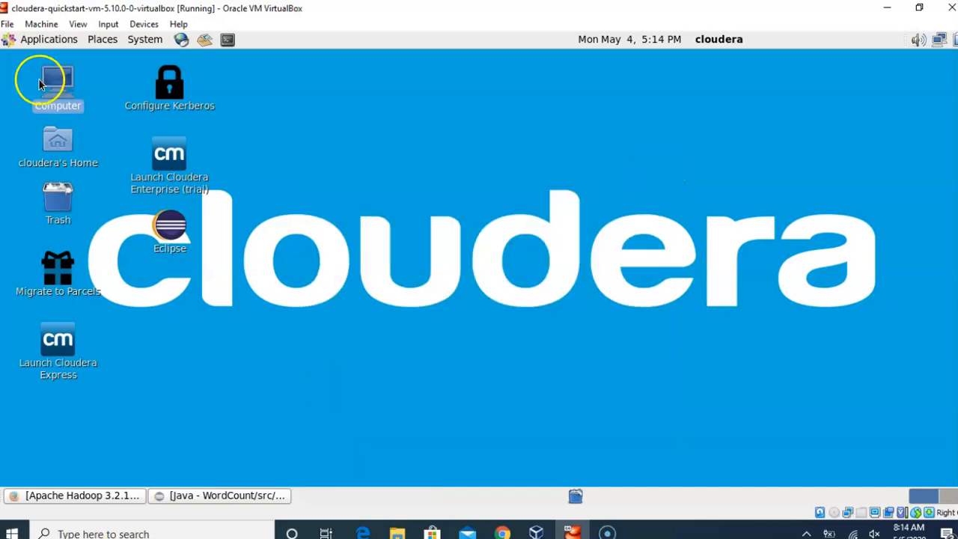
{"action": "double_click", "coordinate": [57, 81]}
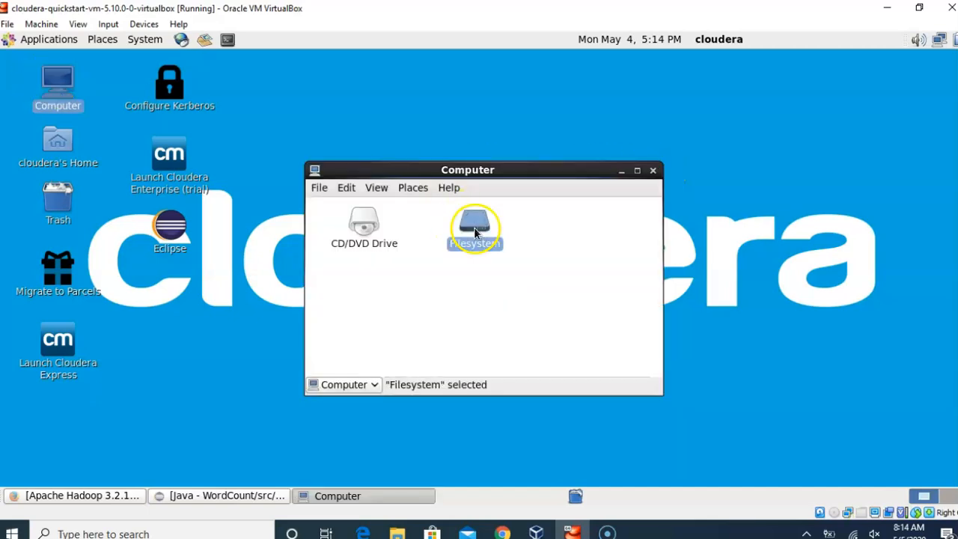
{"action": "double_click", "coordinate": [475, 230]}
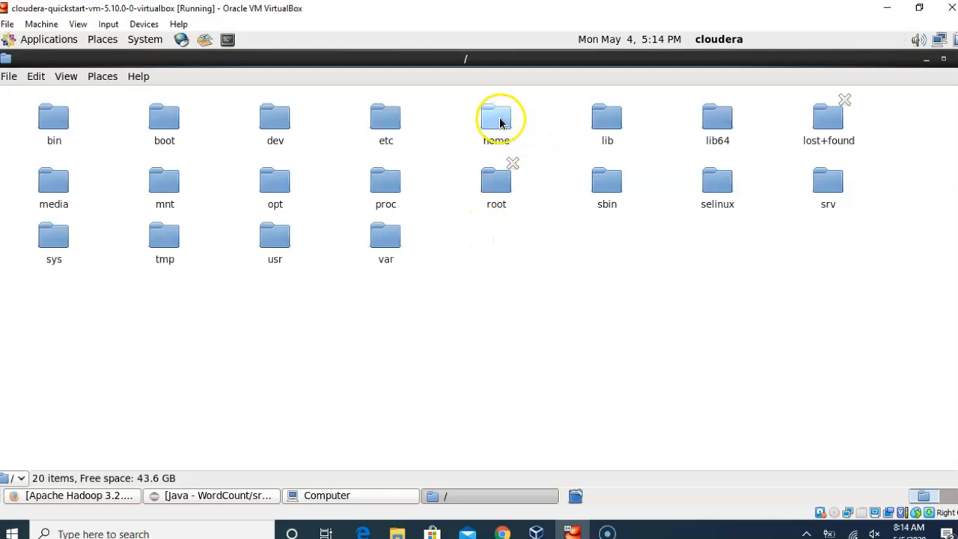
{"action": "double_click", "coordinate": [497, 120]}
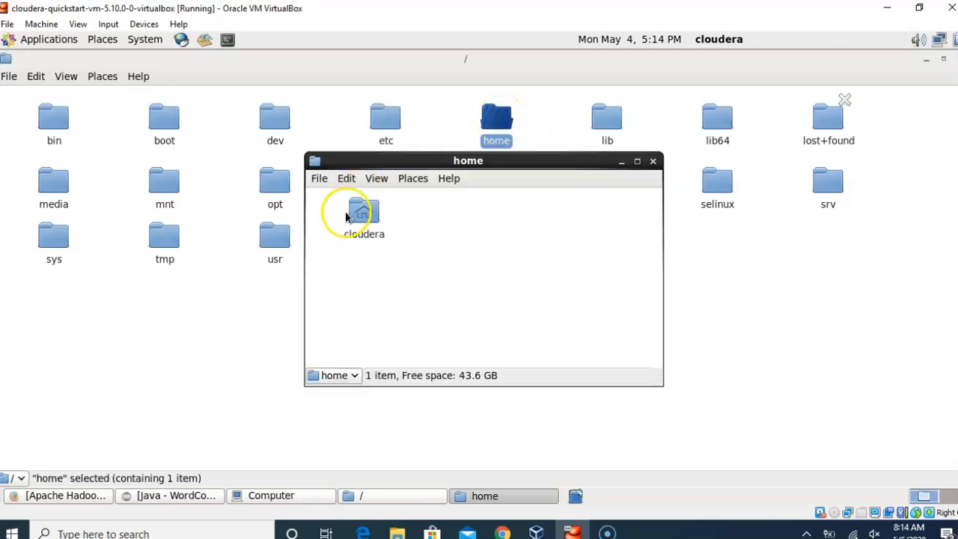
{"action": "double_click", "coordinate": [362, 212]}
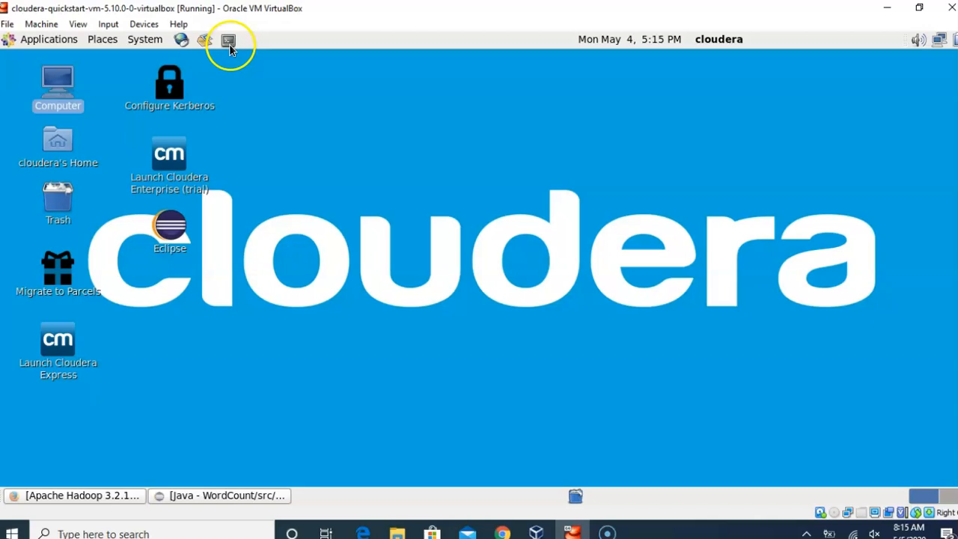
- Launch a Terminal window and list the home directory to confirm WordCount.jar is present
{"action": "left_click", "coordinate": [228, 39]}
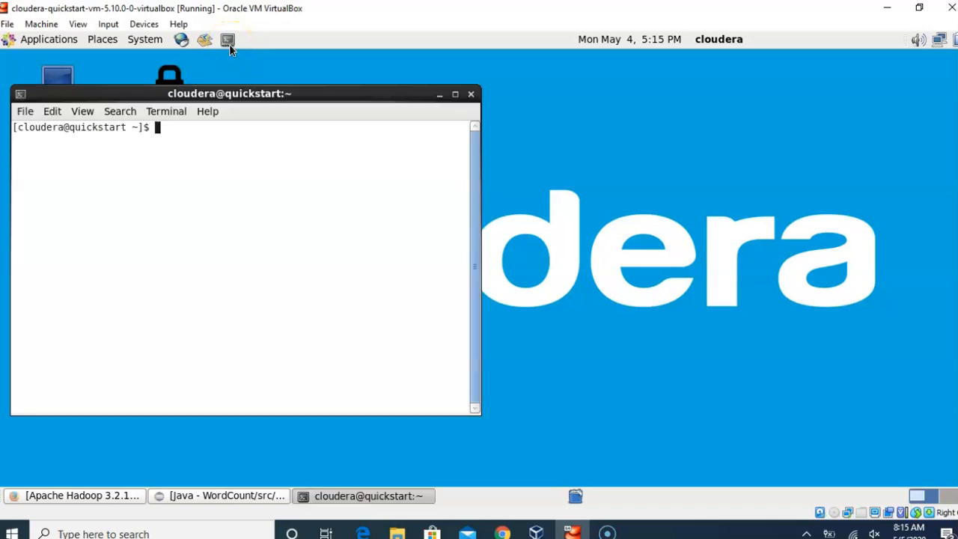
{"action": "mouse_move", "coordinate": [228, 39]}
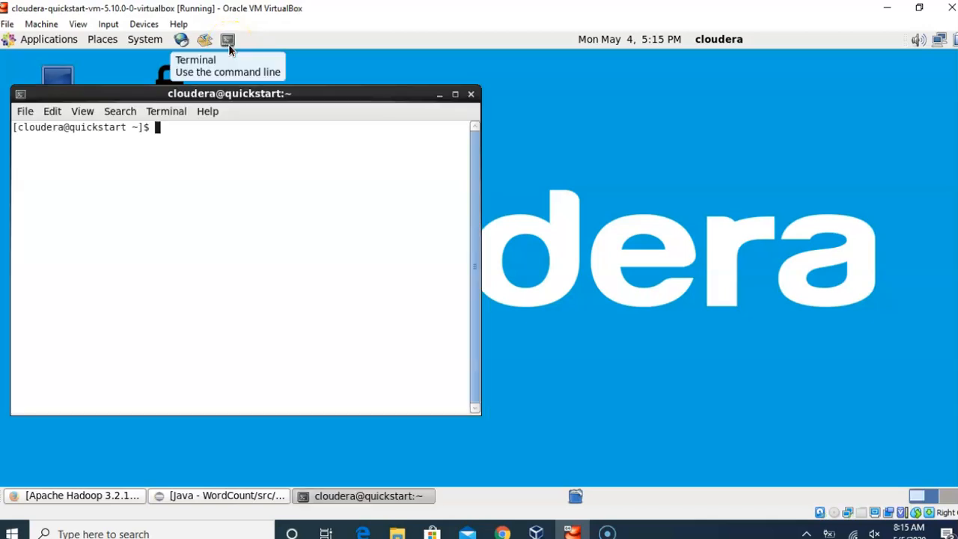
{"action": "type", "text": "ls"}
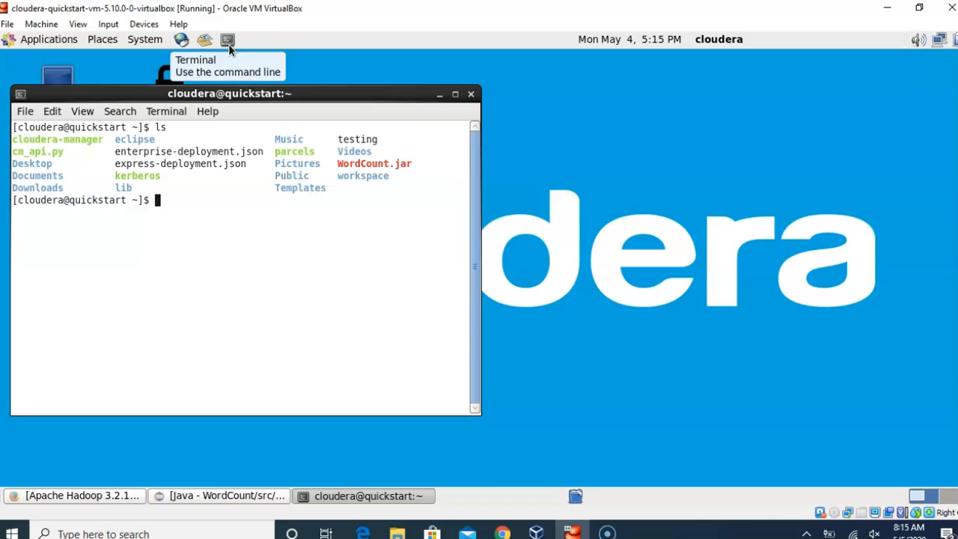
{"action": "mouse_move", "coordinate": [339, 172]}
{"action": "type", "text": "pwd"}
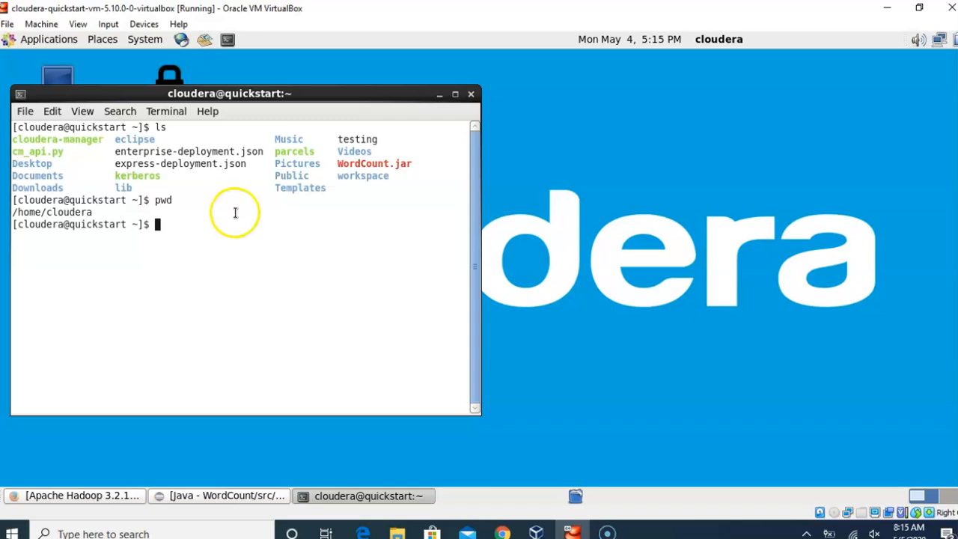
{"action": "mouse_move", "coordinate": [135, 310]}
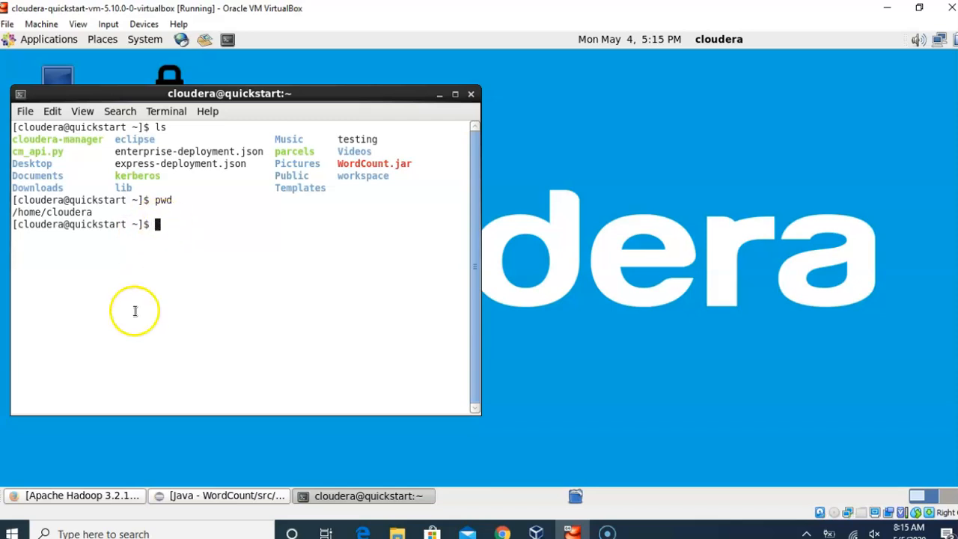
{"action": "mouse_move", "coordinate": [190, 226]}
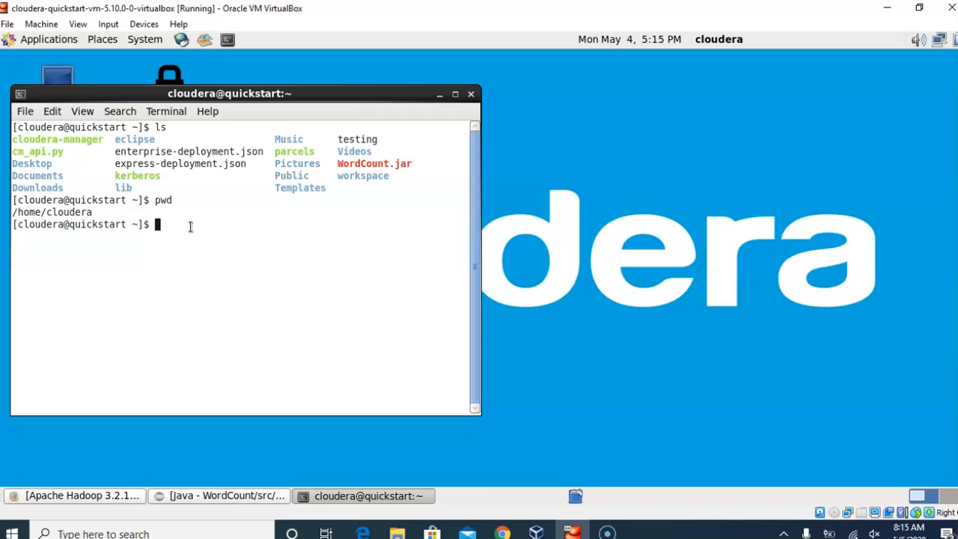
- Start writing to /home/cloudera/Processfile1.txt with cat > redirection
{"action": "type", "text": "cat"}
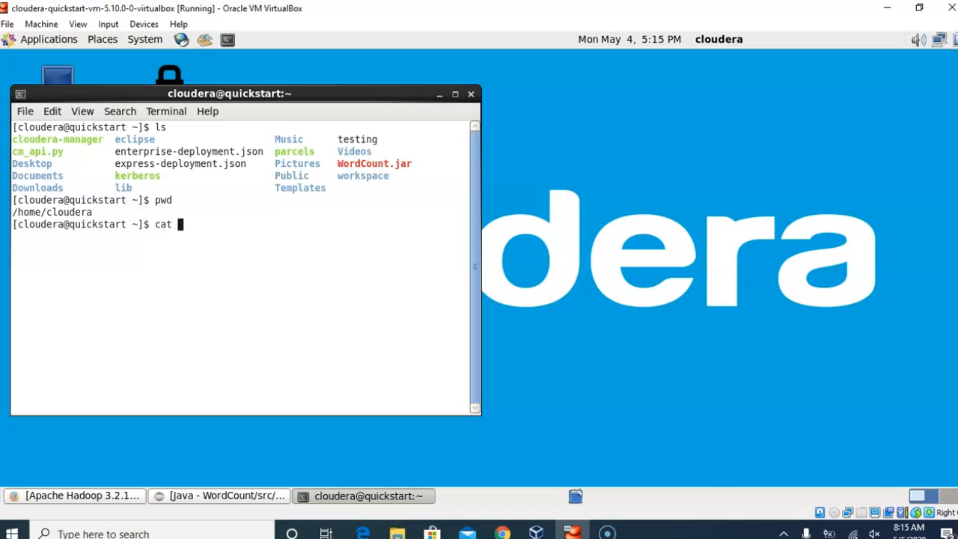
{"action": "type", "text": "> /"}
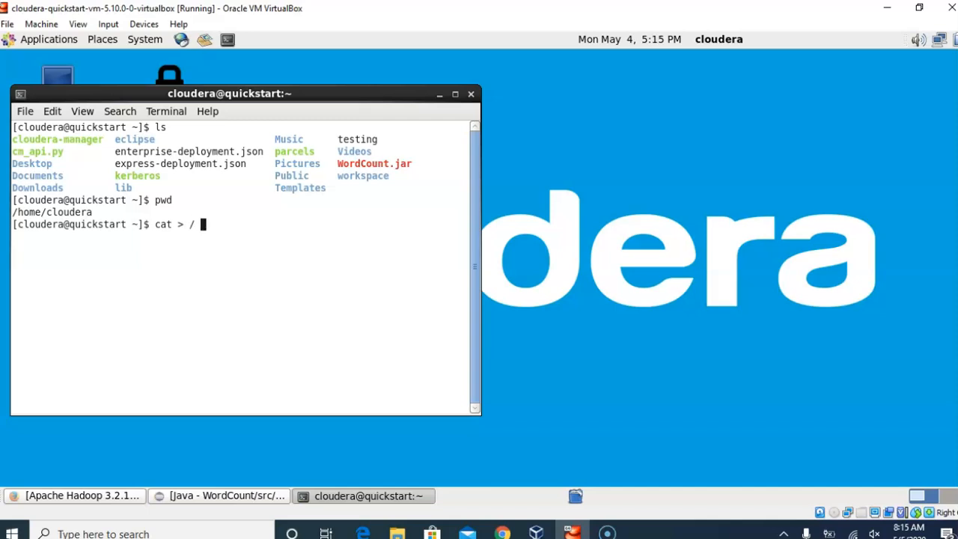
{"action": "type", "text": "h"}
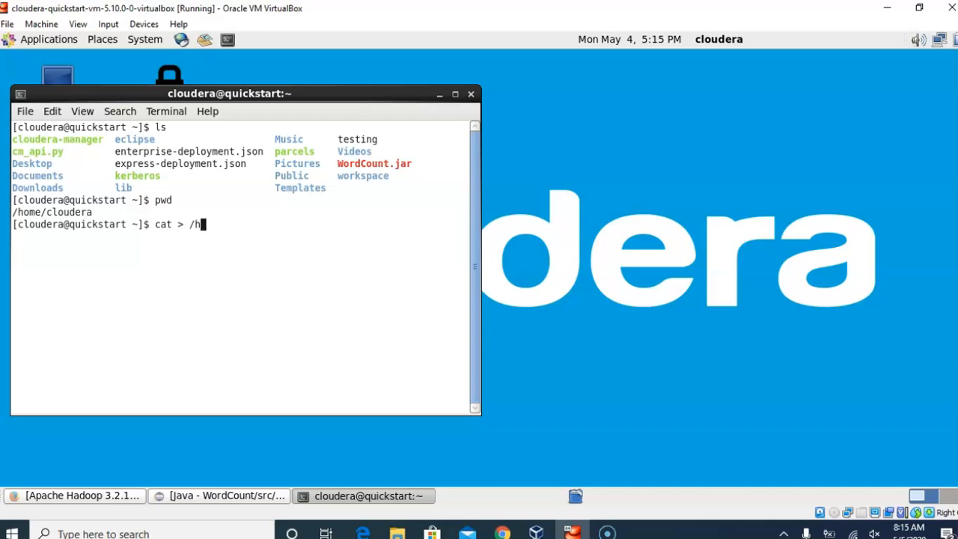
{"action": "type", "text": "ome"}
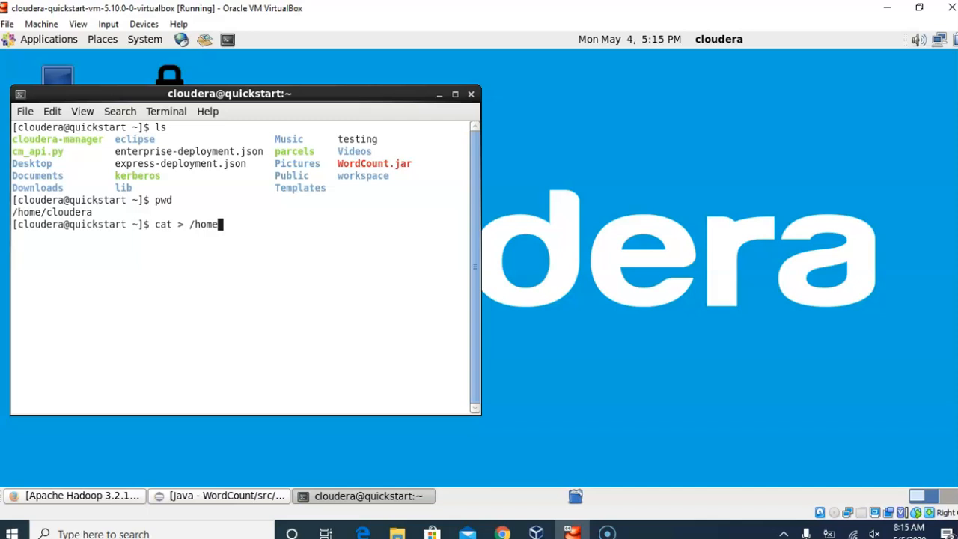
{"action": "type", "text": "cloudera"}
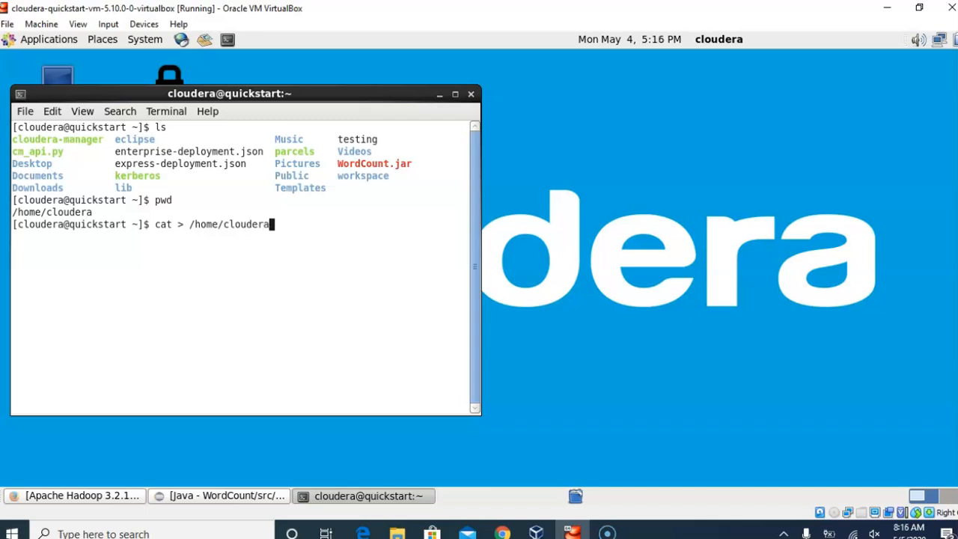
{"action": "type", "text": "Pro"}
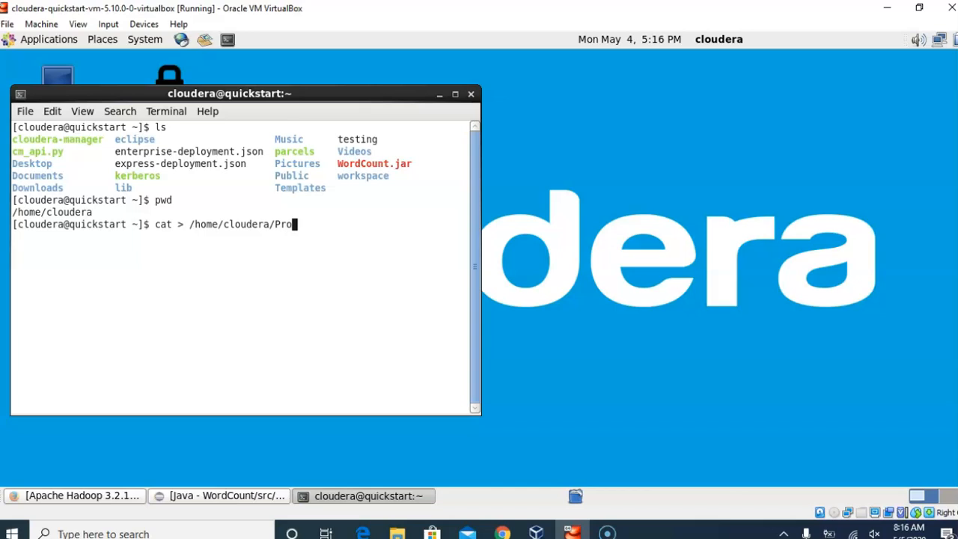
{"action": "type", "text": "cessfile"}
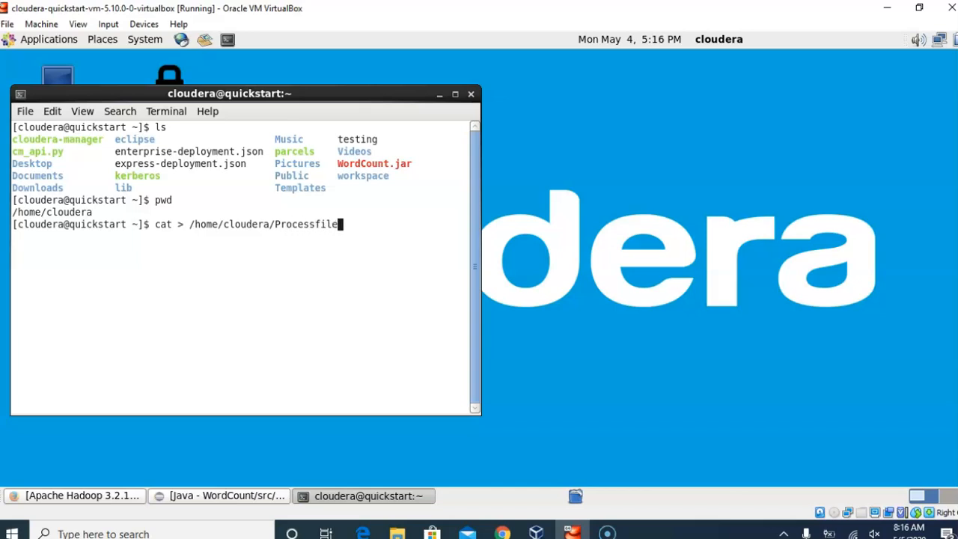
{"action": "type", "text": ".t"}
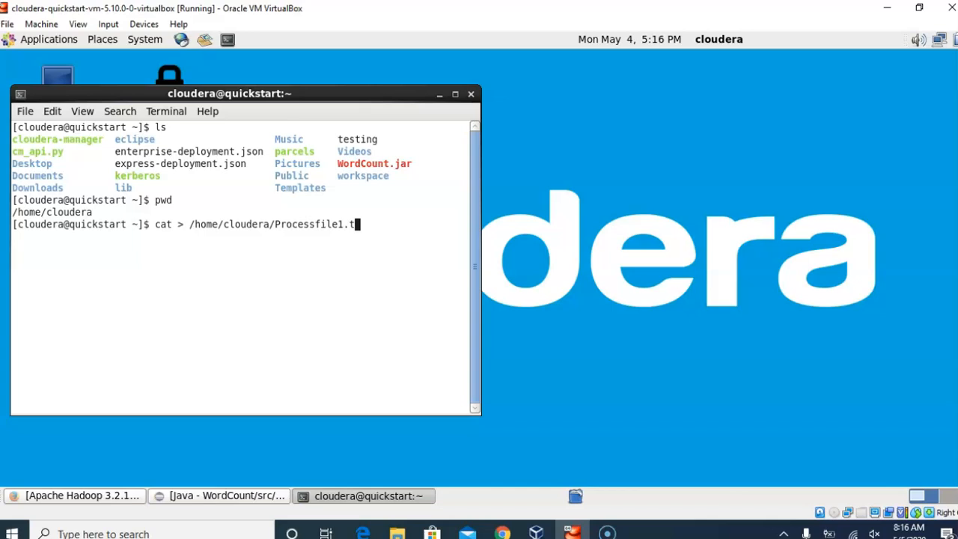
{"action": "type", "text": "xt"}
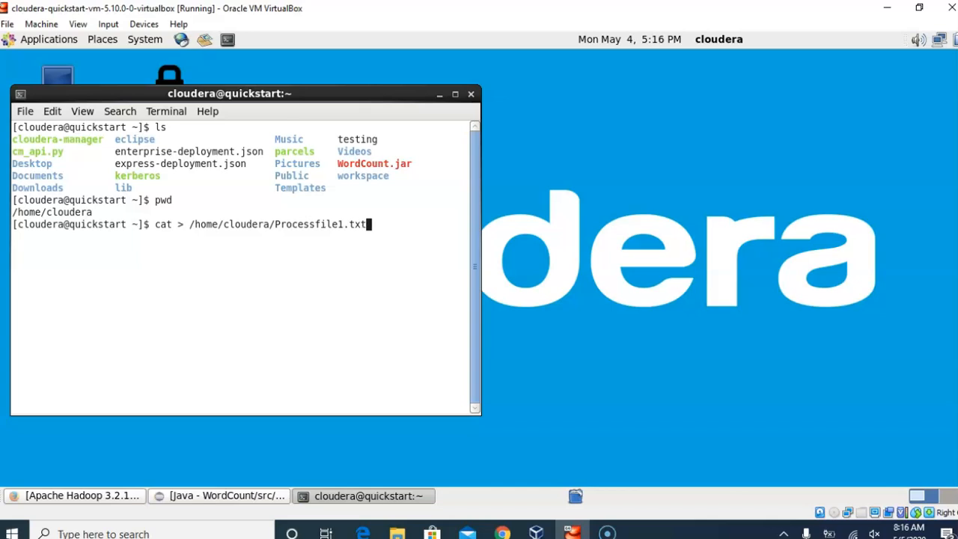
- Enter repeated lines of Riyaz Ahamed, Cloudera and Big Data, then end input with Ctrl+Z
{"action": "type", "text": "Riyaz"}
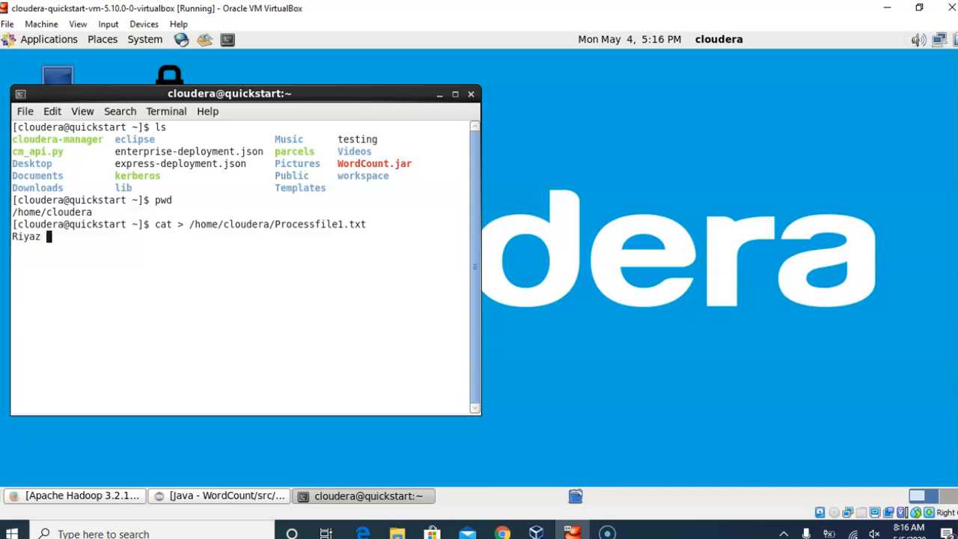
{"action": "type", "text": "Ahamed"}
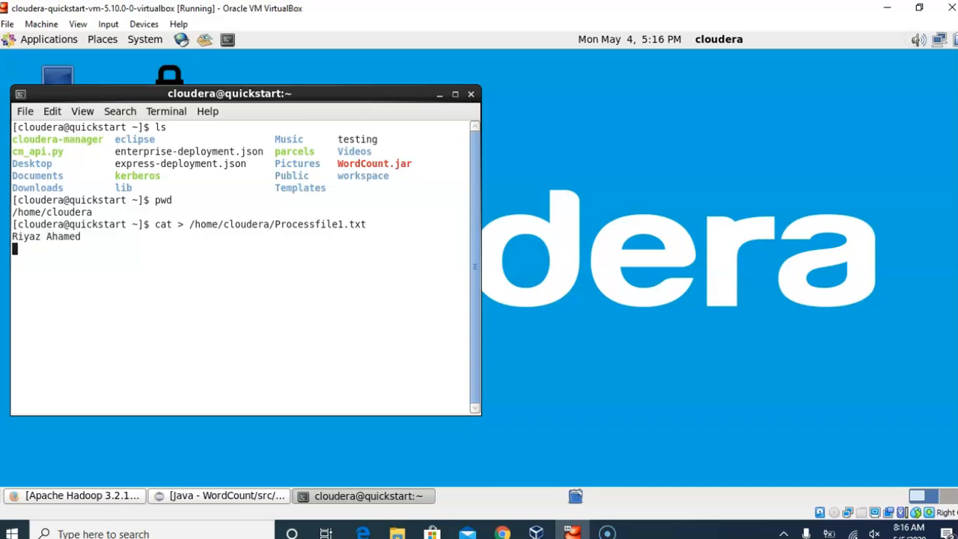
{"action": "type", "text": "Riyaz Ahamed"}
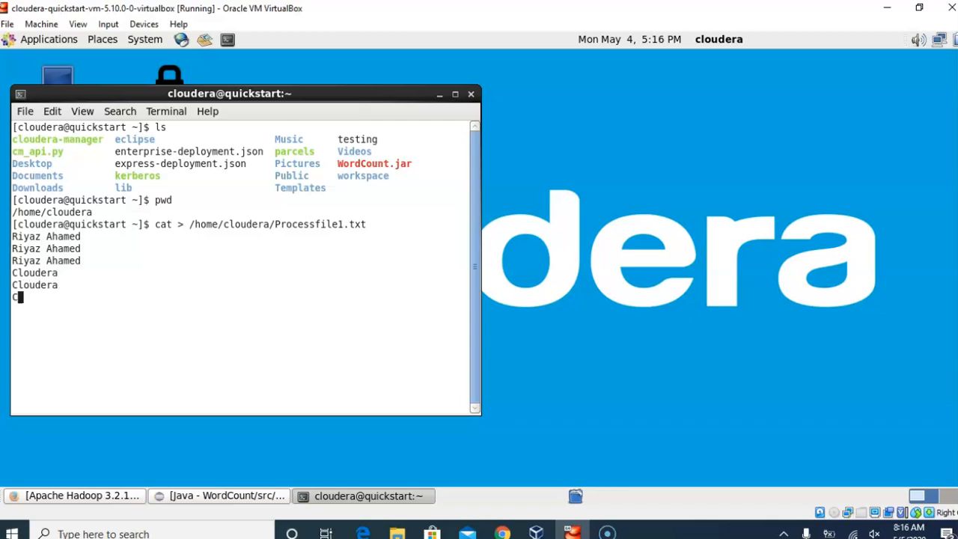
{"action": "type", "text": "Cloudera"}
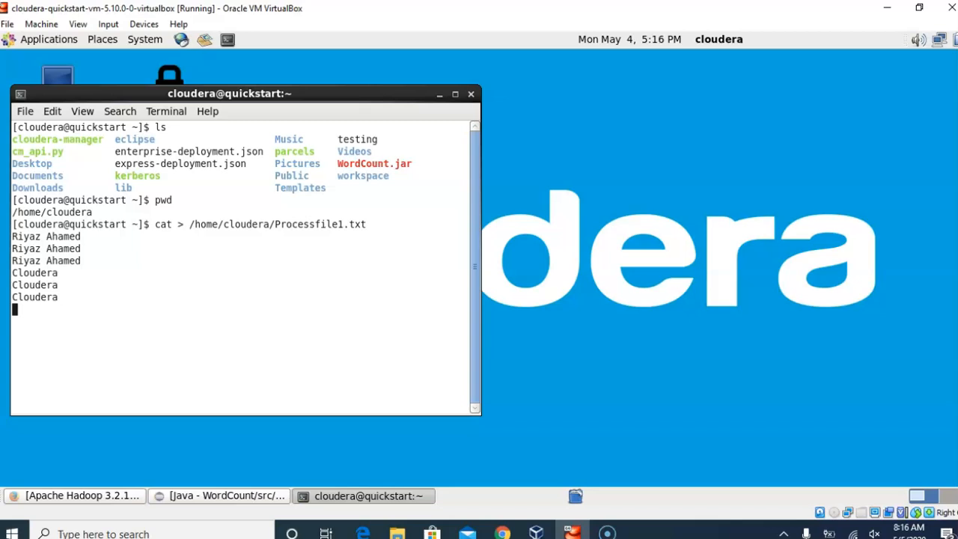
{"action": "type", "text": "Big Data"}
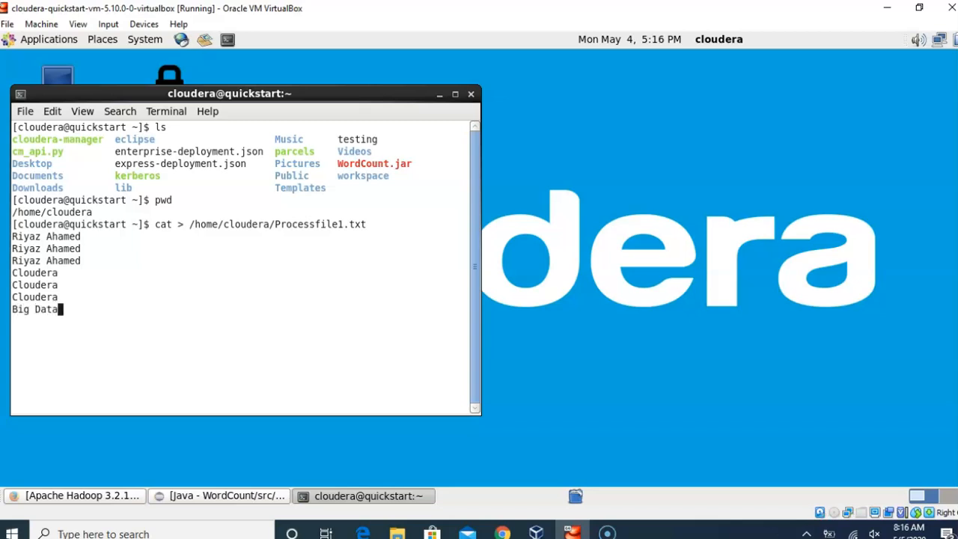
{"action": "type", "text": "Big Data"}
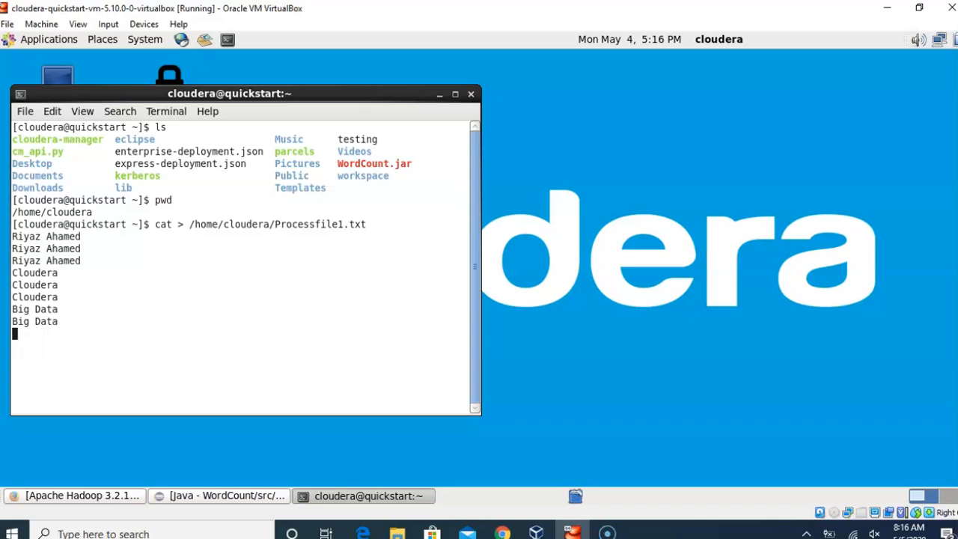
{"action": "type", "text": "Big Data"}
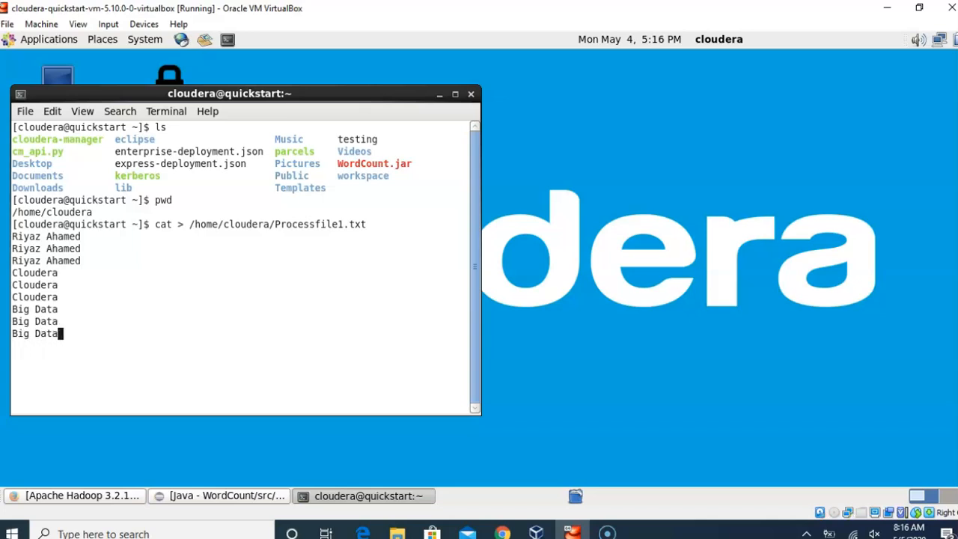
{"action": "type", "text": "Cloudera"}
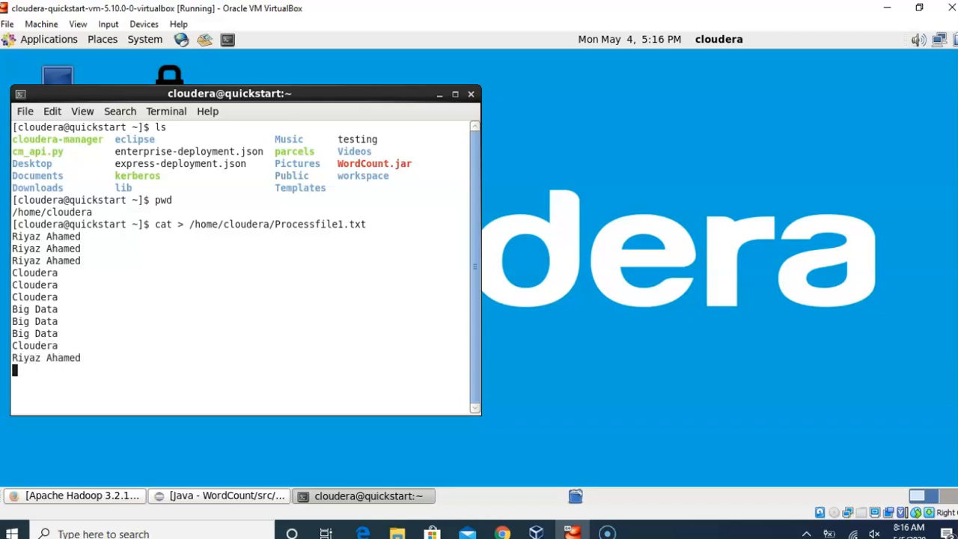
{"action": "type", "text": "Riyaz Ahamed"}
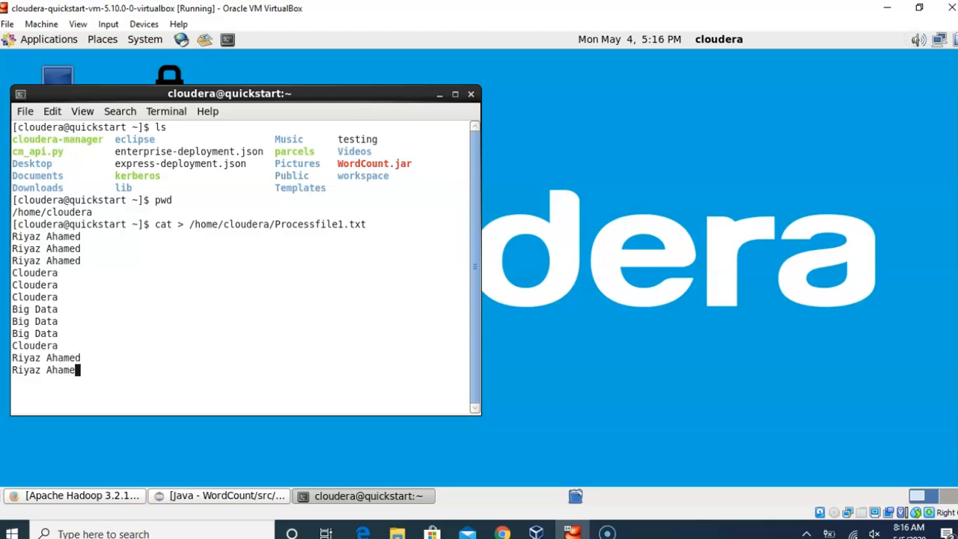
{"action": "key", "text": "enter"}
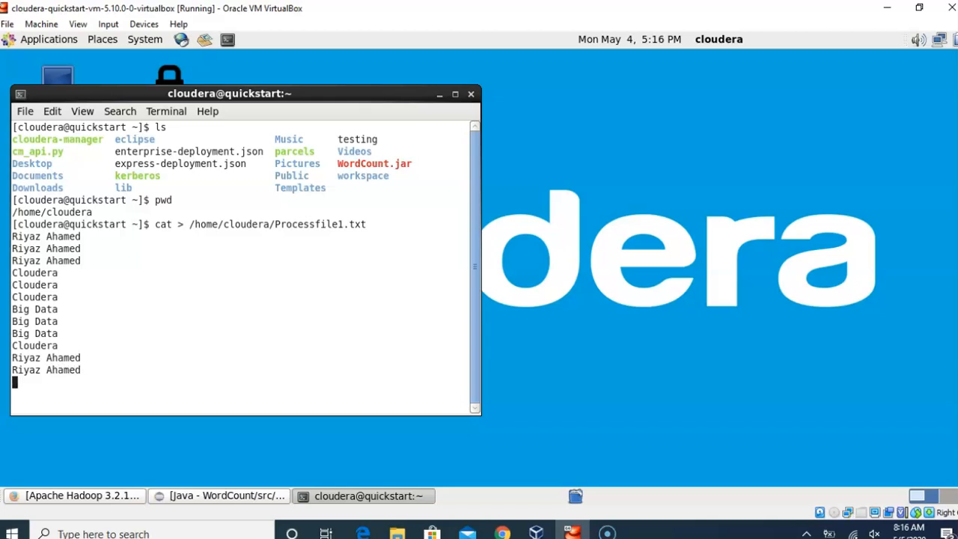
{"action": "key", "text": "ctrl+z"}
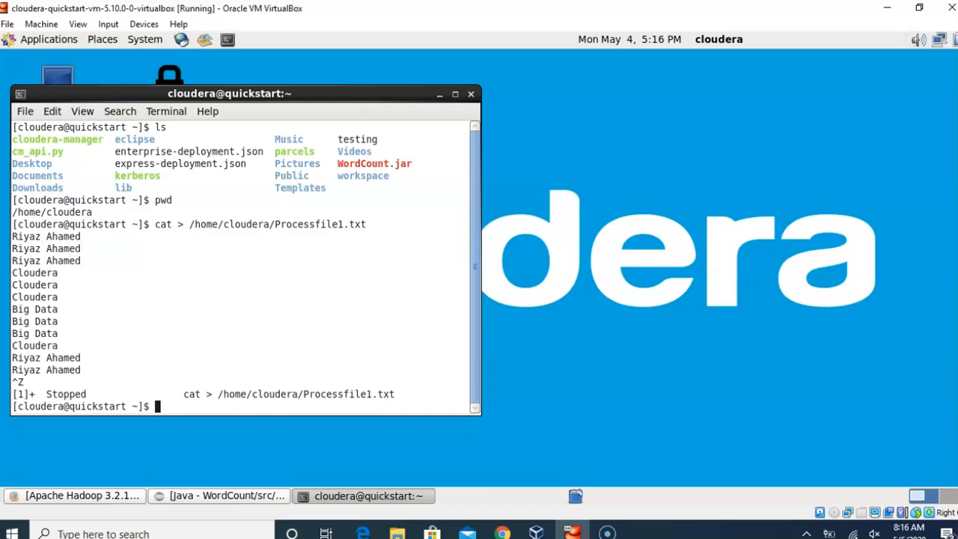
- Display /home/cloudera/Processfile1.txt with cat to confirm the typed lines were saved
{"action": "type", "text": "cat"}
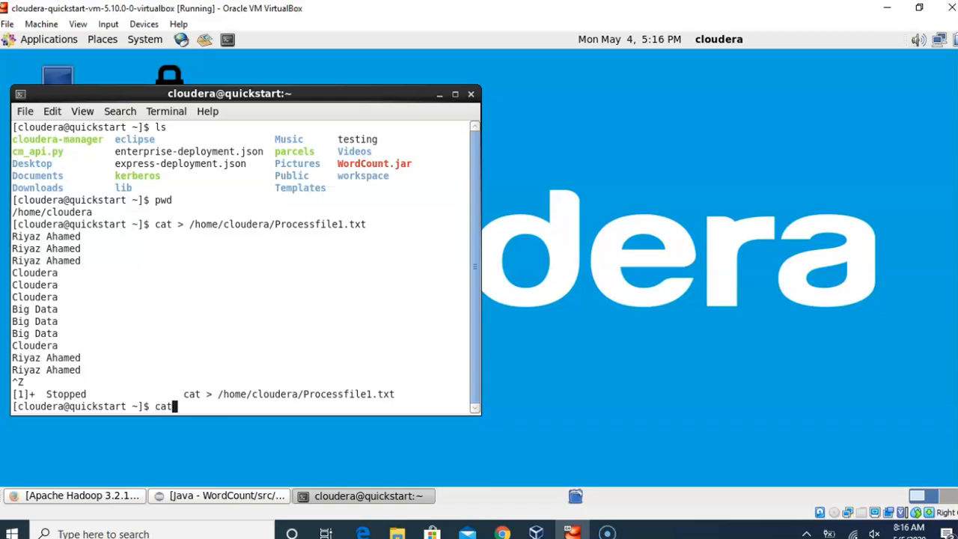
{"action": "type", "text": "/home/cl"}
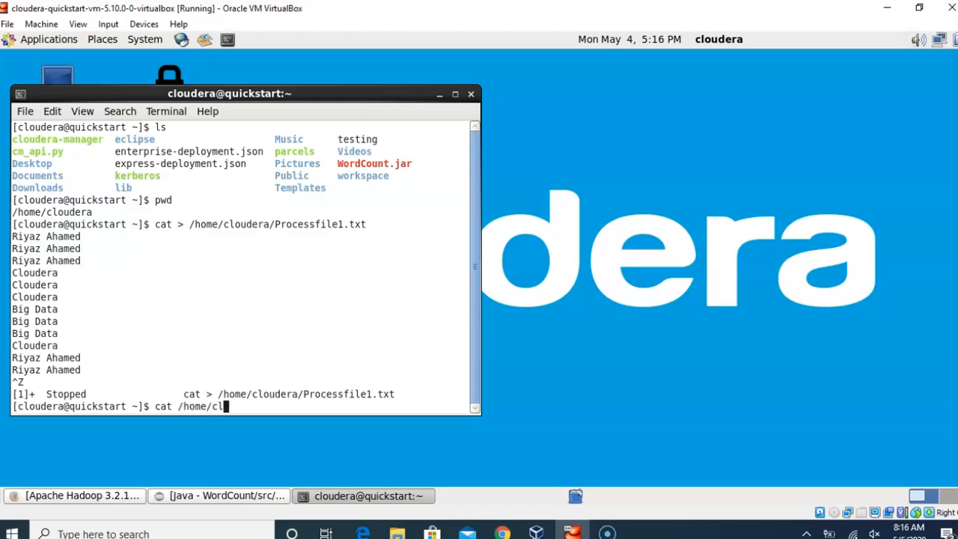
{"action": "type", "text": "oudera/:"}
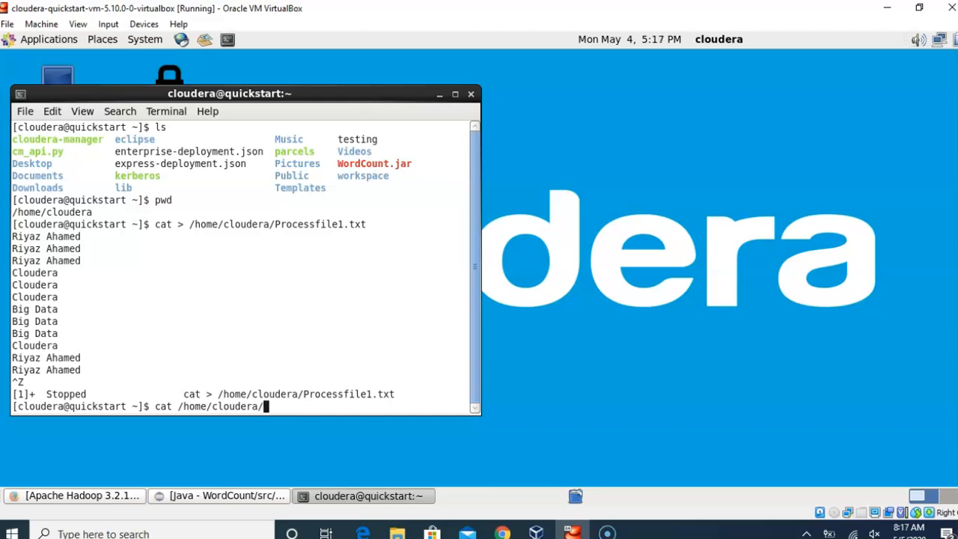
{"action": "type", "text": "Processfile1.txt"}
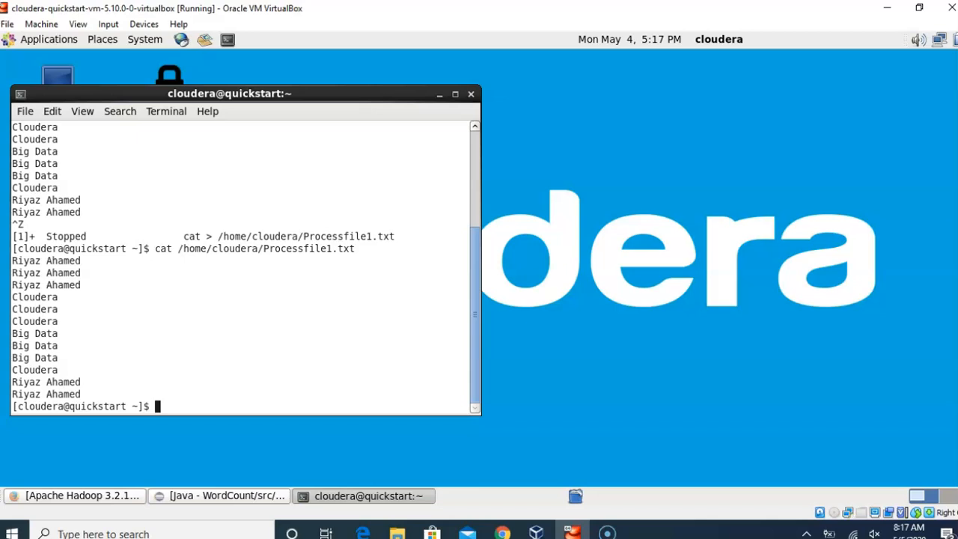
{"action": "type", "text": "hdfs dfs"}
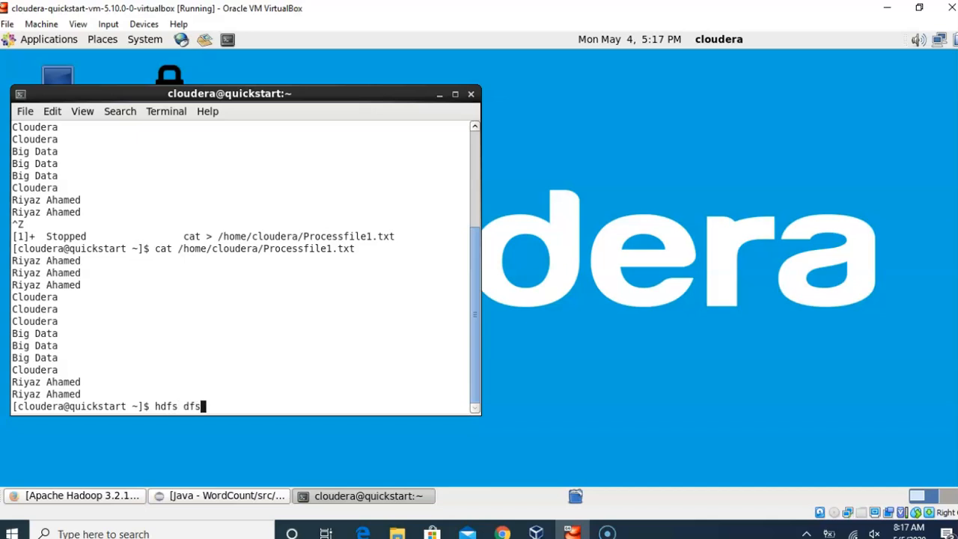
- List the HDFS root with hdfs dfs -ls /, showing its 10 items including /inputfolder and /output1
{"action": "type", "text": "\" \""}
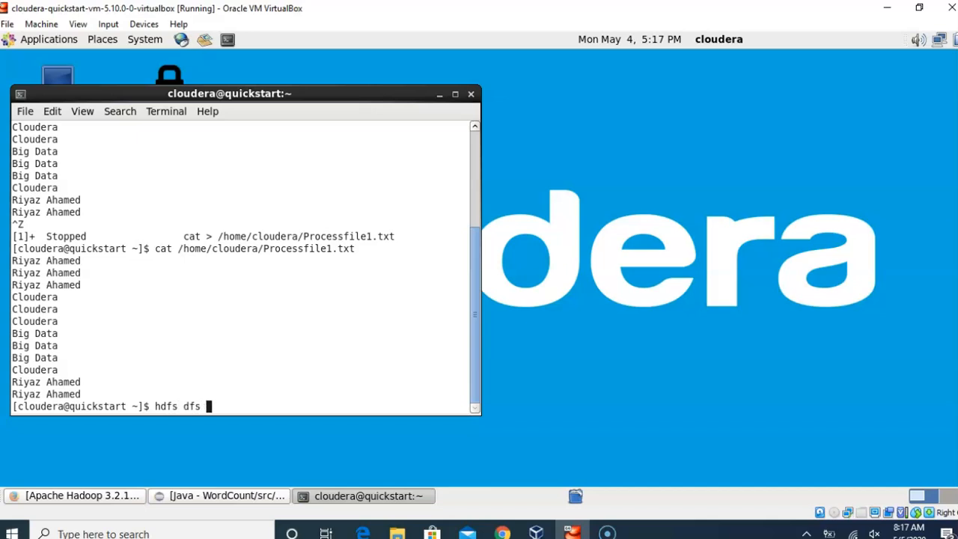
{"action": "type", "text": "-ls"}
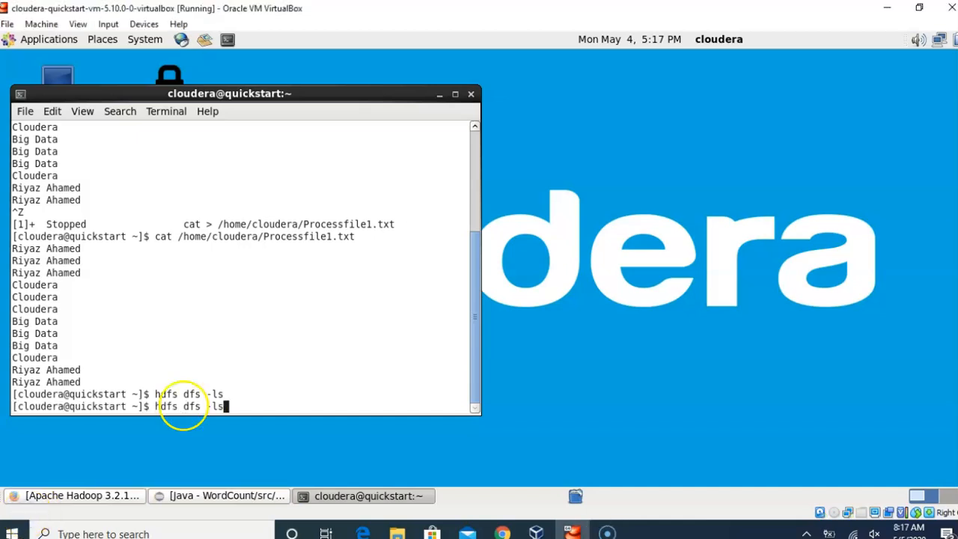
{"action": "type", "text": "/"}
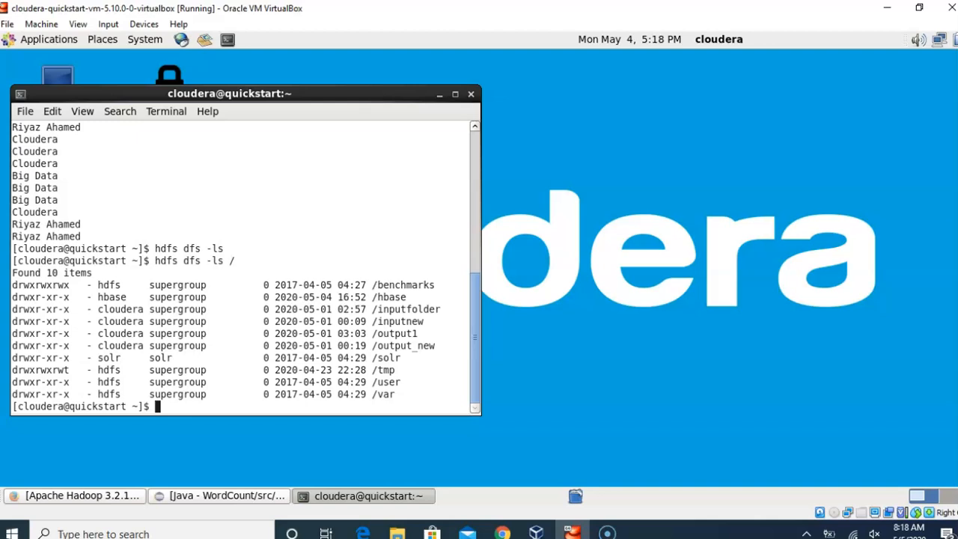
- Create the HDFS directory /inputfolder1 with hdfs dfs -mkdir
{"action": "type", "text": "hdfs"}
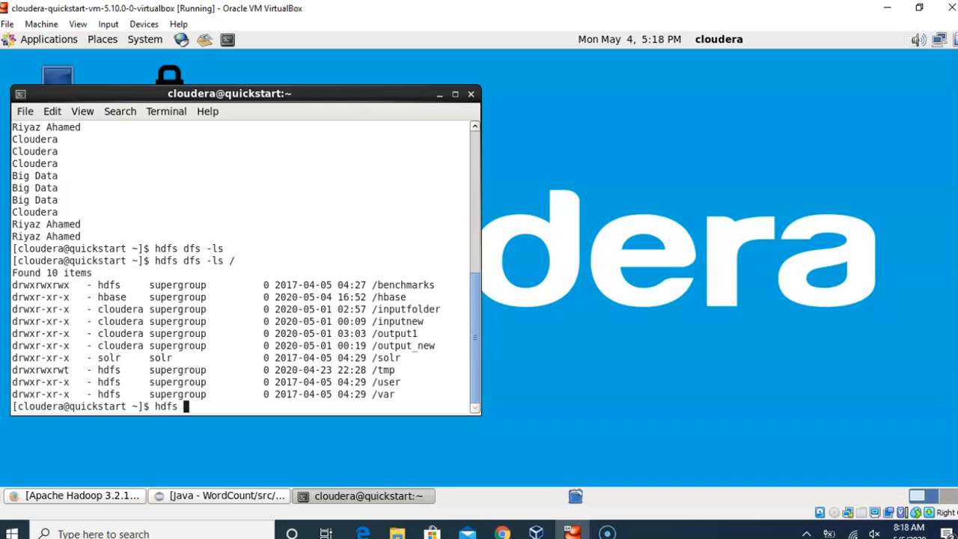
{"action": "type", "text": "dfs"}
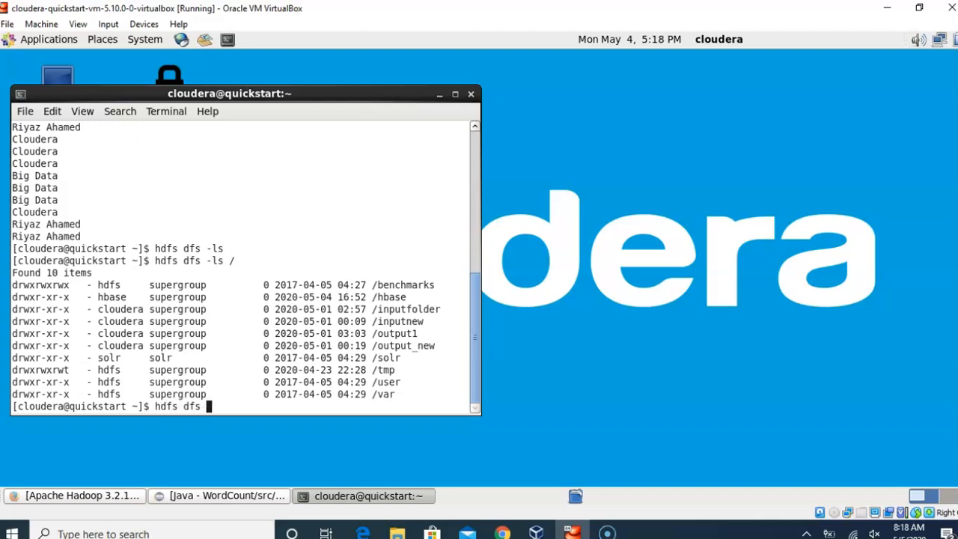
{"action": "type", "text": "-mkdir"}
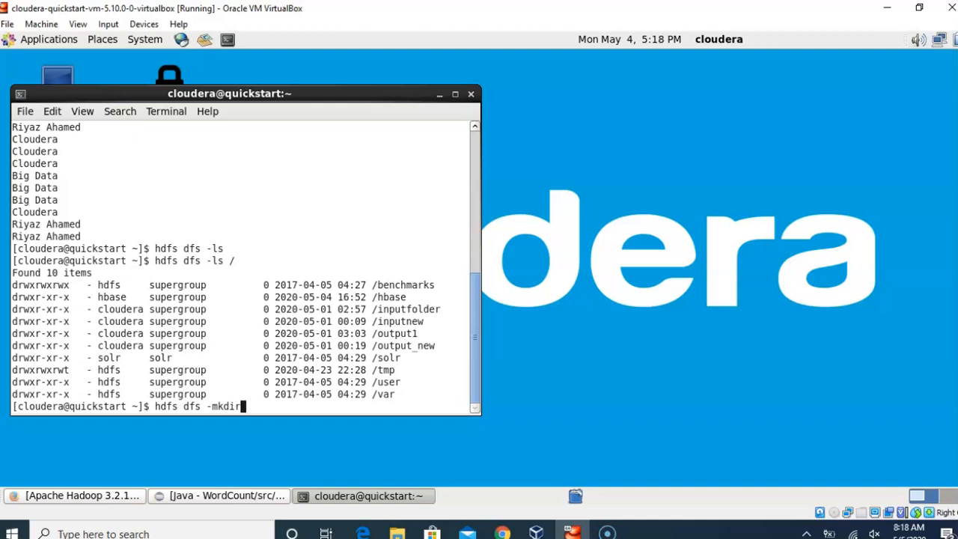
{"action": "type", "text": "/input"}
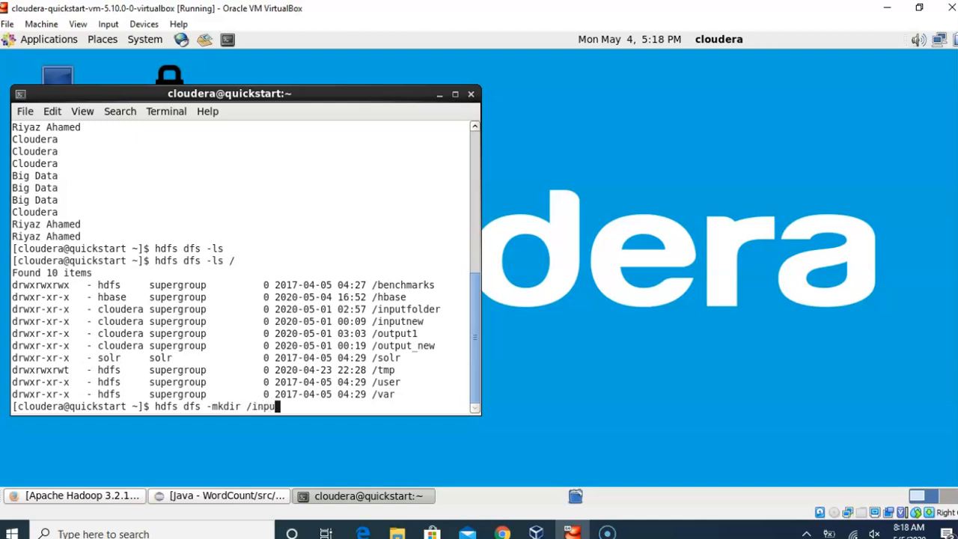
{"action": "type", "text": "tfolder"}
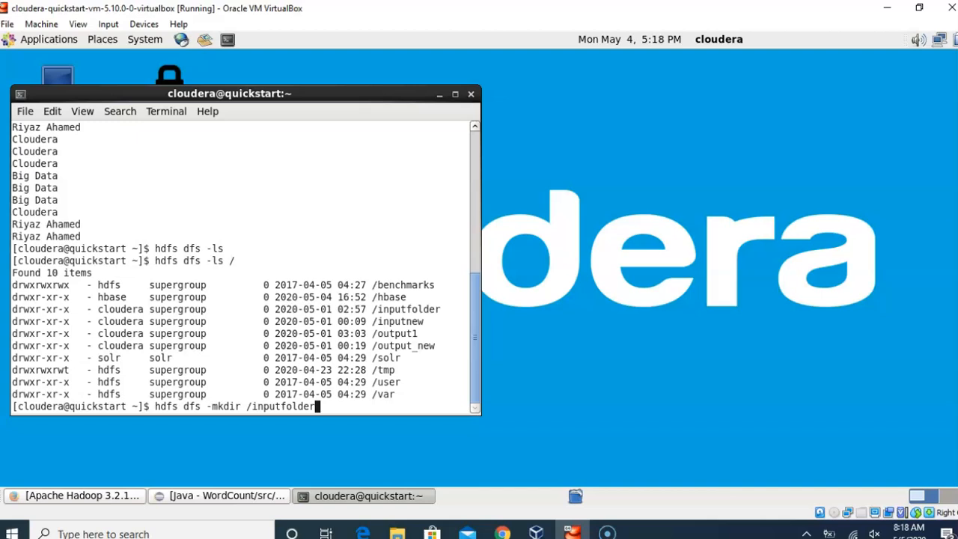
{"action": "type", "text": "1"}
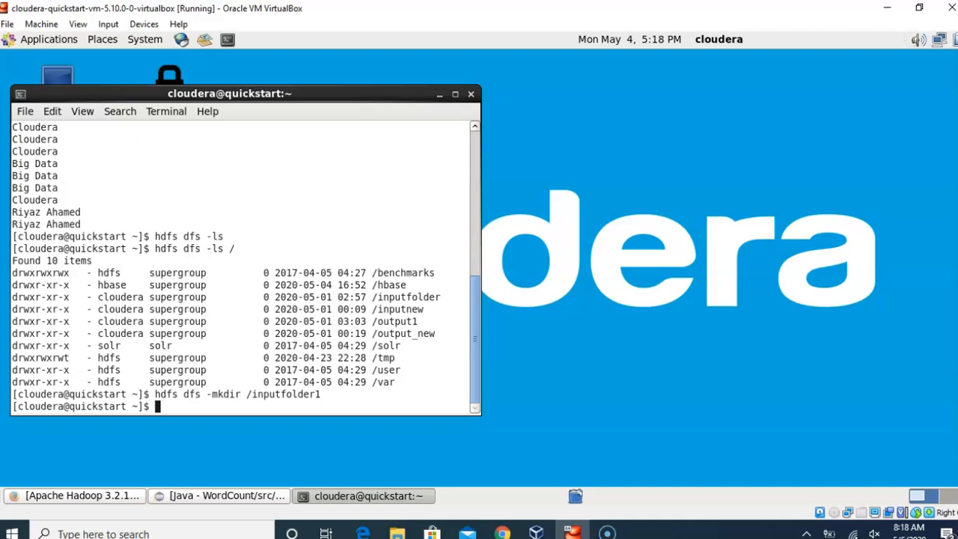
{"action": "type", "text": "hdfs dfs"}
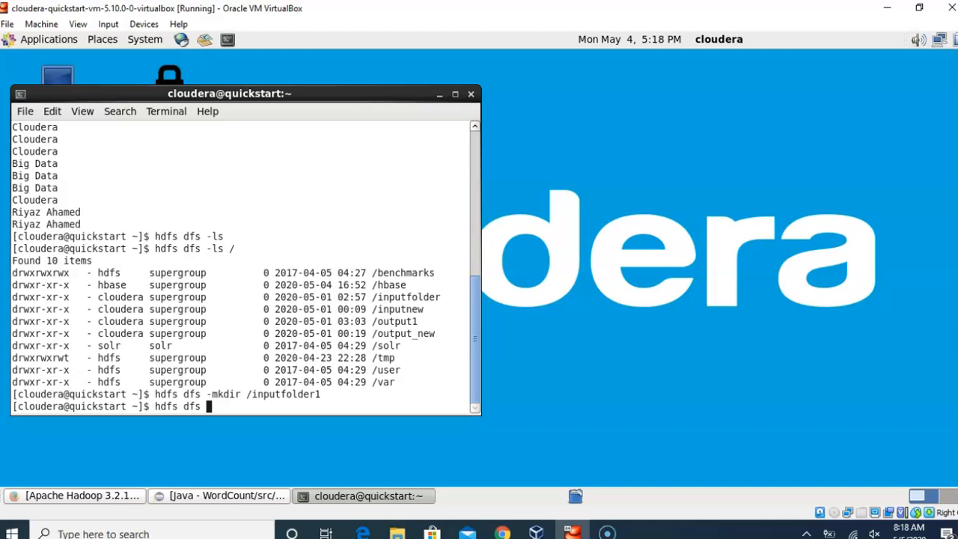
- Upload /home/cloudera/Processfile1.txt into HDFS /inputfolder1 with hdfs dfs -put
{"action": "type", "text": "-p"}
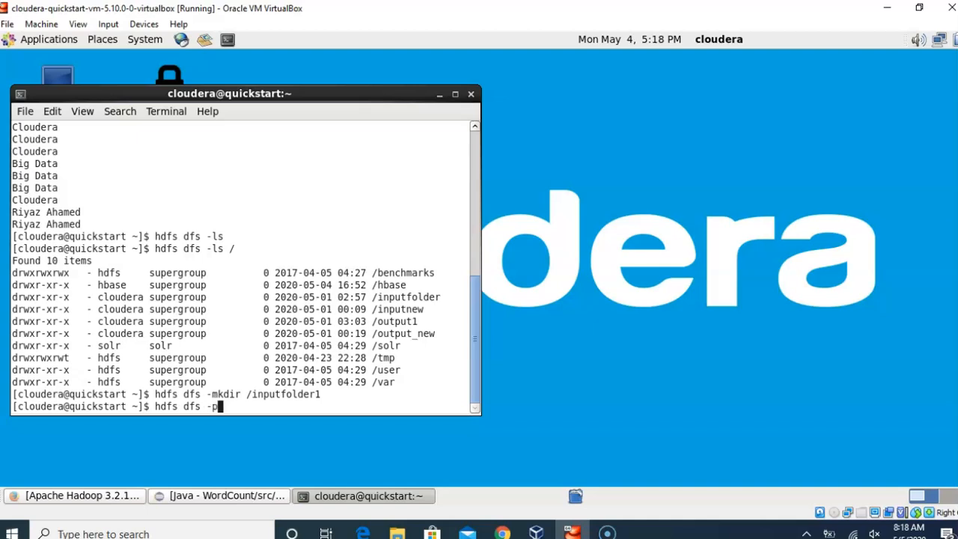
{"action": "type", "text": "ut"}
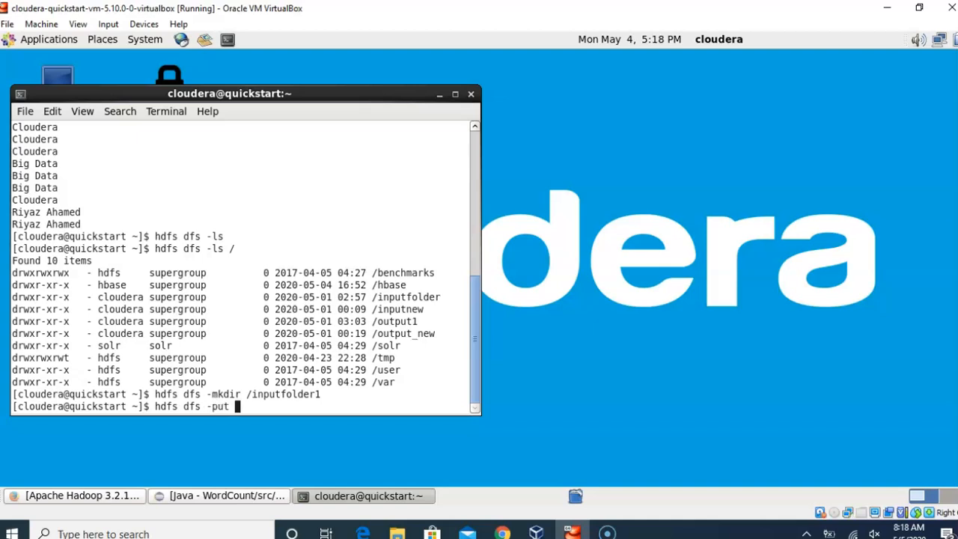
{"action": "type", "text": "/home/c"}
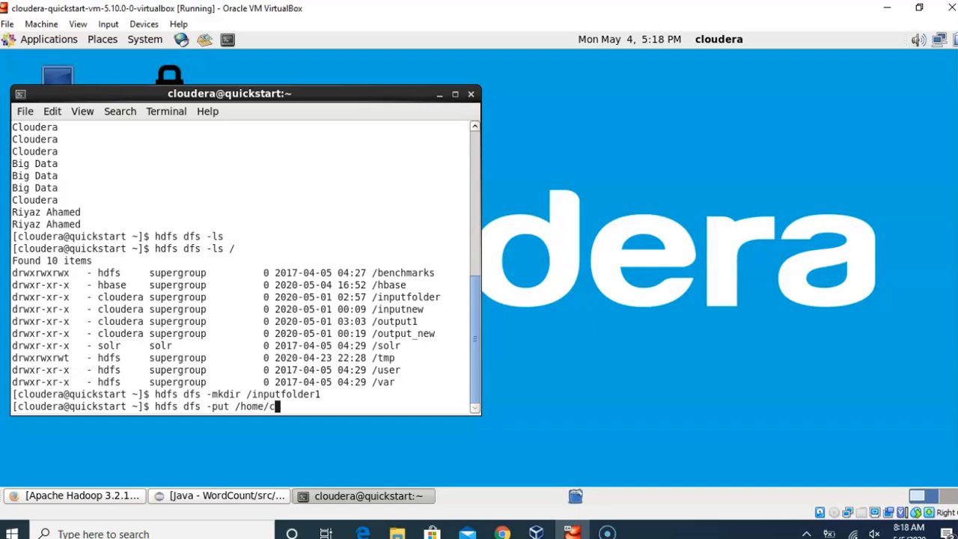
{"action": "type", "text": "loudera"}
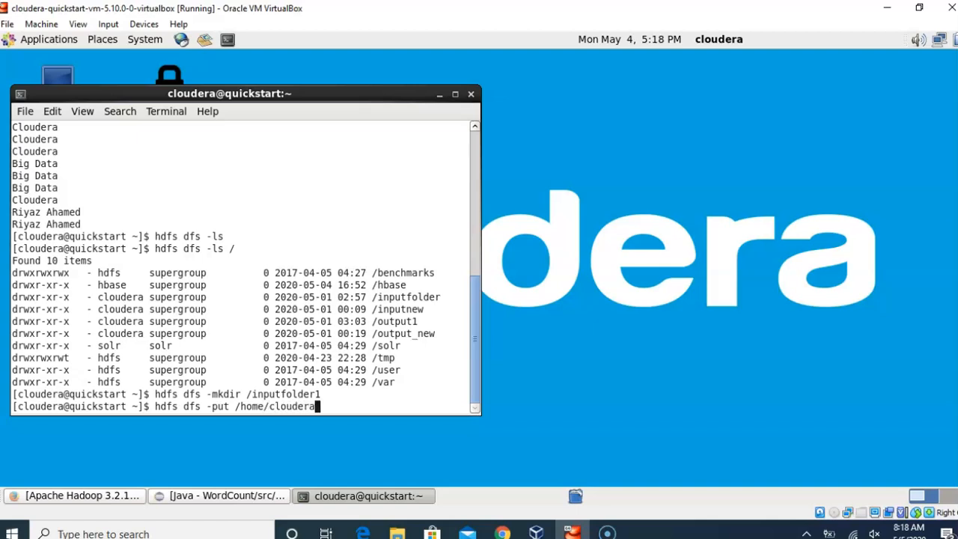
{"action": "type", "text": "Proce"}
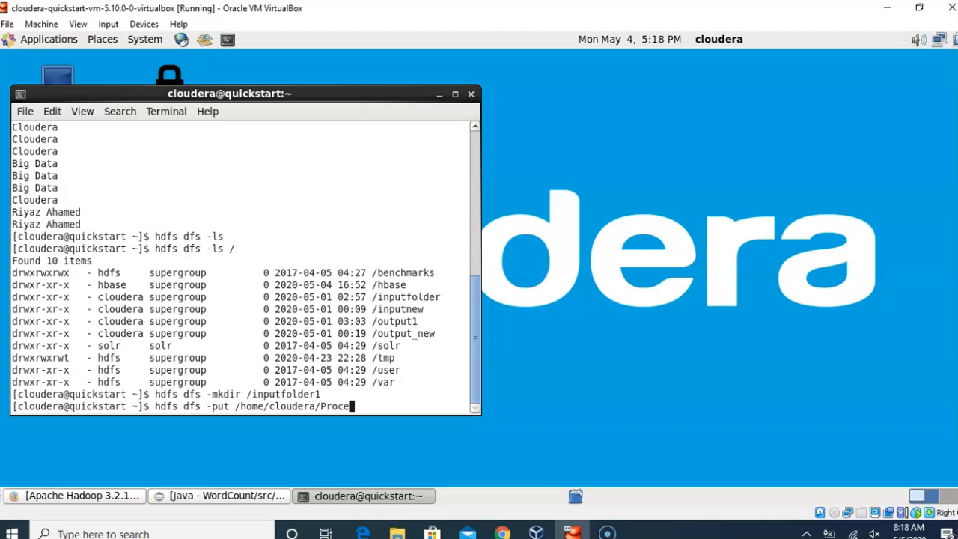
{"action": "type", "text": "sf"}
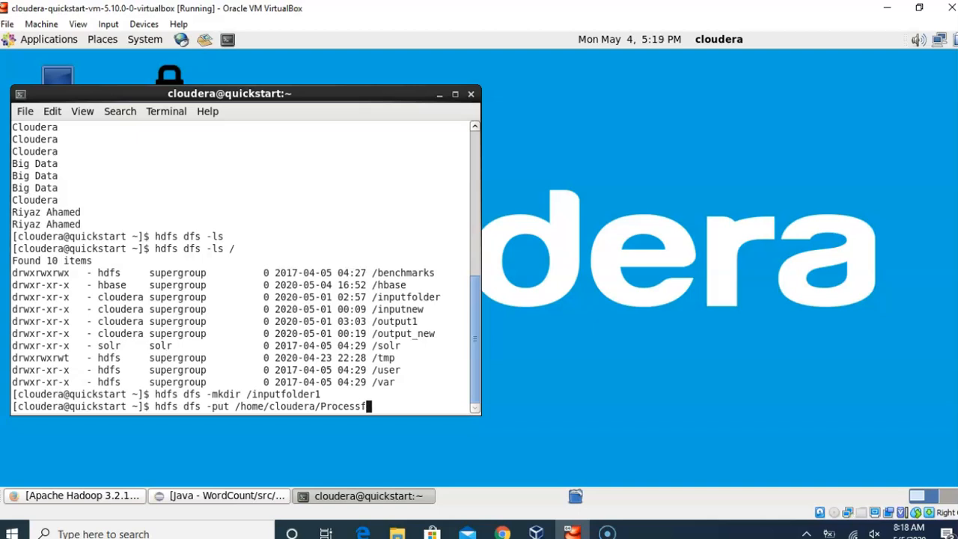
{"action": "type", "text": "ile1"}
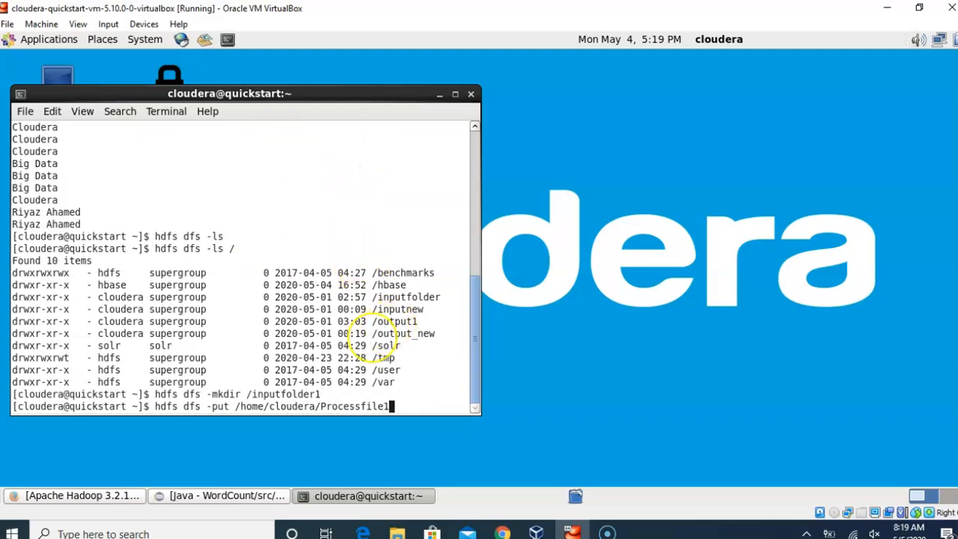
{"action": "type", "text": ".txt /inputfolder1/"}
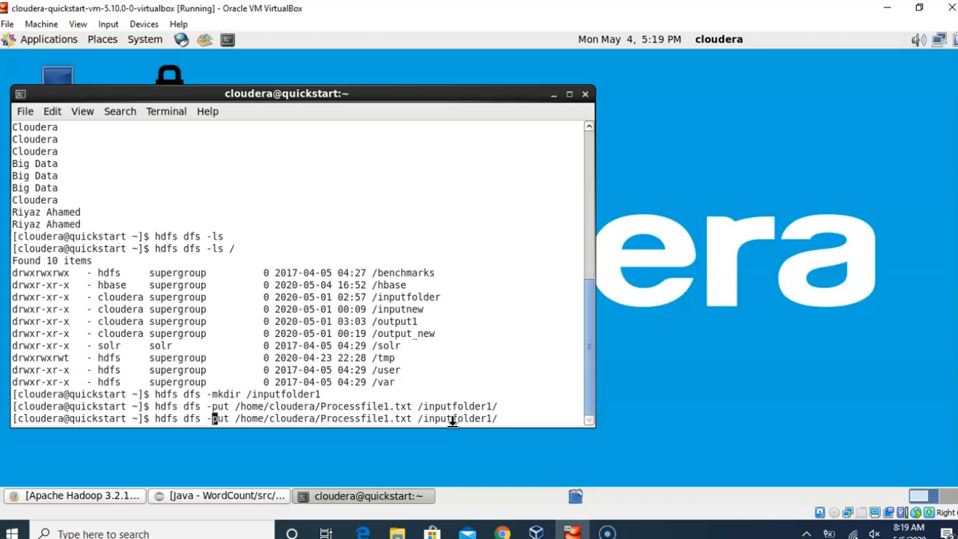
{"action": "type", "text": "cat /inputfolder1/"}
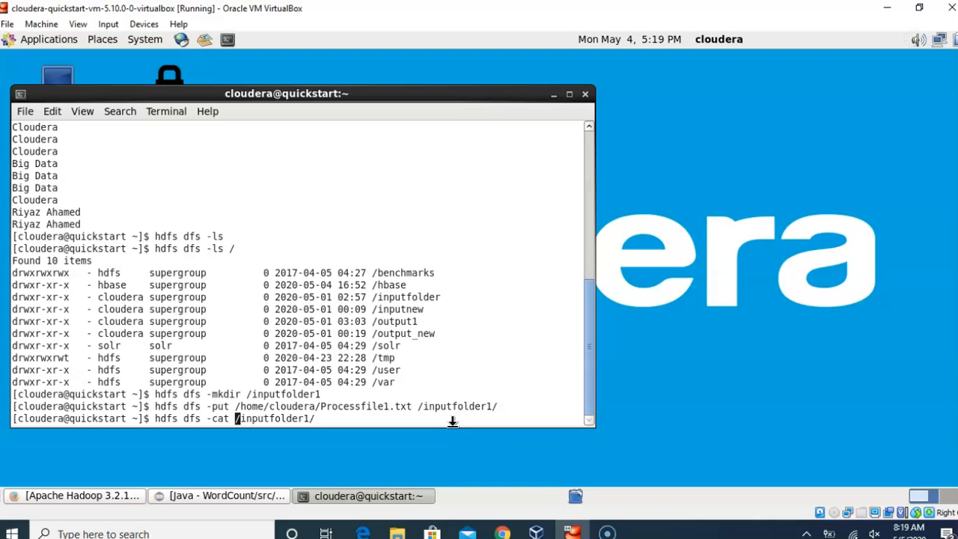
- Print /inputfolder1/Processfile1.txt from HDFS with hdfs dfs -cat to confirm the upload
{"action": "type", "text": "Pro"}
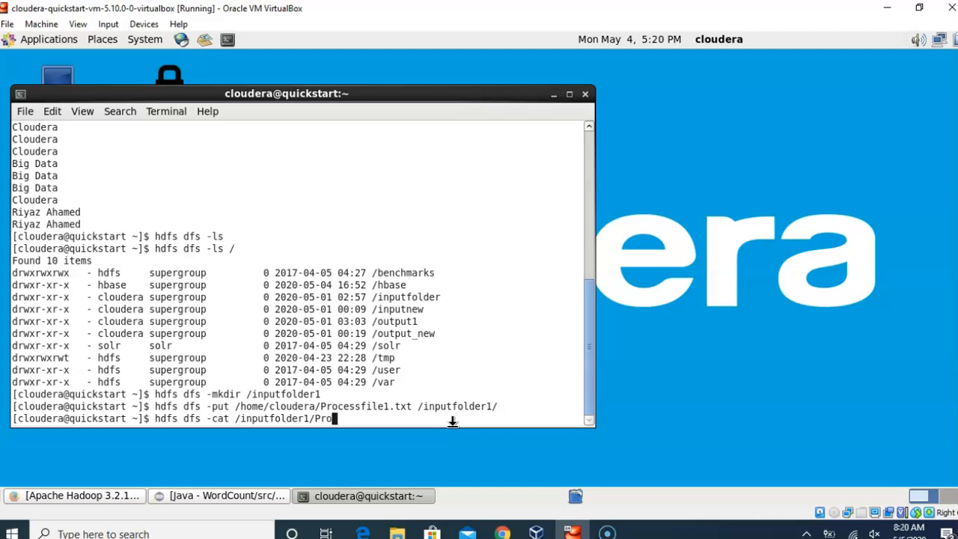
{"action": "type", "text": "essfile"}
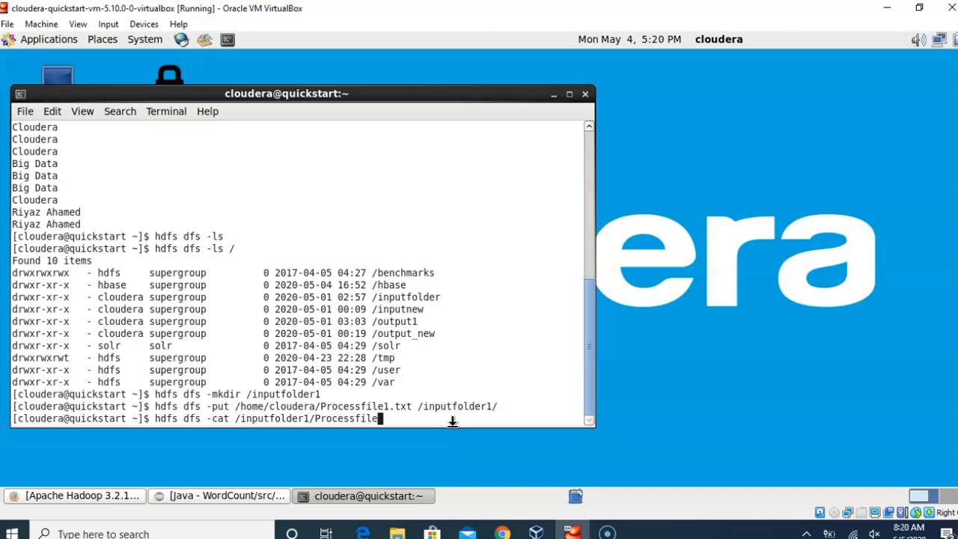
{"action": "type", "text": ".txt"}
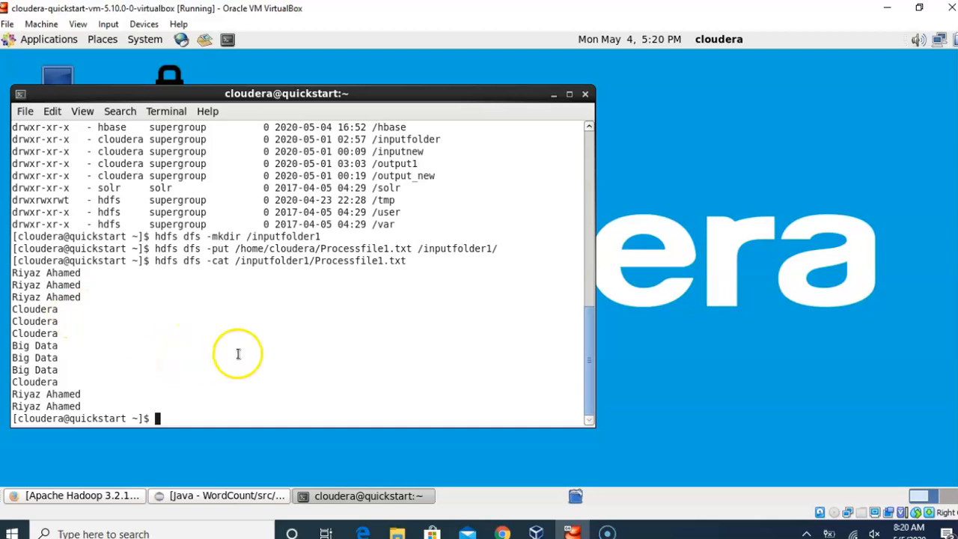
{"action": "mouse_move", "coordinate": [228, 365]}
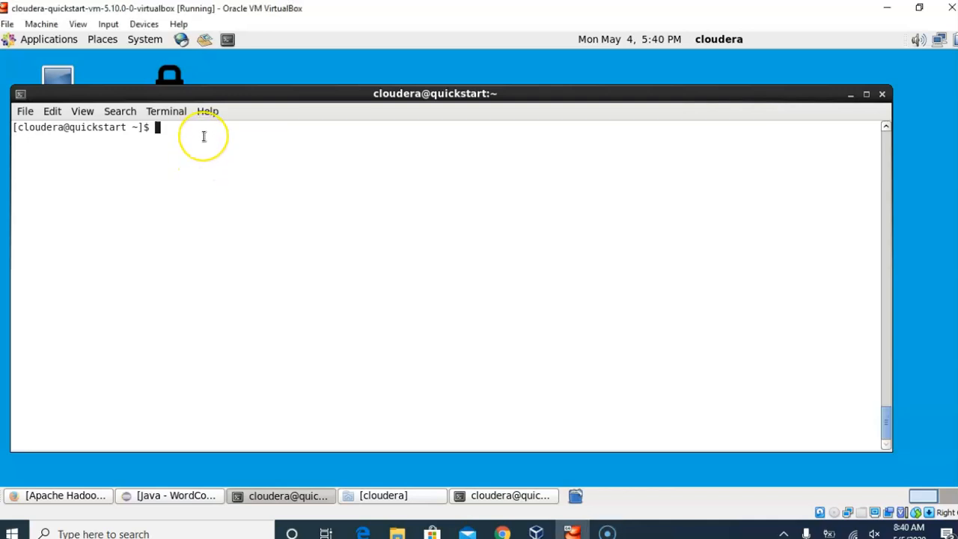
- Begin the job command: hadoop jar /home/cloudera/WordCount.jar with main class WordCount
{"action": "type", "text": "h"}
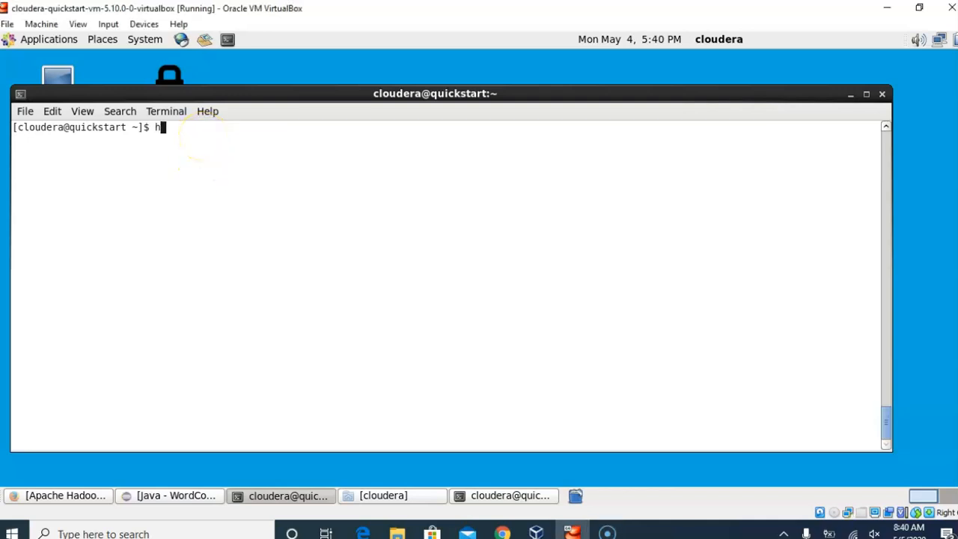
{"action": "type", "text": "adoop"}
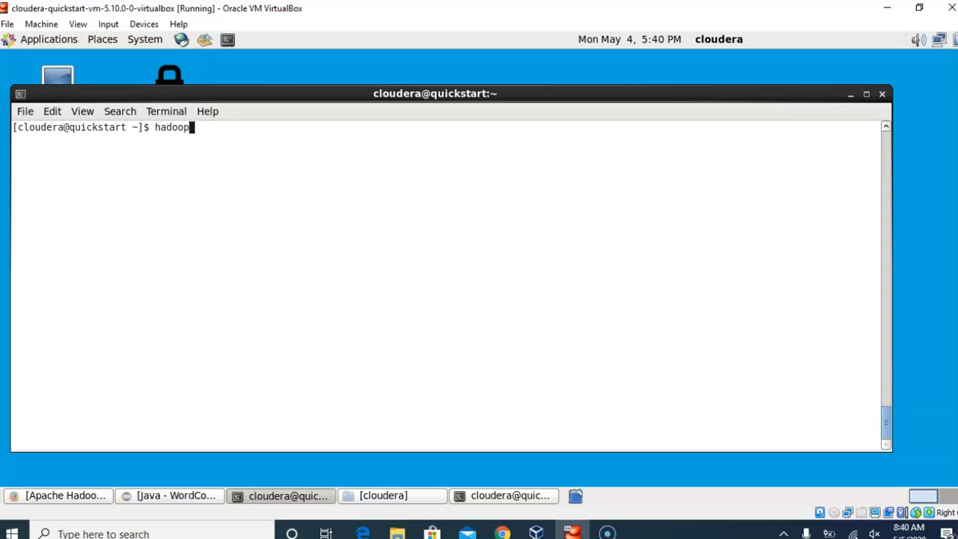
{"action": "type", "text": "jar /h"}
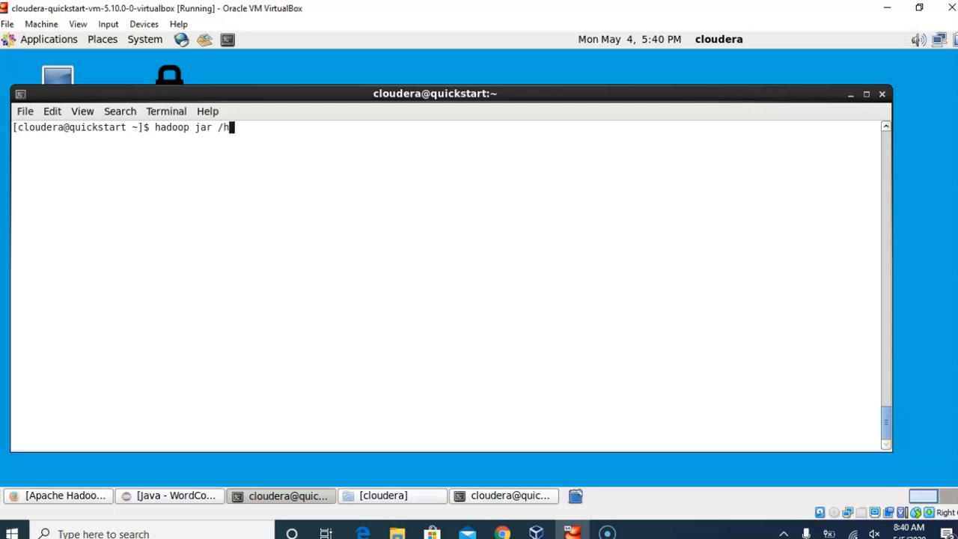
{"action": "type", "text": "ome"}
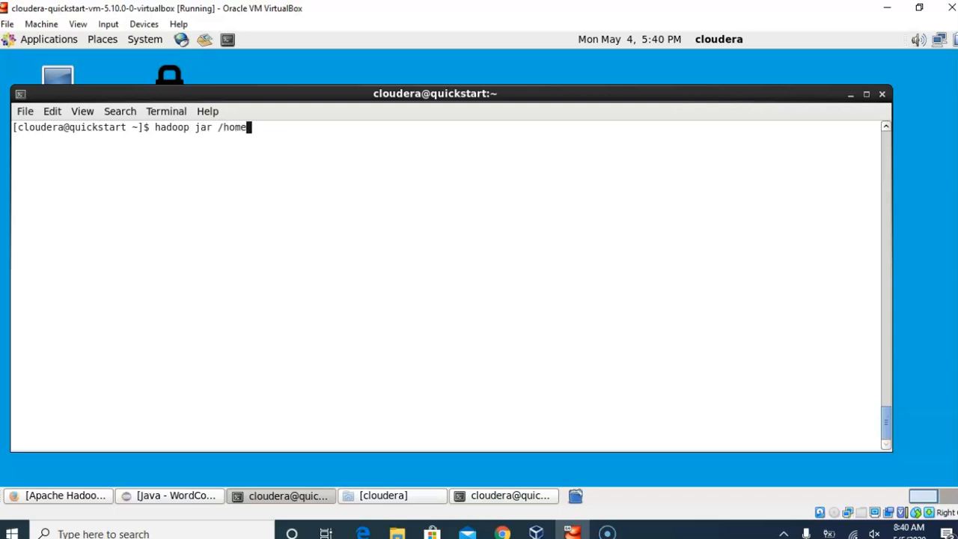
{"action": "type", "text": "cloudera"}
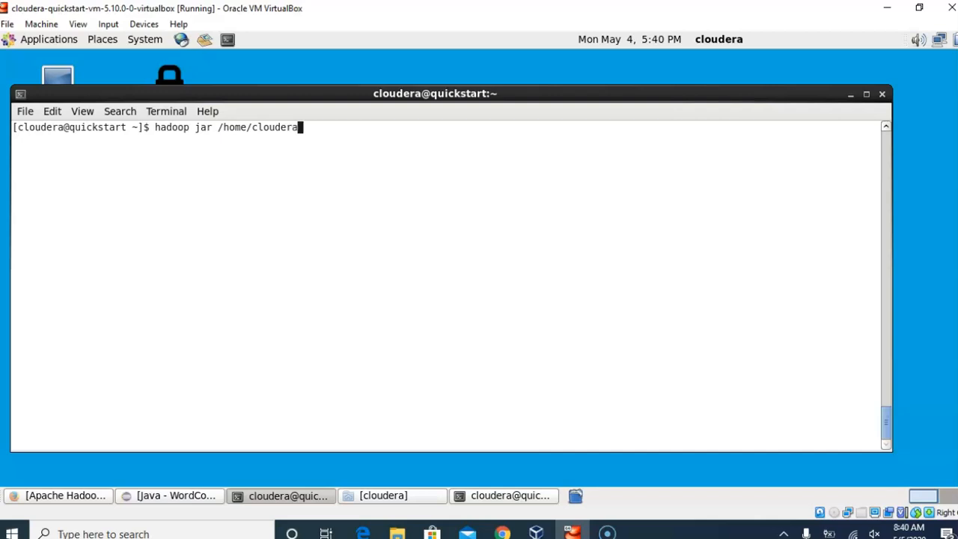
{"action": "type", "text": "/"}
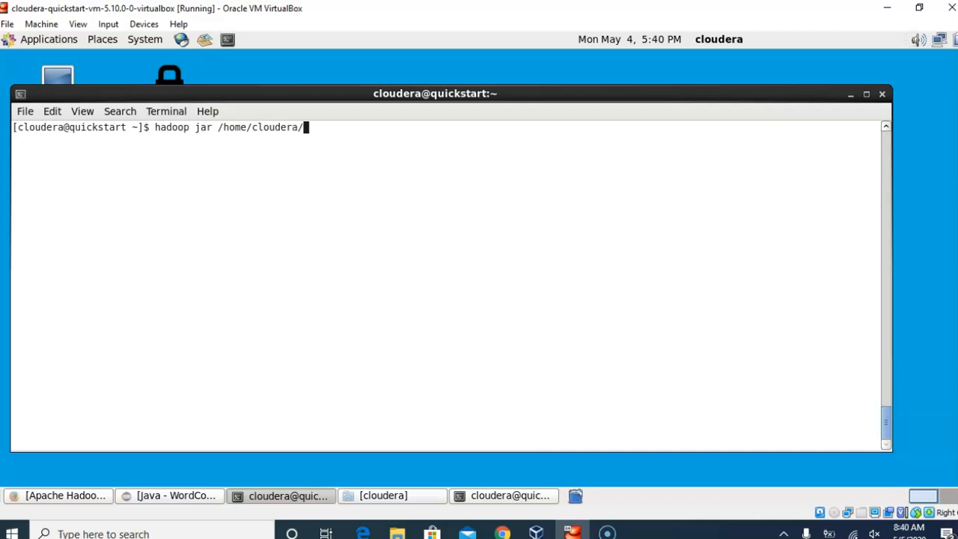
{"action": "type", "text": "WordCoun"}
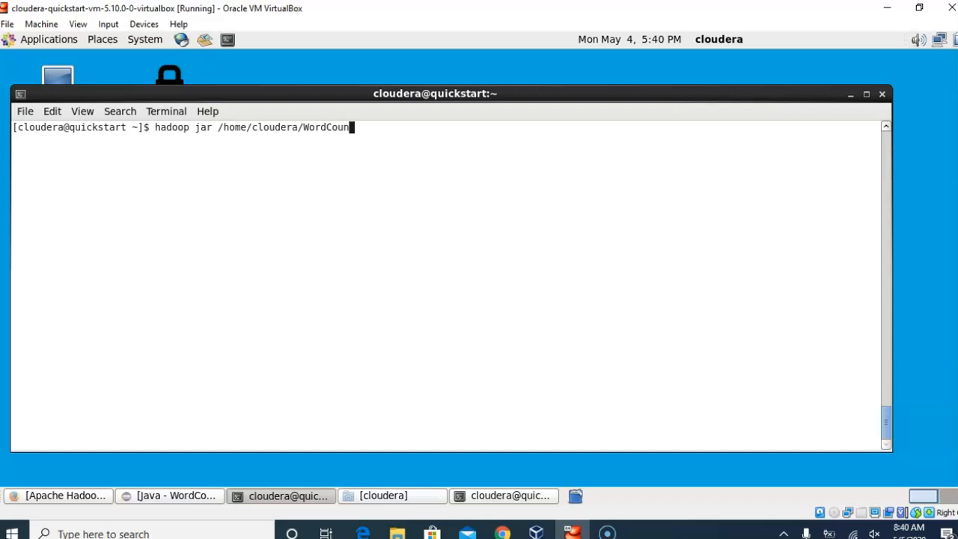
{"action": "type", "text": ".jar Word"}
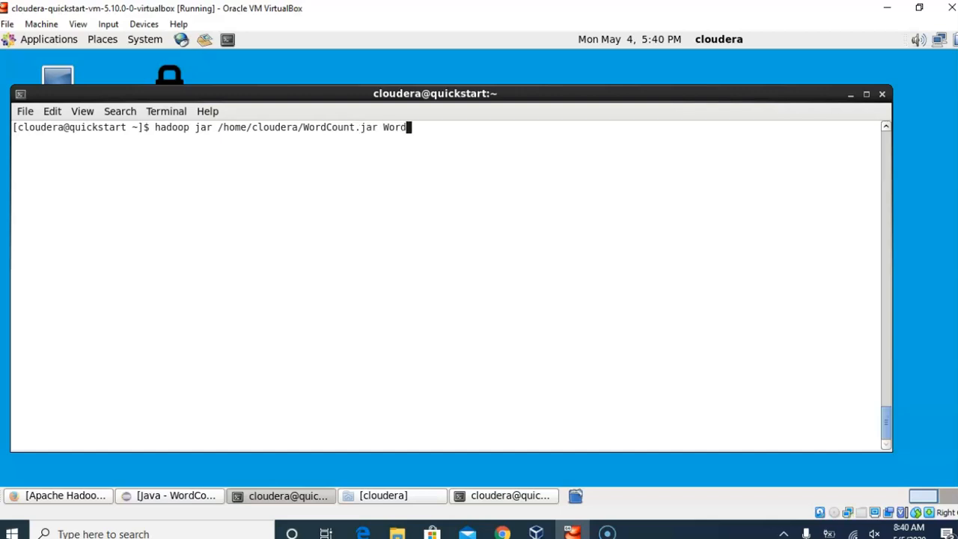
{"action": "type", "text": "Count"}
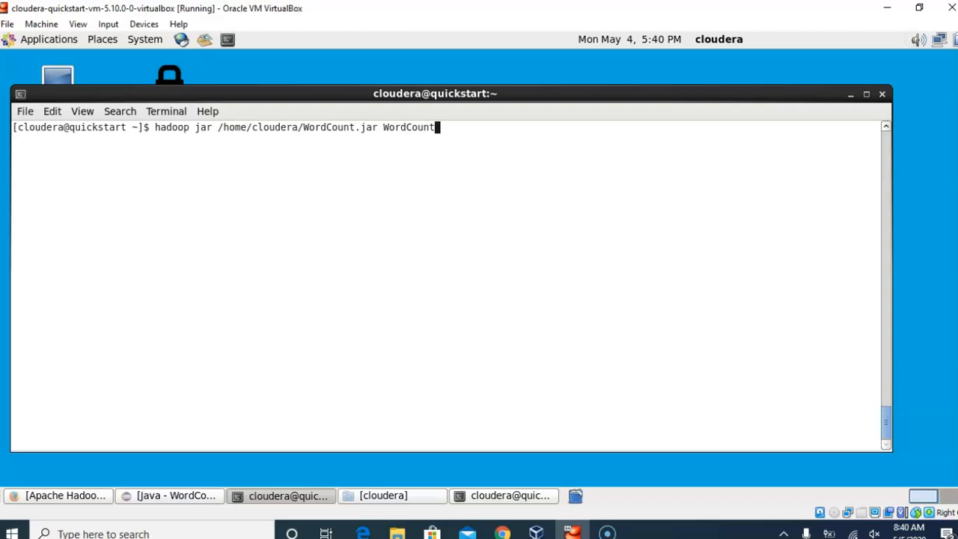
- Complete it with input /inputfolder1/Processfile1.txt and output /out1, submitting the job
{"action": "type", "text": "/input"}
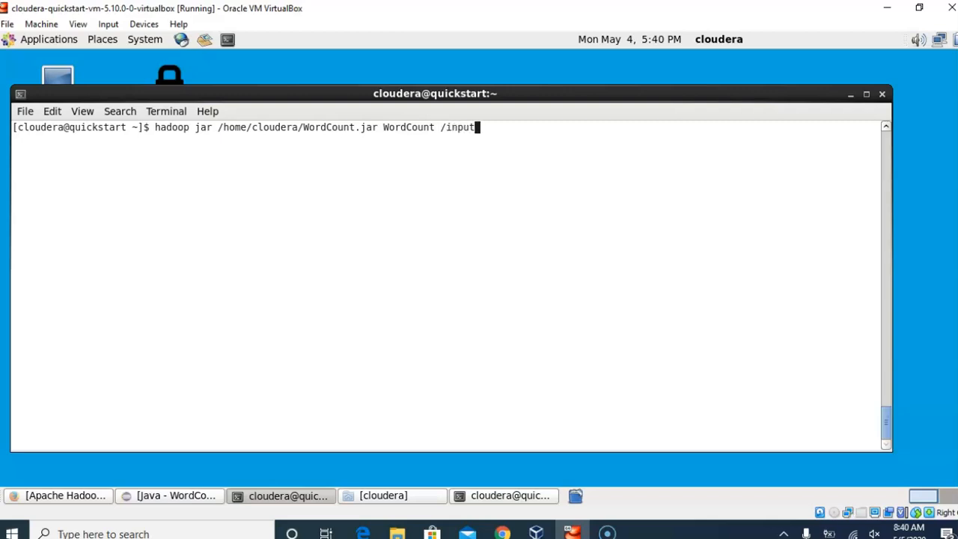
{"action": "type", "text": "folder"}
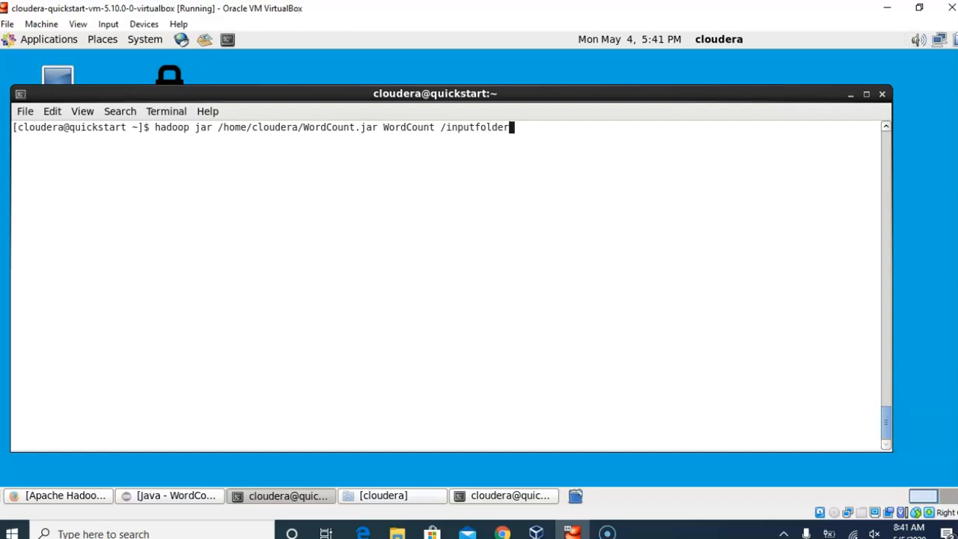
{"action": "type", "text": "1"}
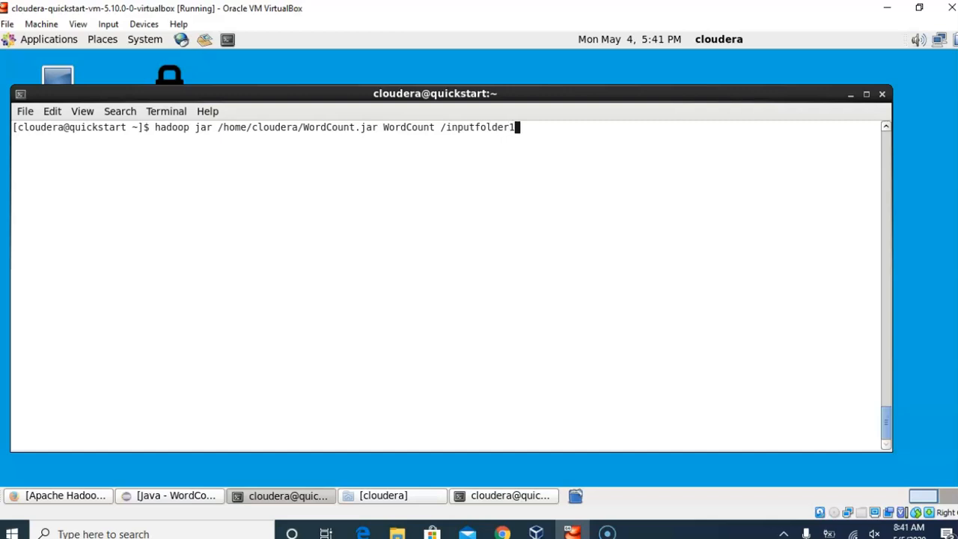
{"action": "type", "text": "/"}
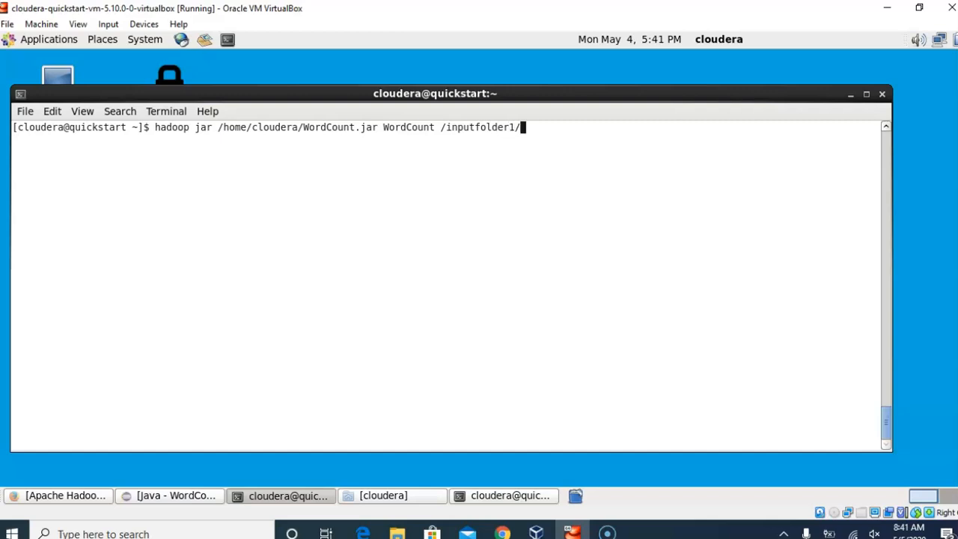
{"action": "type", "text": "Proces"}
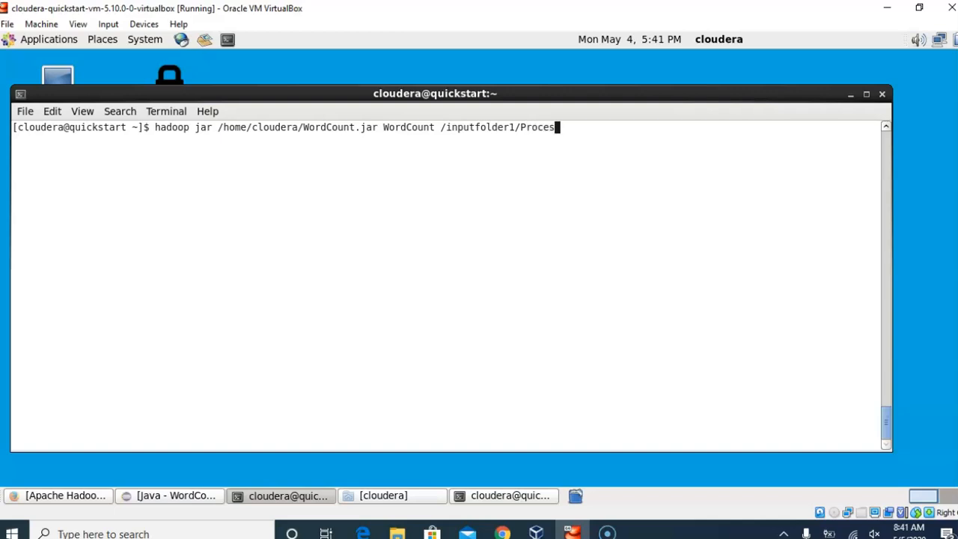
{"action": "type", "text": "file1"}
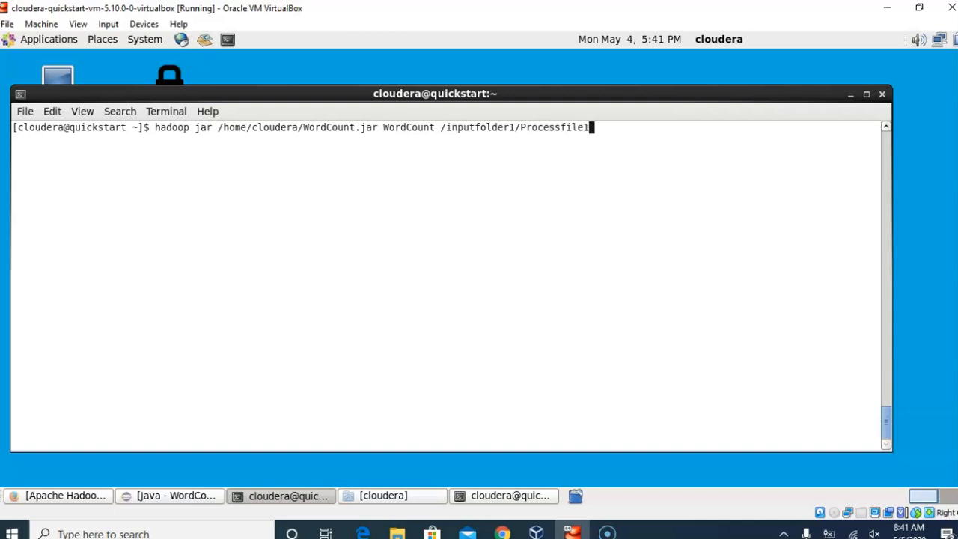
{"action": "type", "text": ".txt"}
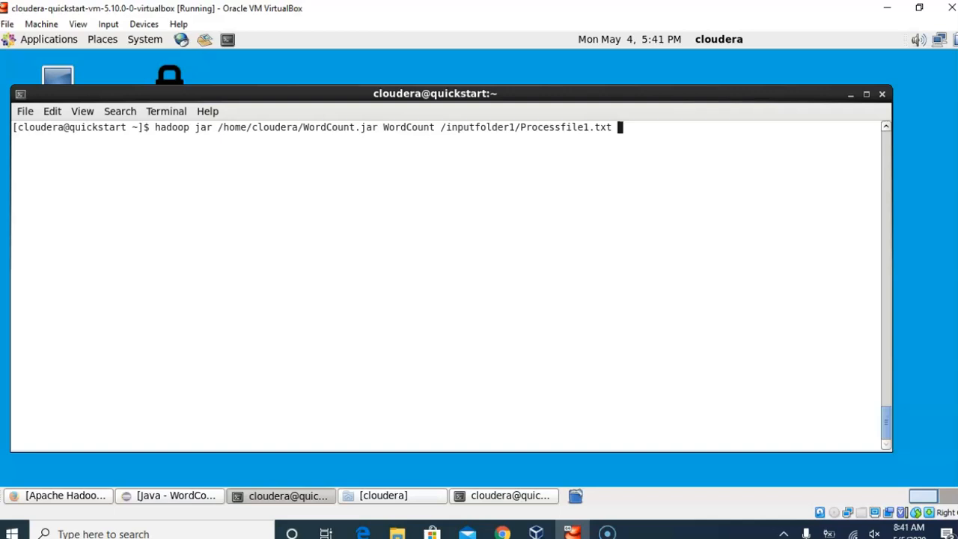
{"action": "type", "text": "/"}
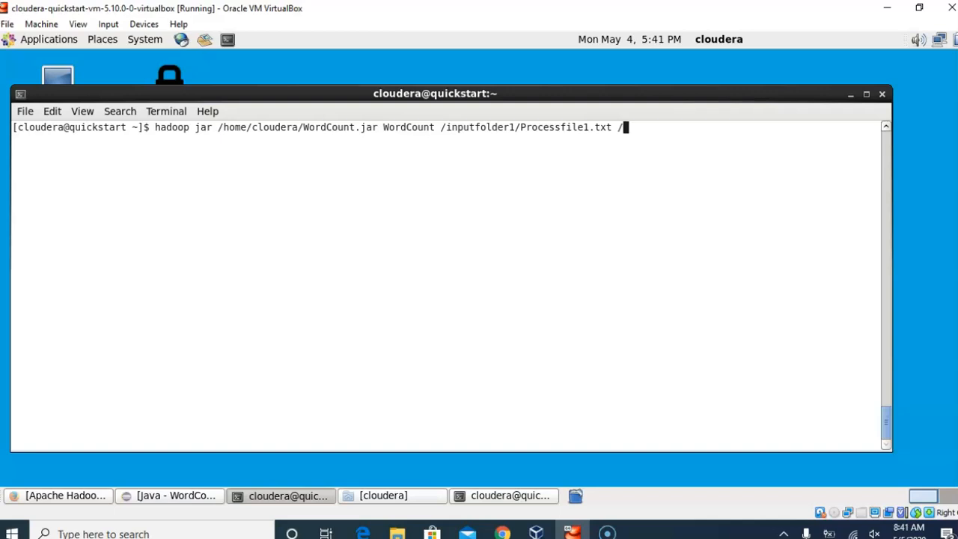
{"action": "type", "text": "ou"}
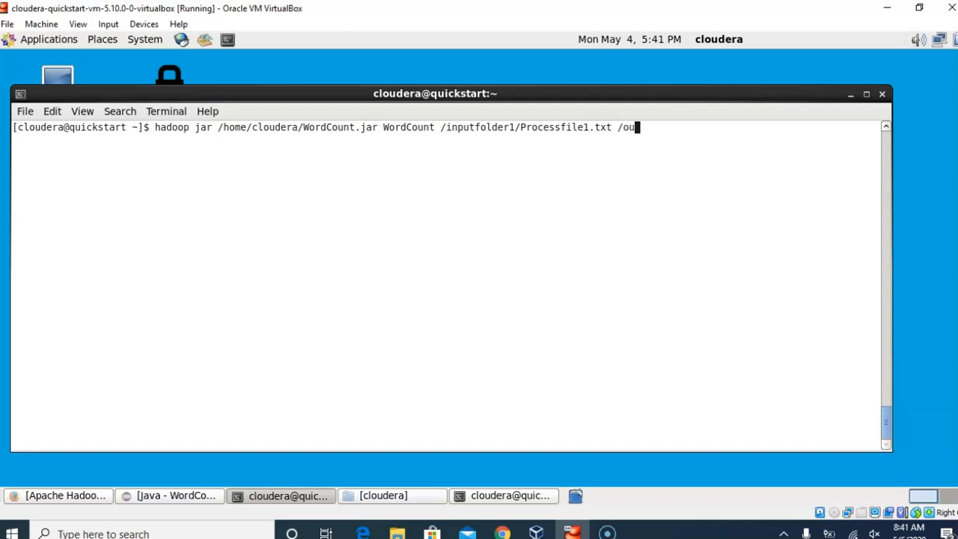
{"action": "type", "text": "t1"}
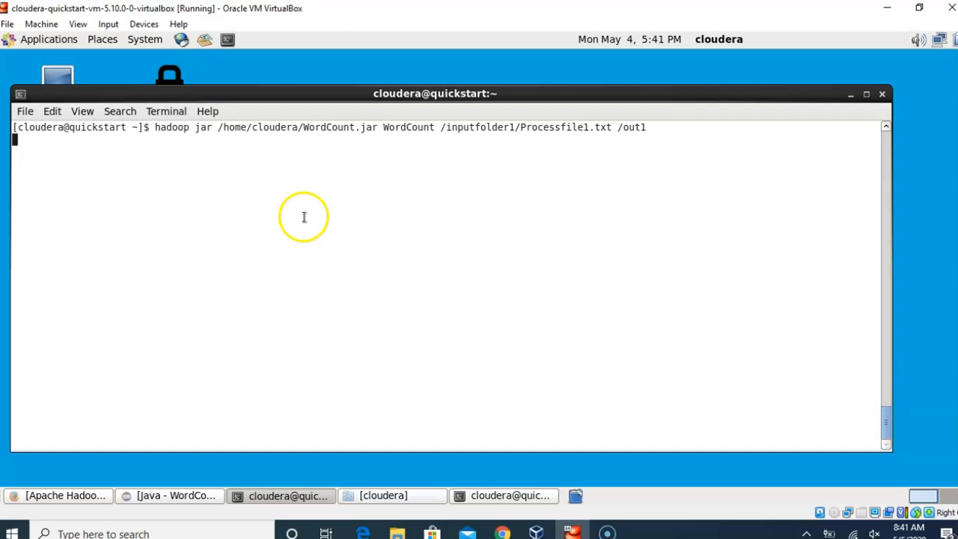
{"action": "mouse_move", "coordinate": [407, 230]}
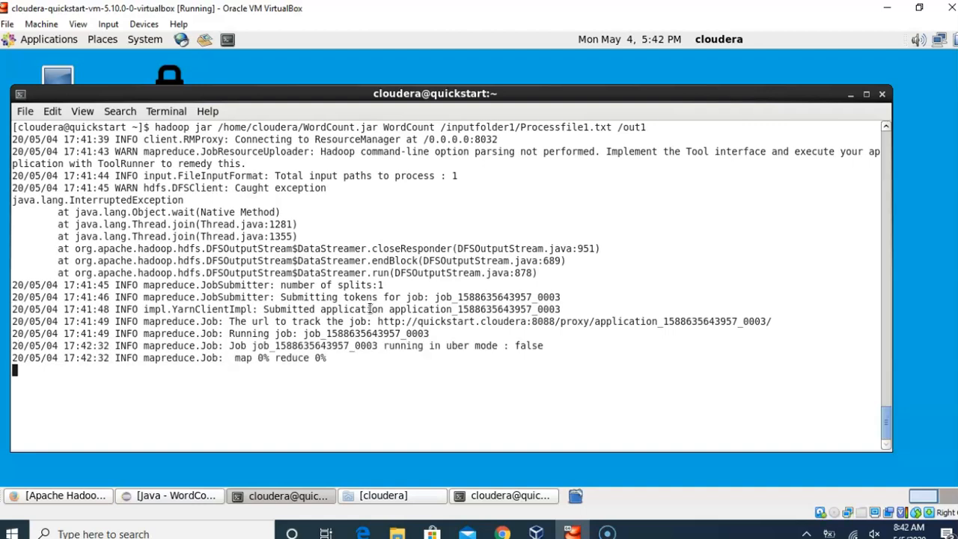
{"action": "mouse_move", "coordinate": [255, 365]}
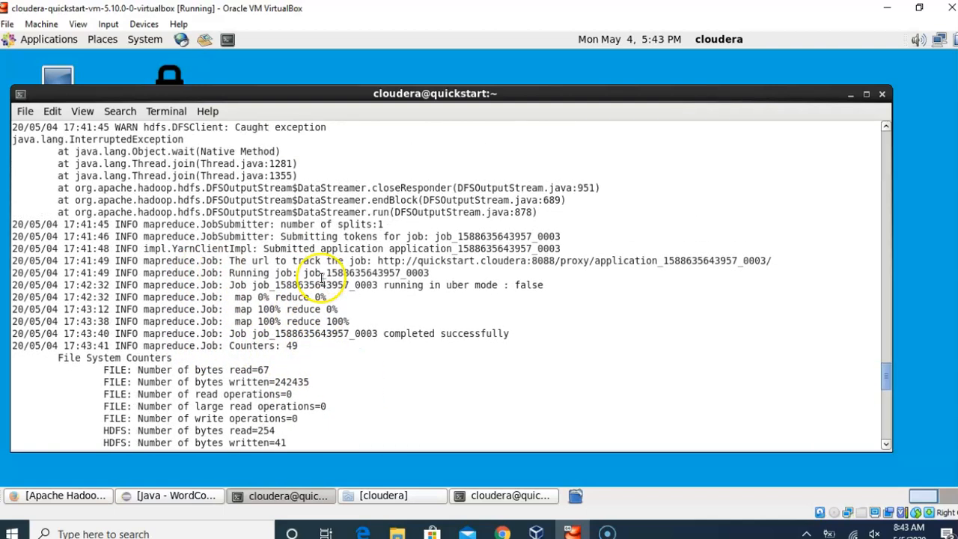
{"action": "mouse_move", "coordinate": [297, 225]}
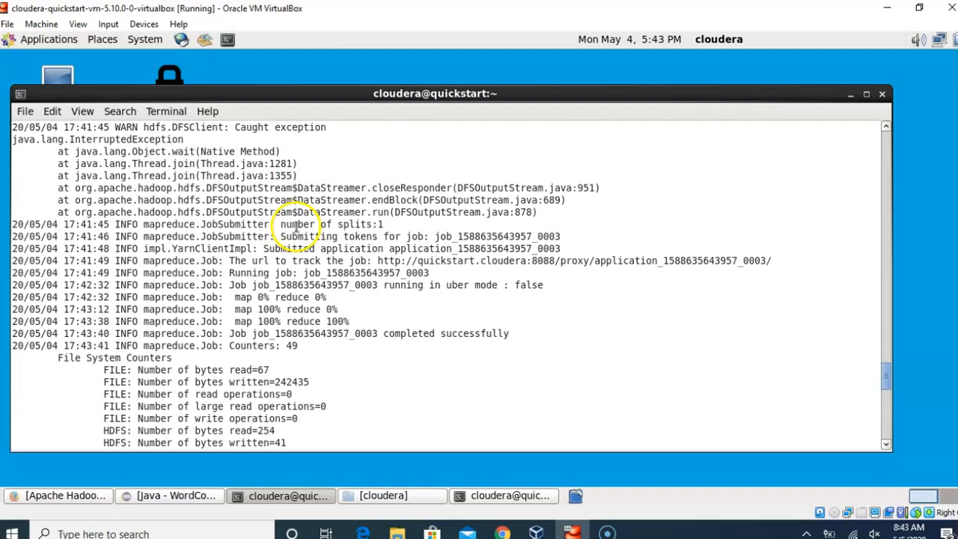
{"action": "scroll", "scroll_direction": "down", "scroll_amount": 3}
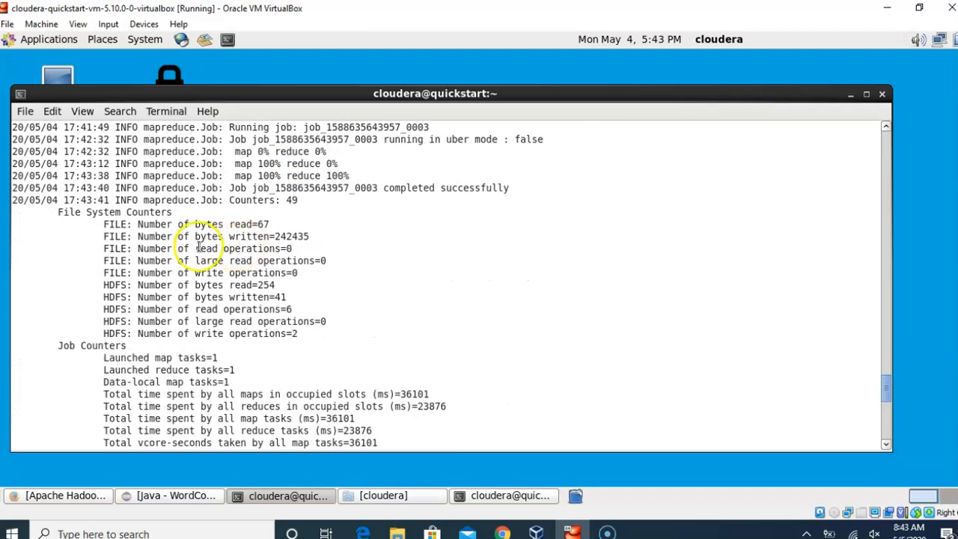
{"action": "scroll", "scroll_direction": "down", "scroll_amount": 3}
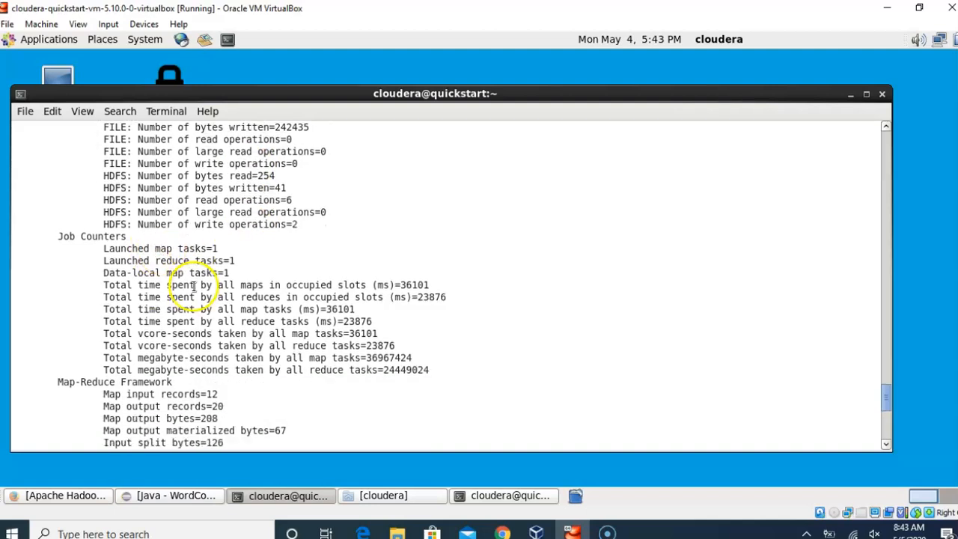
{"action": "scroll", "scroll_direction": "down", "scroll_amount": 3}
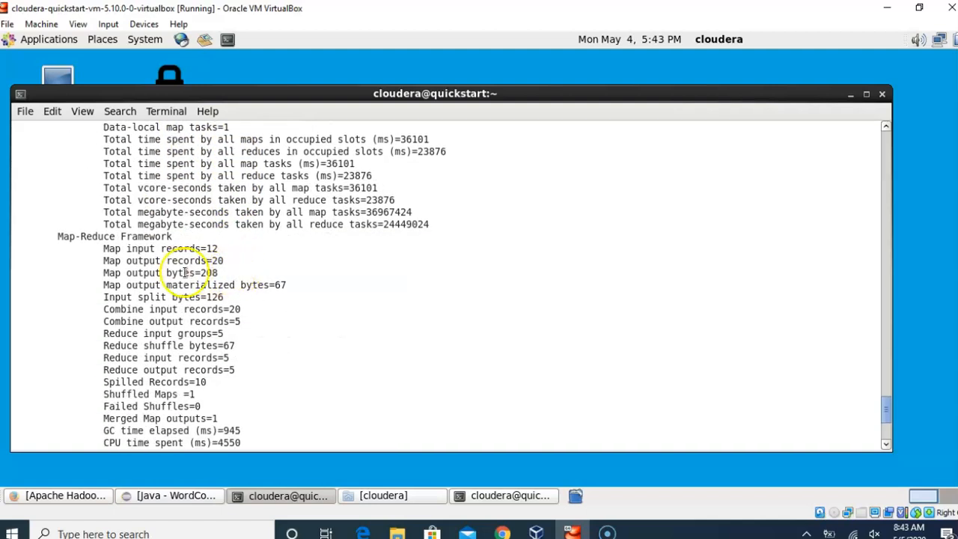
{"action": "scroll", "scroll_direction": "down", "scroll_amount": 3}
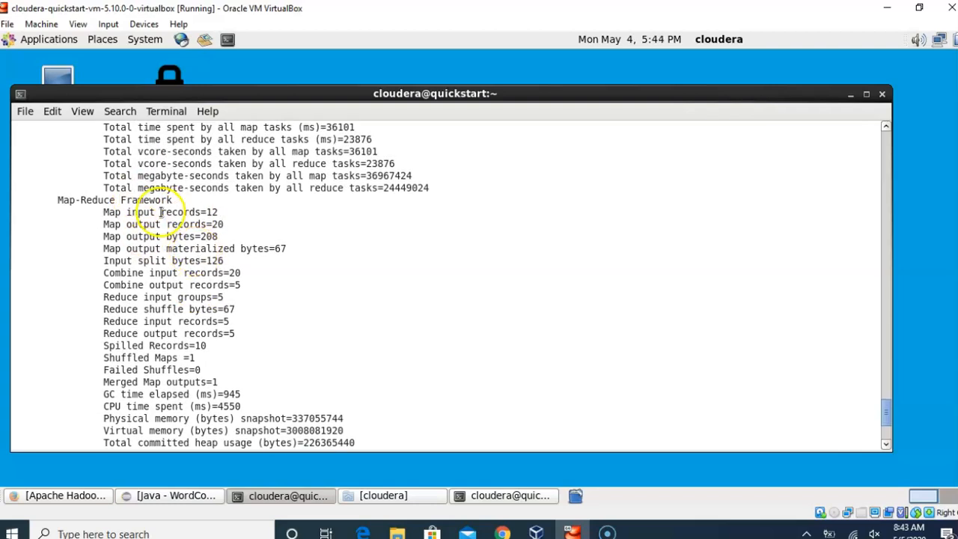
{"action": "double_click", "coordinate": [180, 212]}
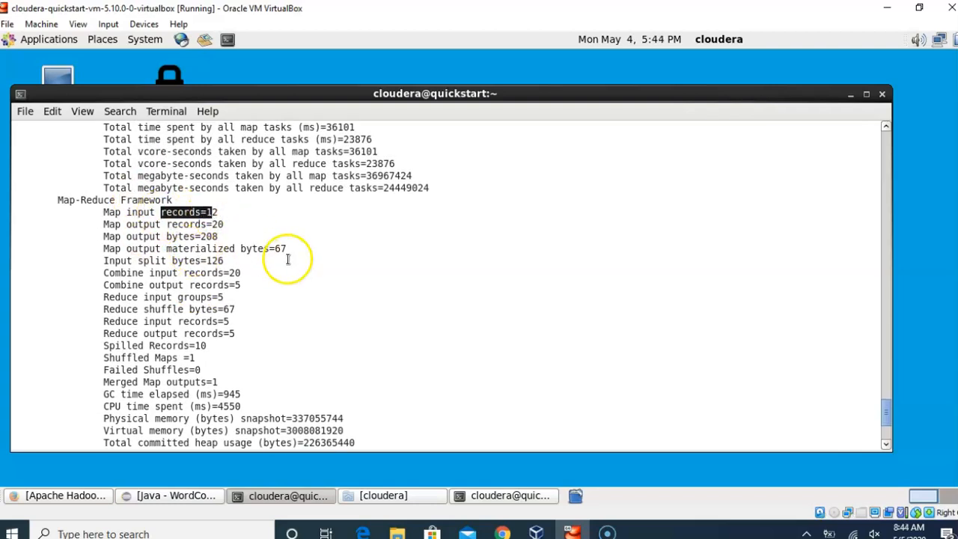
{"action": "scroll", "scroll_direction": "down", "scroll_amount": 3}
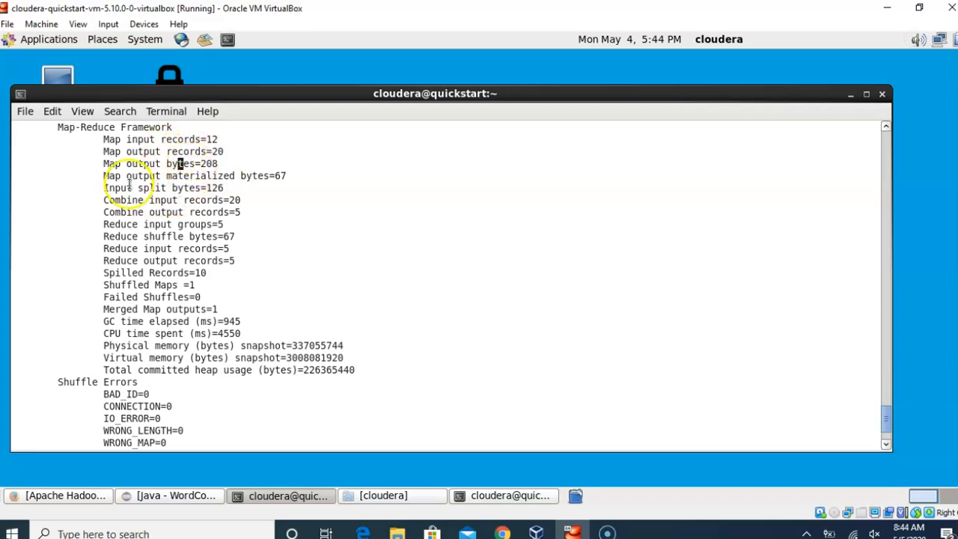
{"action": "left_click_drag", "start_coordinate": [104, 175], "coordinate": [357, 364]}
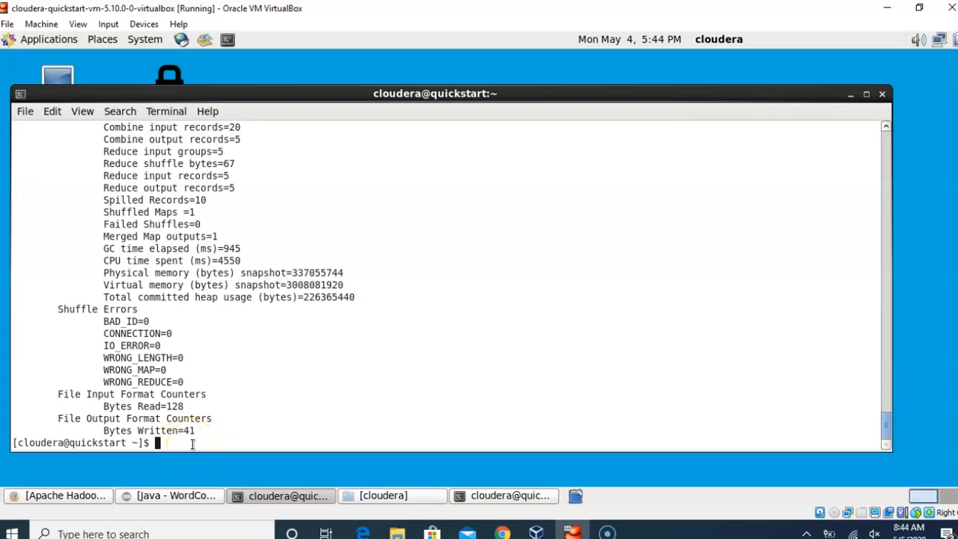
- List HDFS /out1 with hdfs dfs -ls, showing _SUCCESS and the part-r-00000 results file
{"action": "type", "text": "h"}
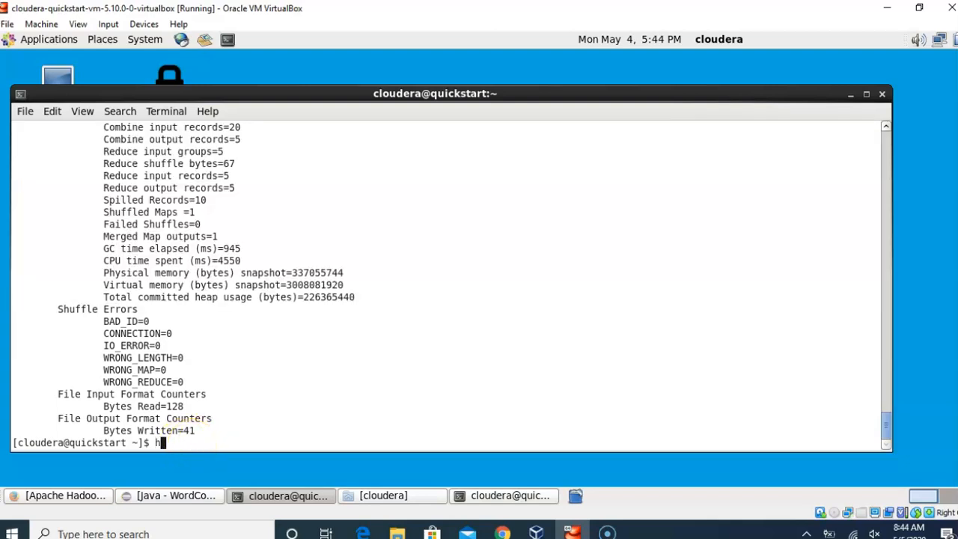
{"action": "type", "text": "dfs"}
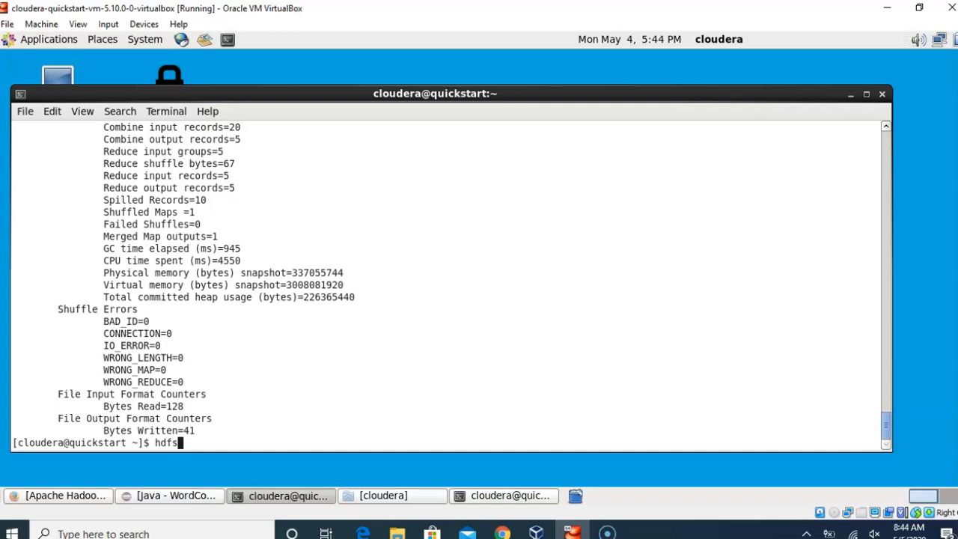
{"action": "type", "text": "f"}
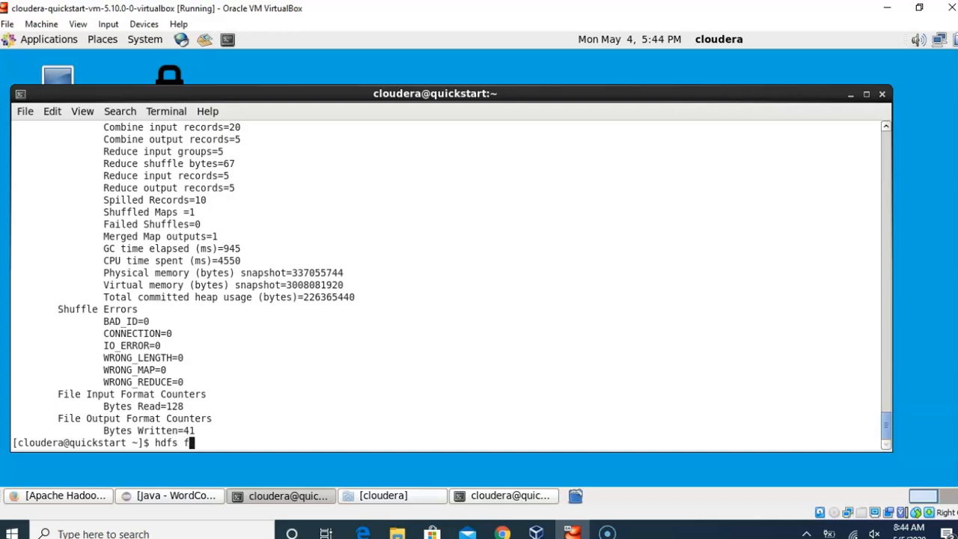
{"action": "type", "text": "dfs -"}
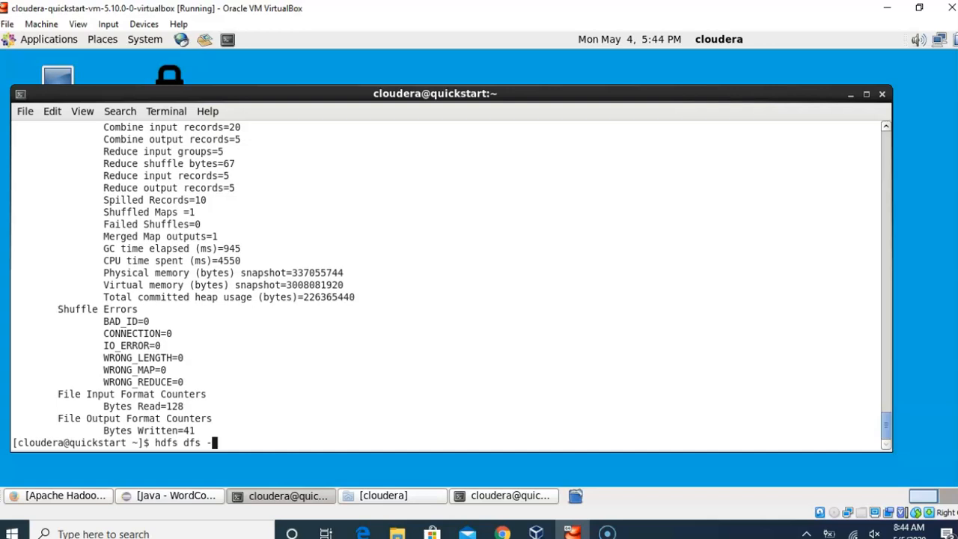
{"action": "type", "text": "ls"}
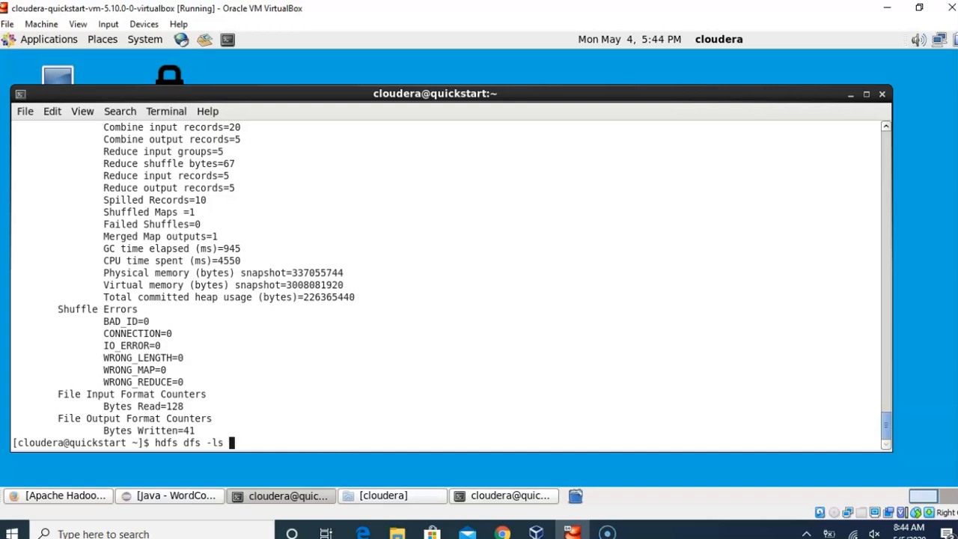
{"action": "type", "text": "/"}
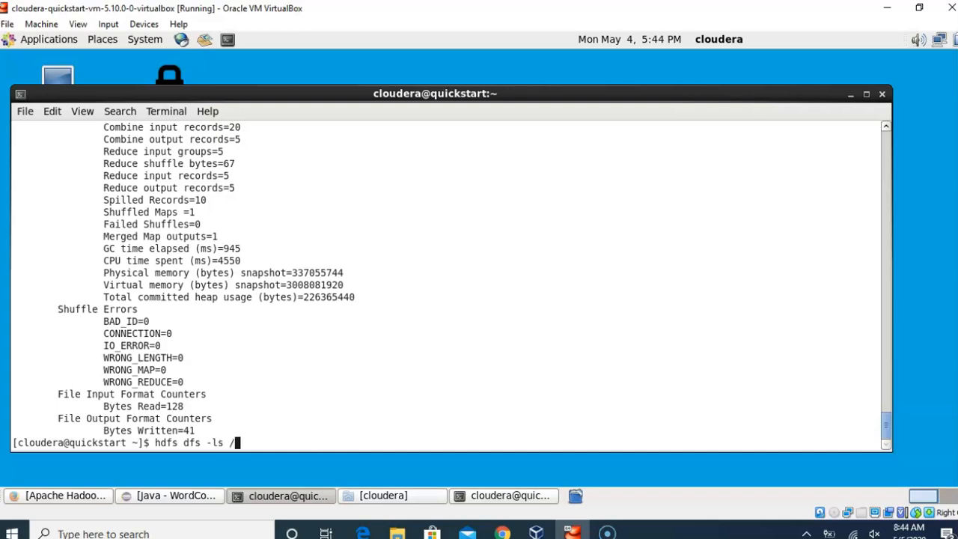
{"action": "type", "text": "out1"}
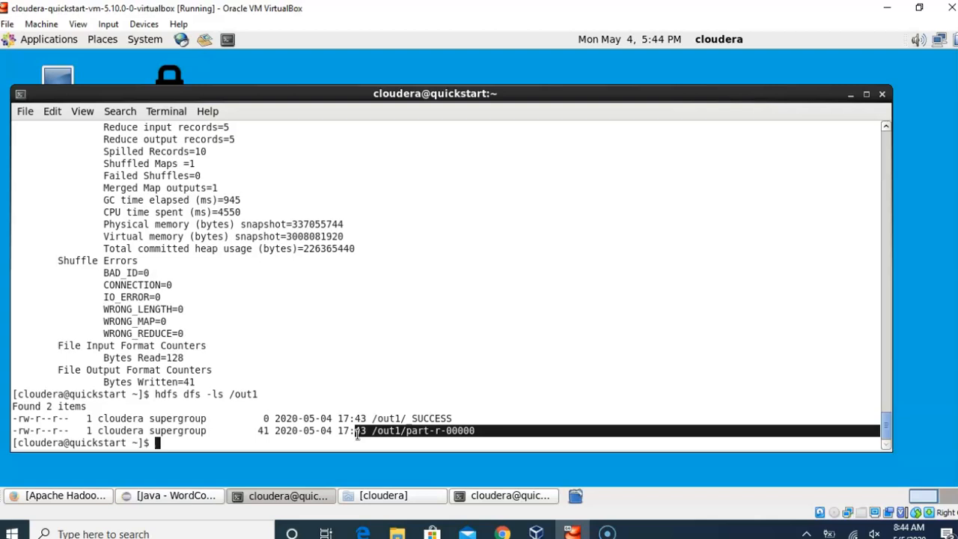
{"action": "mouse_move", "coordinate": [314, 347]}
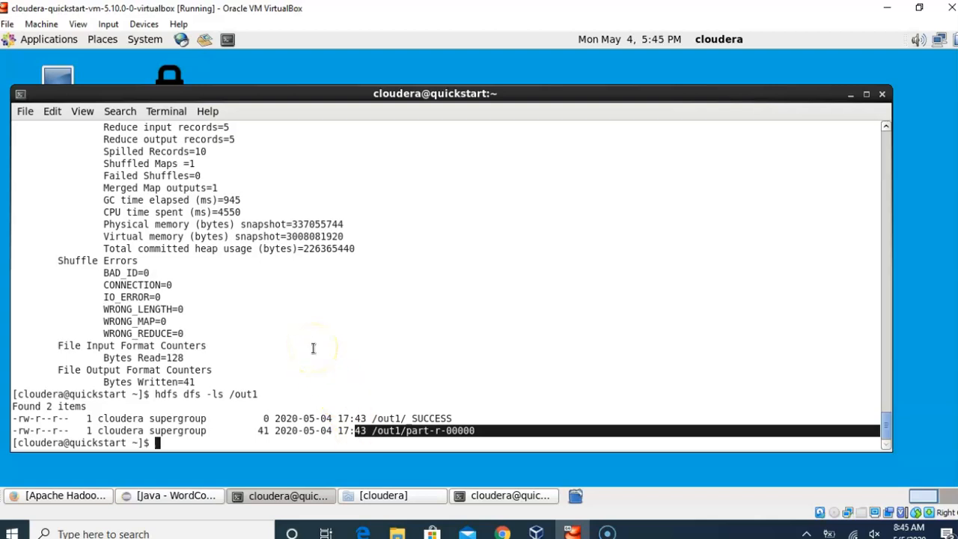
{"action": "mouse_move", "coordinate": [374, 446]}
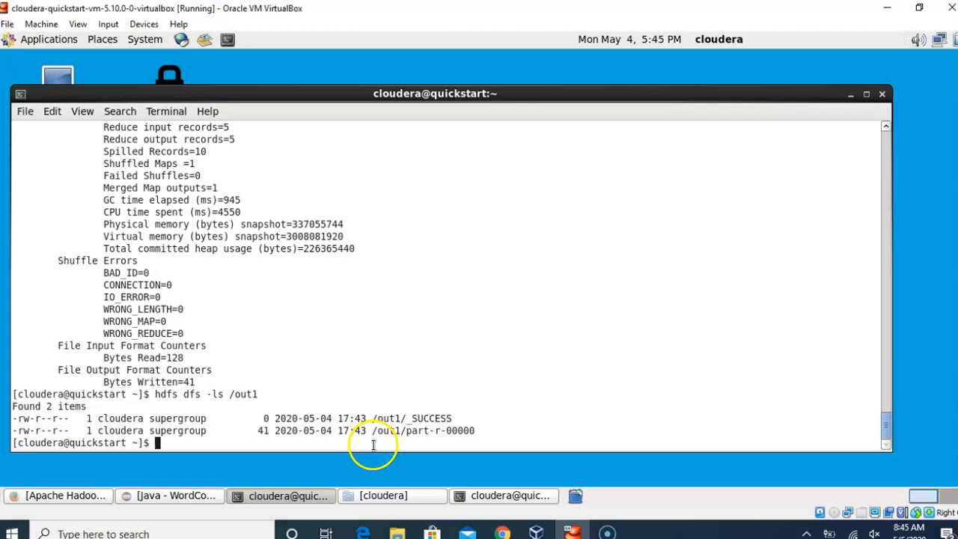
{"action": "double_click", "coordinate": [424, 431]}
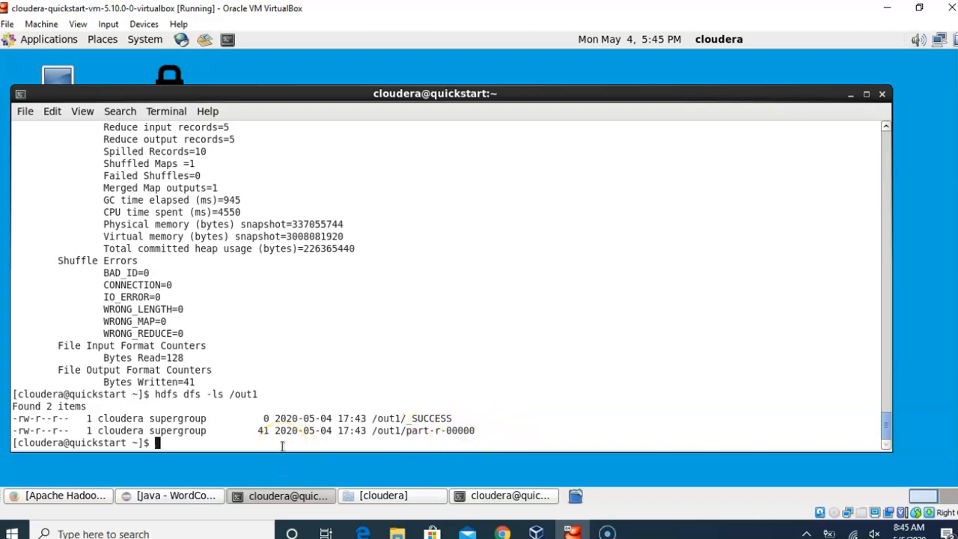
{"action": "type", "text": "hdfs dfs"}
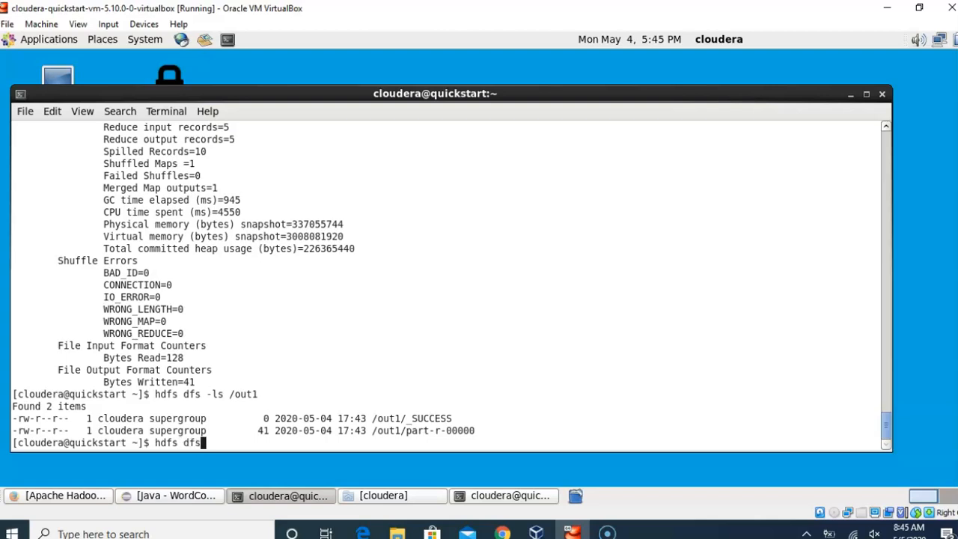
- Print /out1/part-r-00000: Ahamed 5, Big 3, Cloudera 4, Data 3, Riyaz 5
{"action": "type", "text": "-cat"}
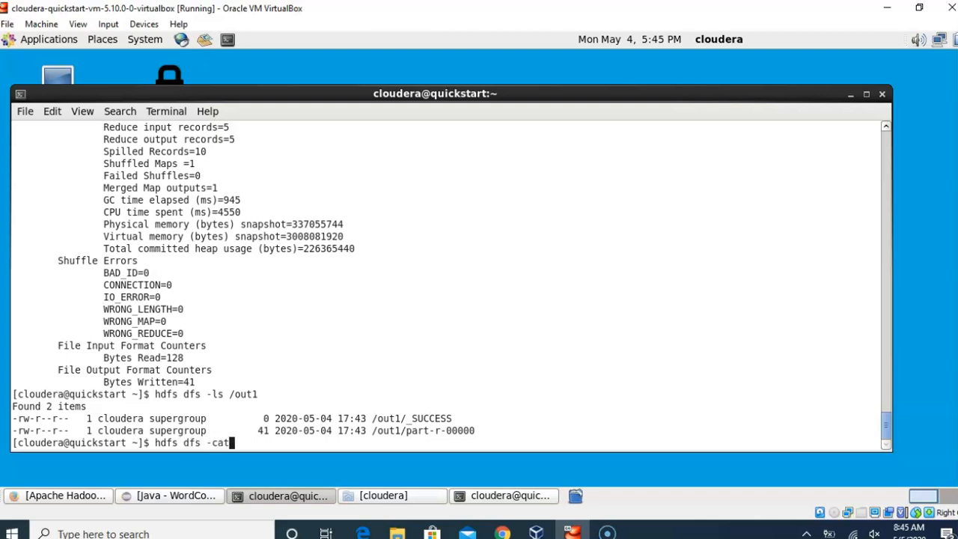
{"action": "type", "text": "/out1"}
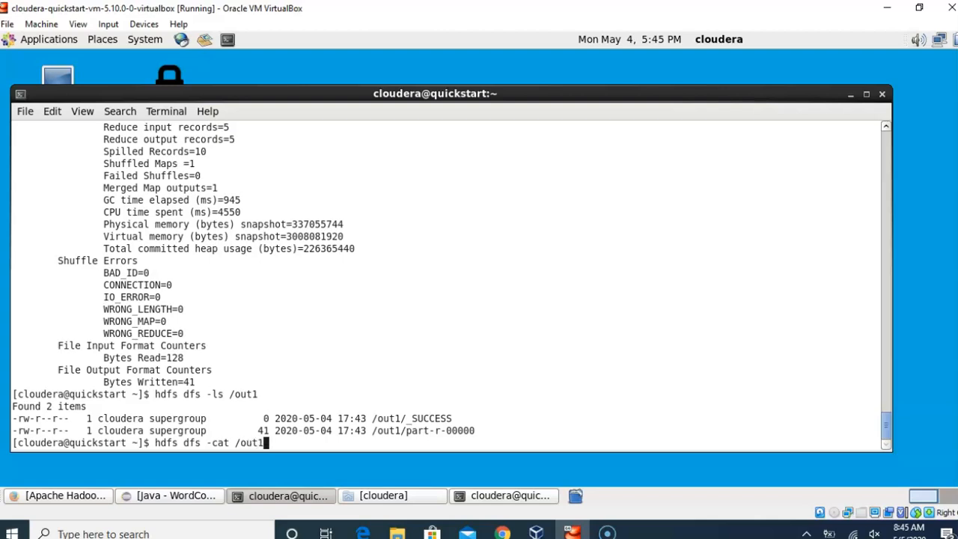
{"action": "type", "text": "/part-r-00000"}
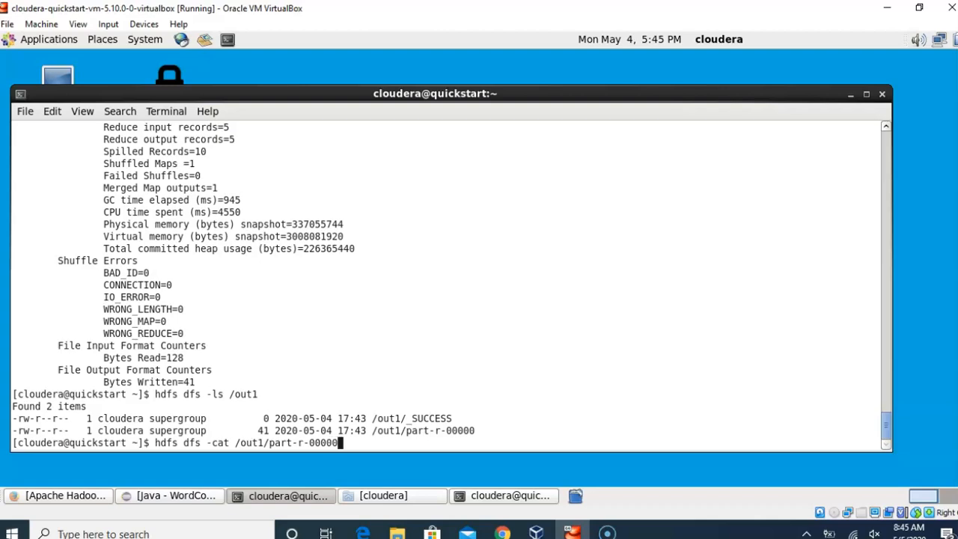
{"action": "key", "text": "Return"}
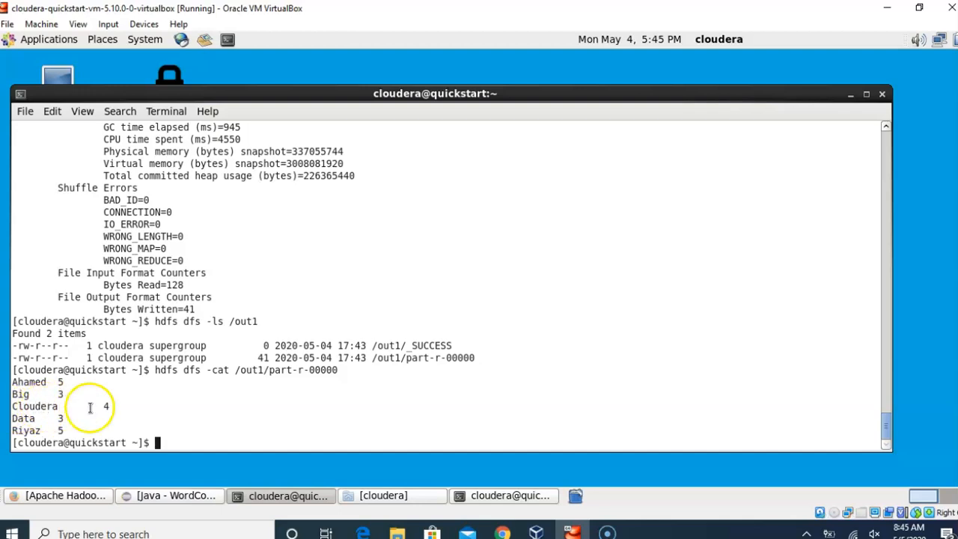
{"action": "mouse_move", "coordinate": [33, 437]}
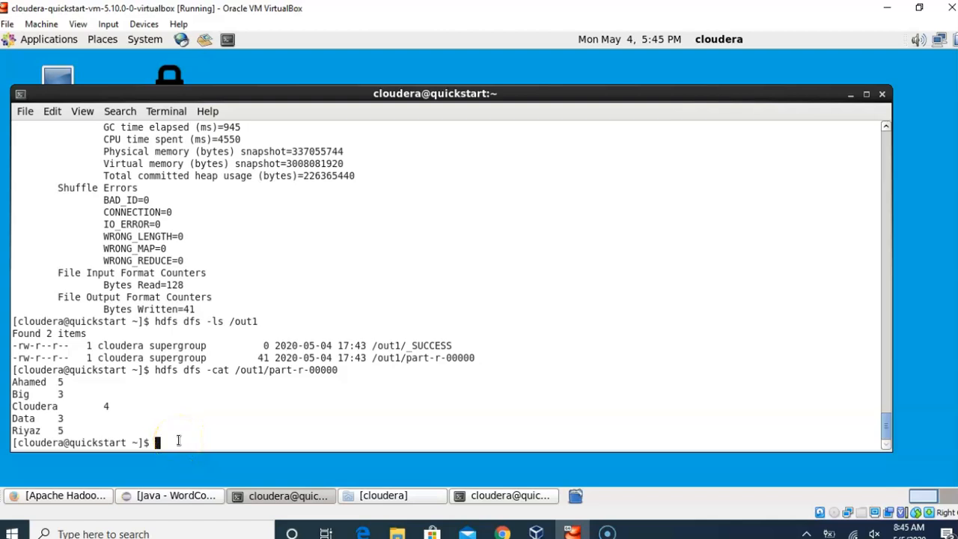
- Run cat /home/cloudera/Processfile1.txt to list the name, Cloudera and Big Data lines
{"action": "type", "text": "cat"}
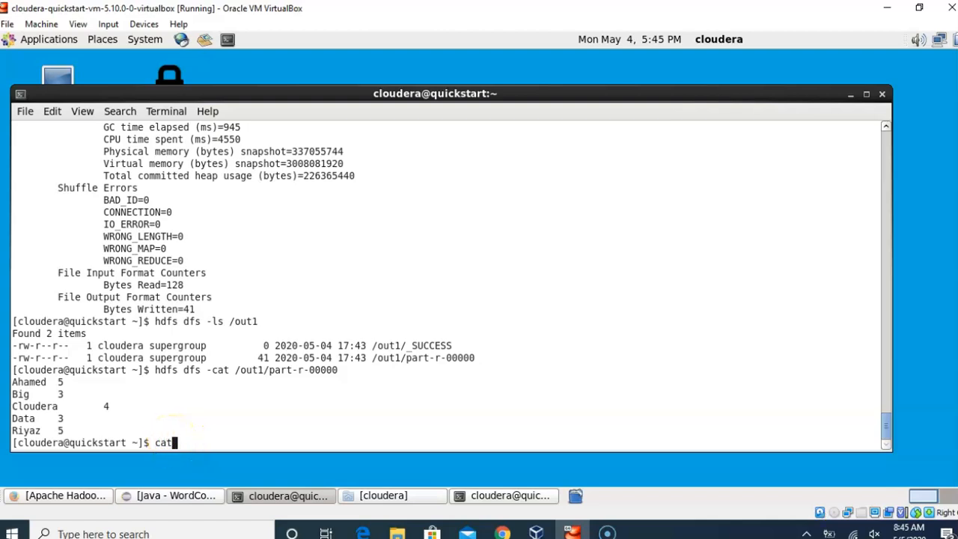
{"action": "type", "text": "/home"}
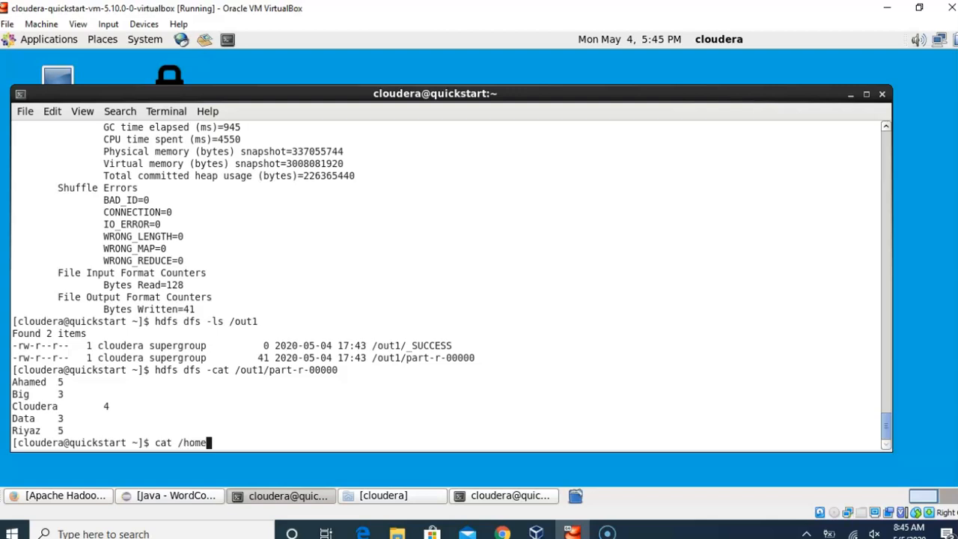
{"action": "type", "text": "cloud"}
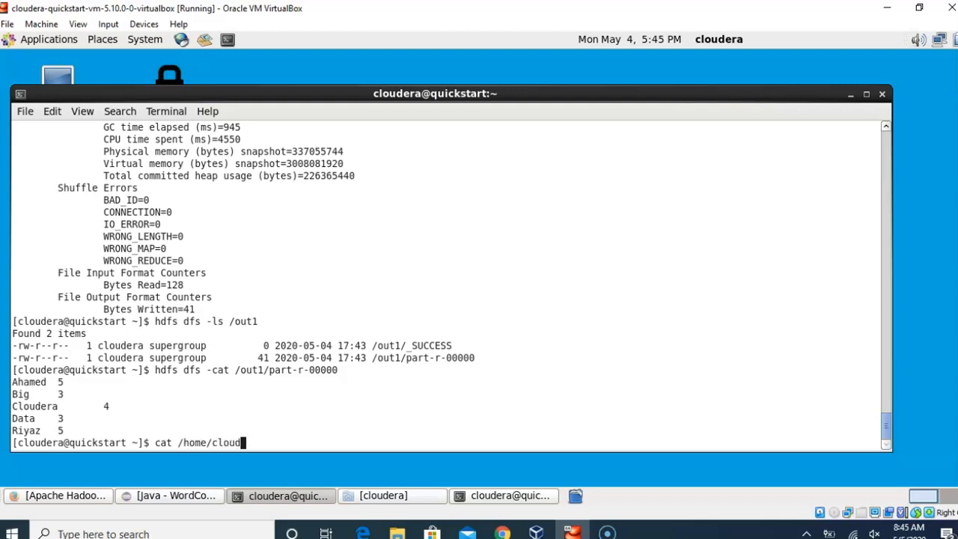
{"action": "type", "text": "era/"}
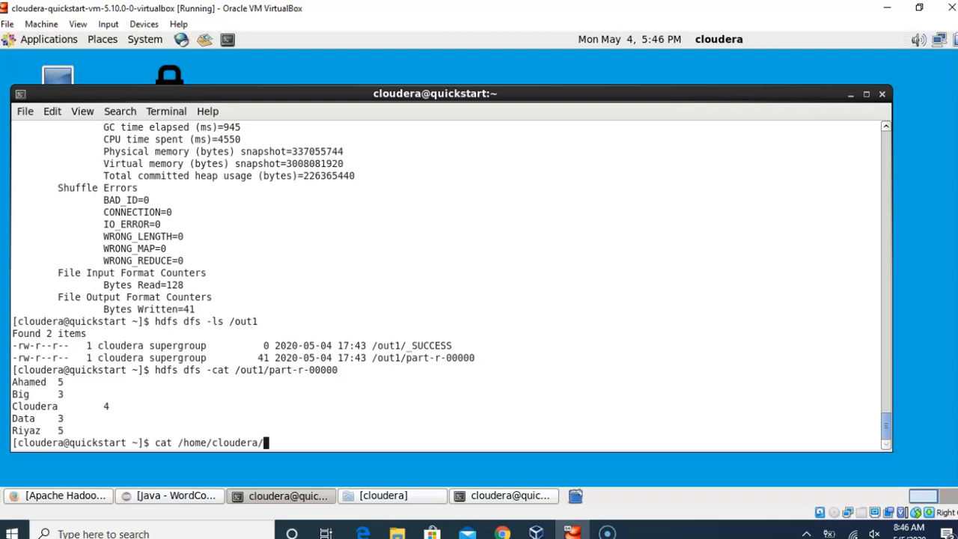
{"action": "type", "text": "Processfile"}
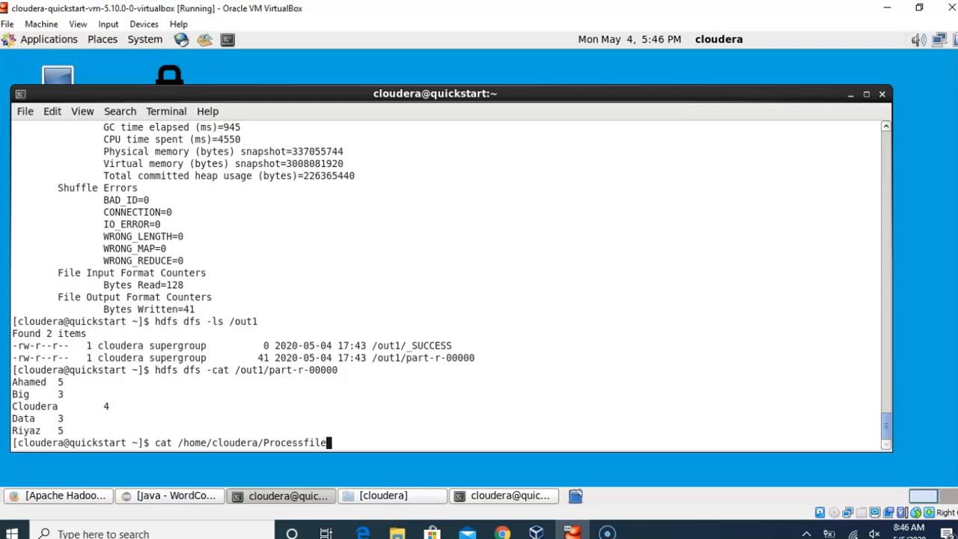
{"action": "type", "text": "1.txt"}
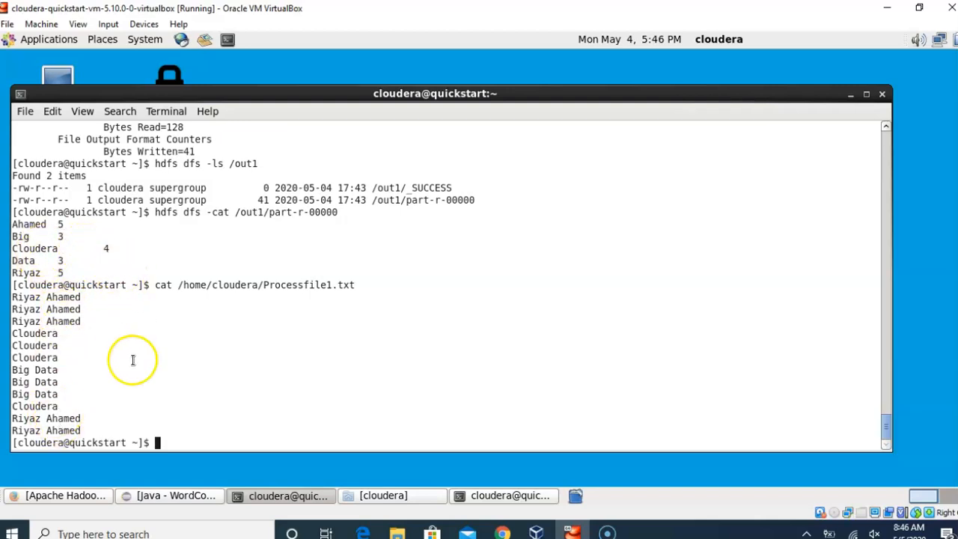
{"action": "mouse_move", "coordinate": [63, 509]}
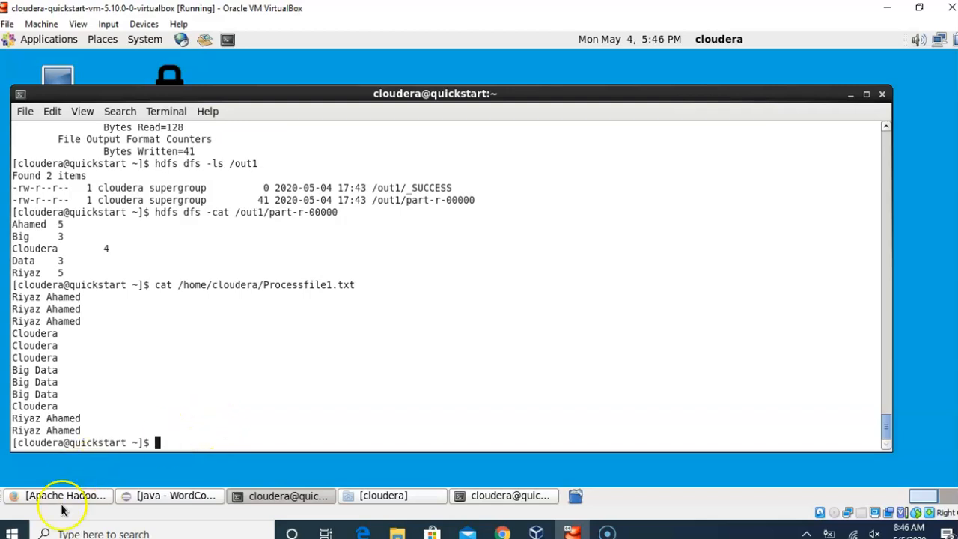